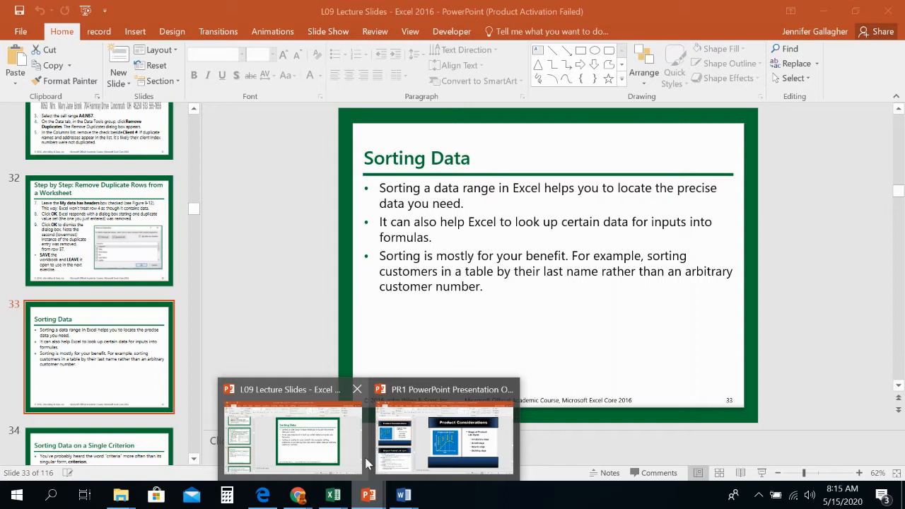
pyautogui.moveTo(356, 389)
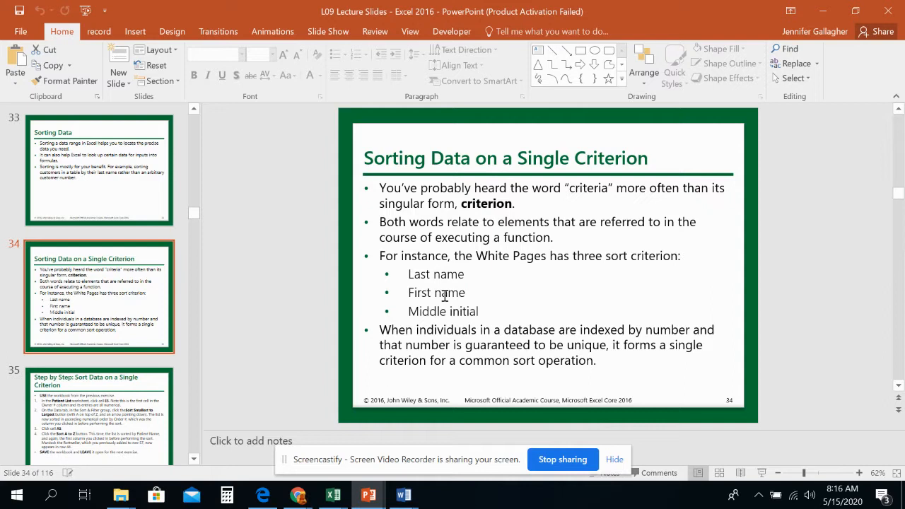
pyautogui.moveTo(407, 203)
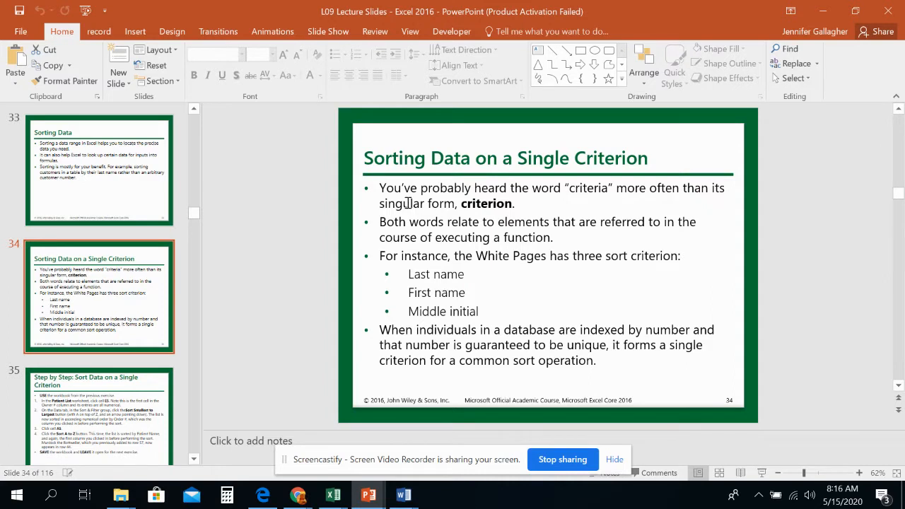
pyautogui.moveTo(332, 343)
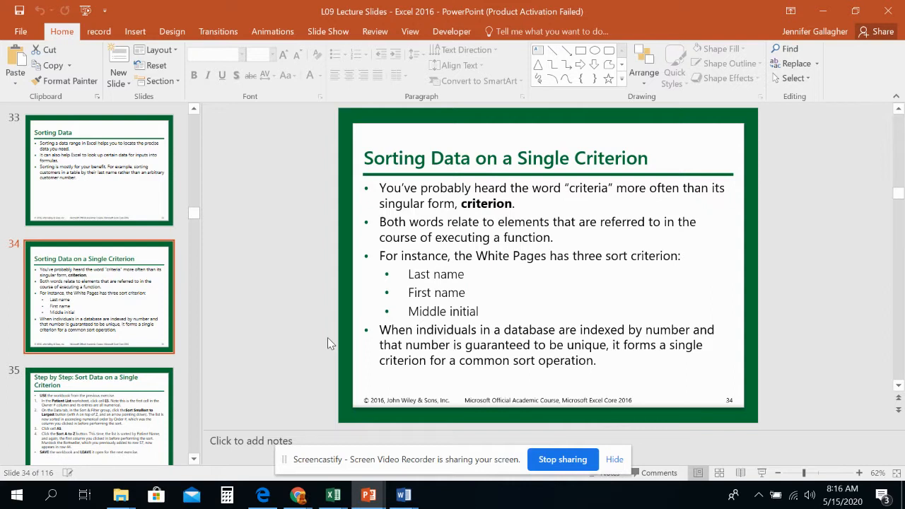
pyautogui.moveTo(184, 11)
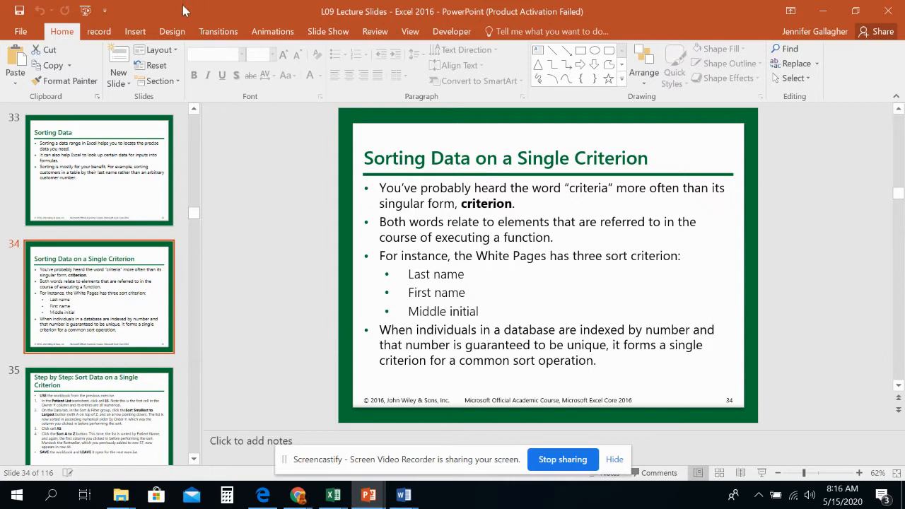
pyautogui.moveTo(96, 274)
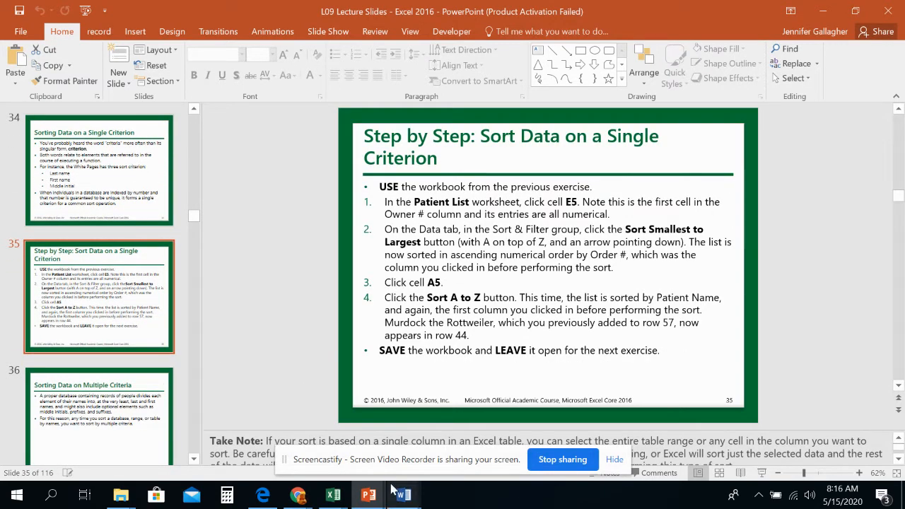
pyautogui.moveTo(333, 495)
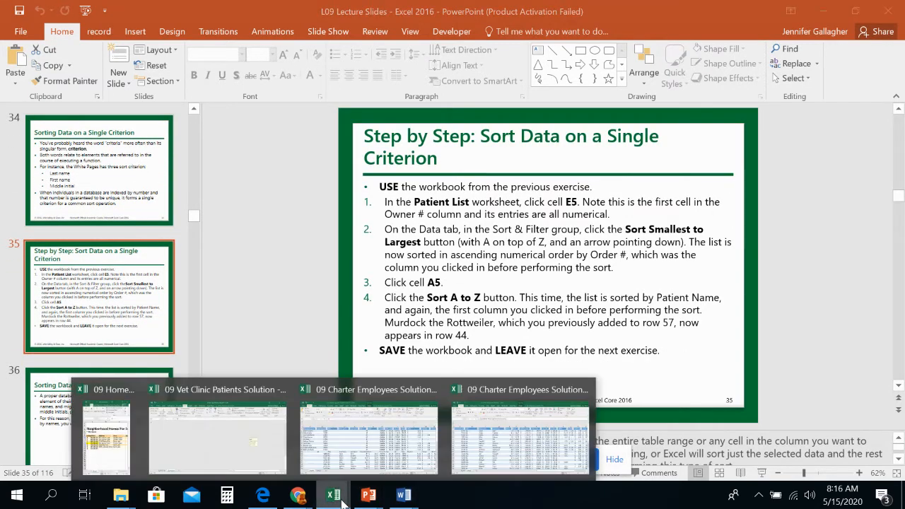
# - Switch to the 09 Vet Clinic Patients Solution workbook from the taskbar
pyautogui.click(218, 435)
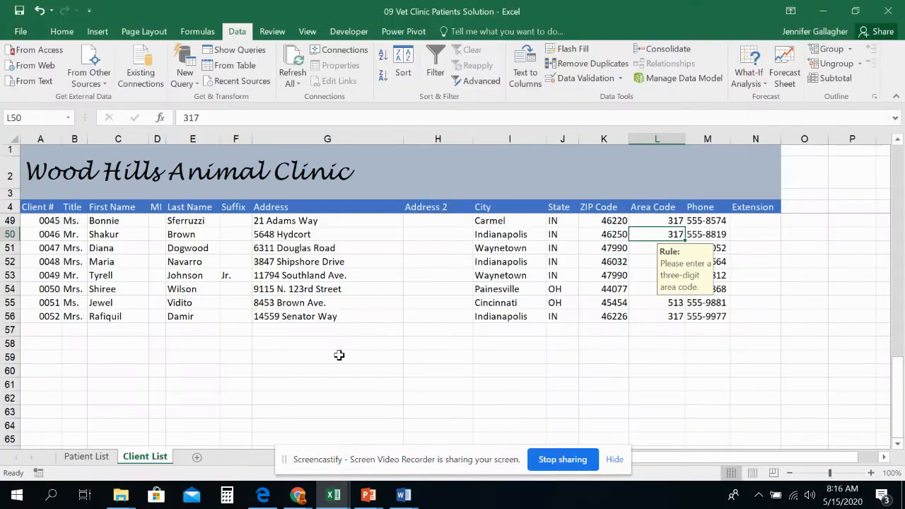
pyautogui.moveTo(368, 345)
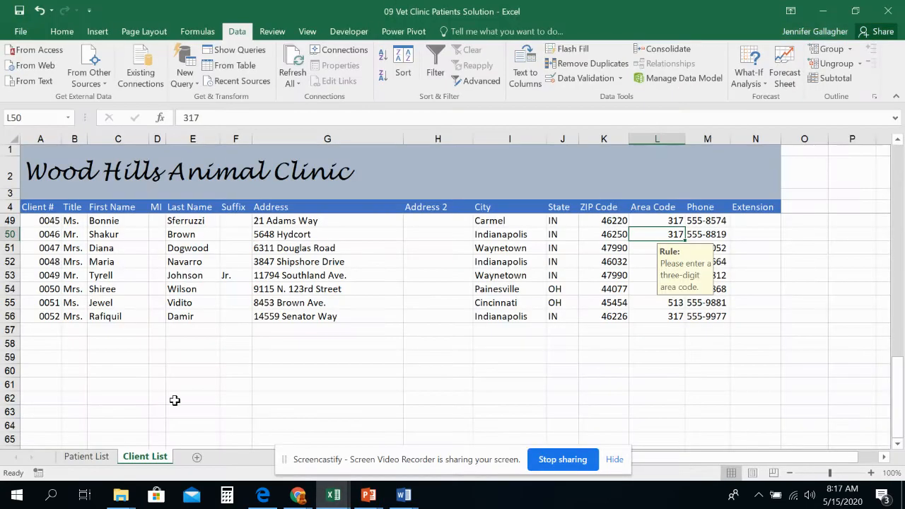
# - Go to the Patient List sheet and select an Owner # cell in column E
pyautogui.click(85, 455)
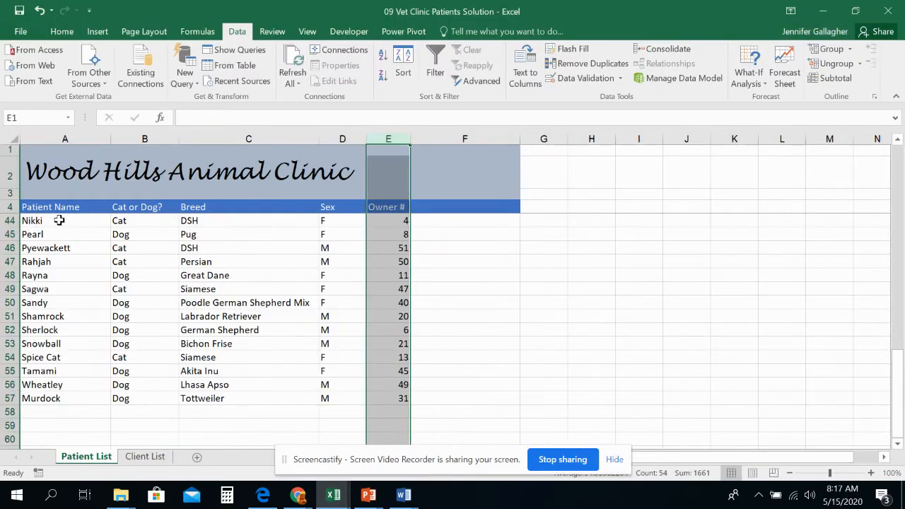
pyautogui.click(387, 221)
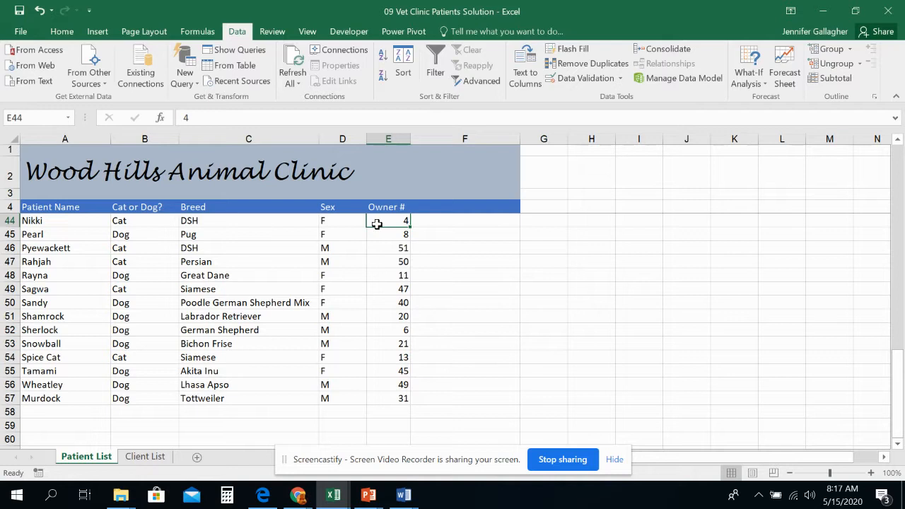
pyautogui.moveTo(206, 10)
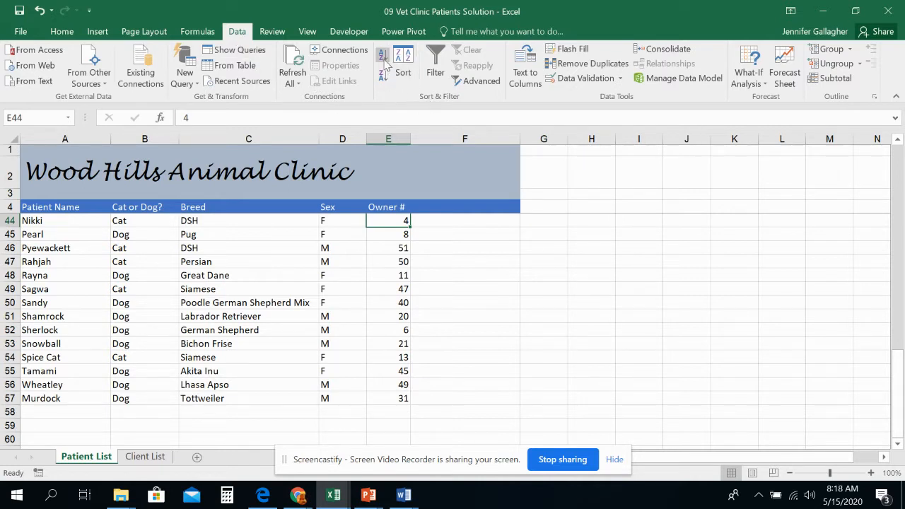
pyautogui.moveTo(403, 63)
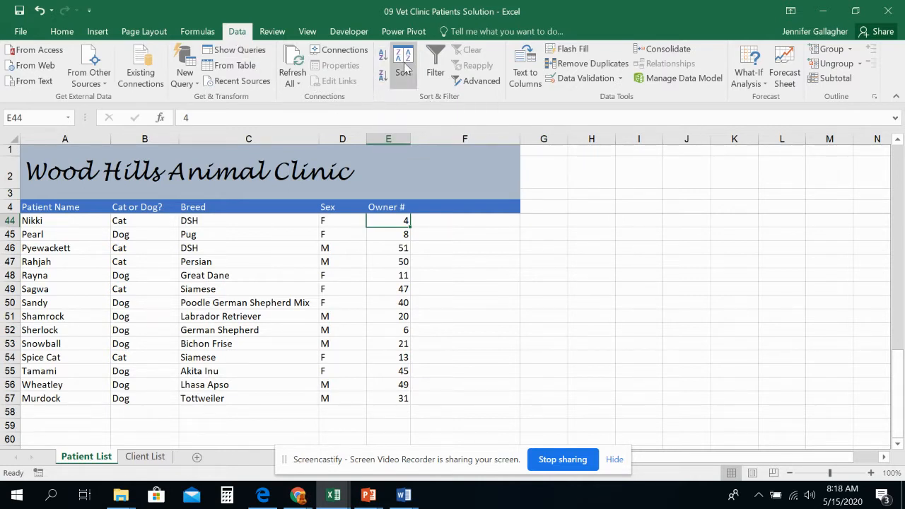
pyautogui.moveTo(481, 84)
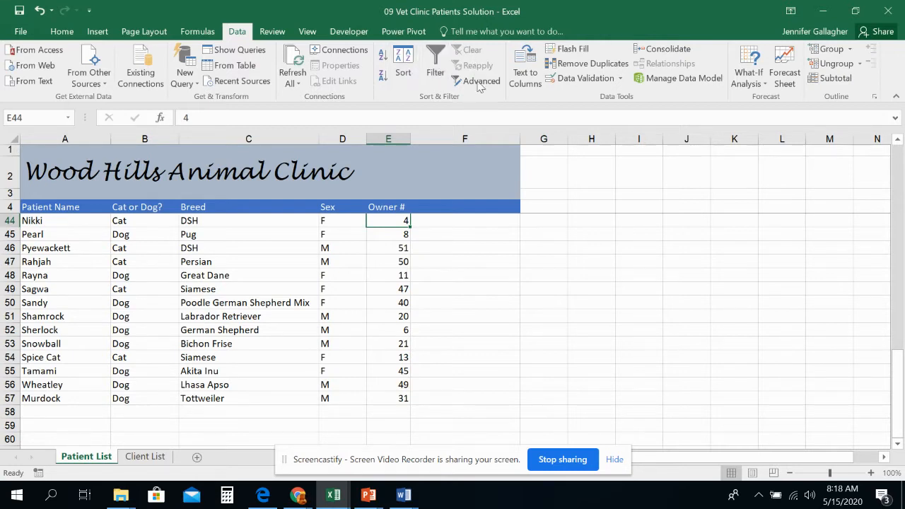
pyautogui.moveTo(382, 55)
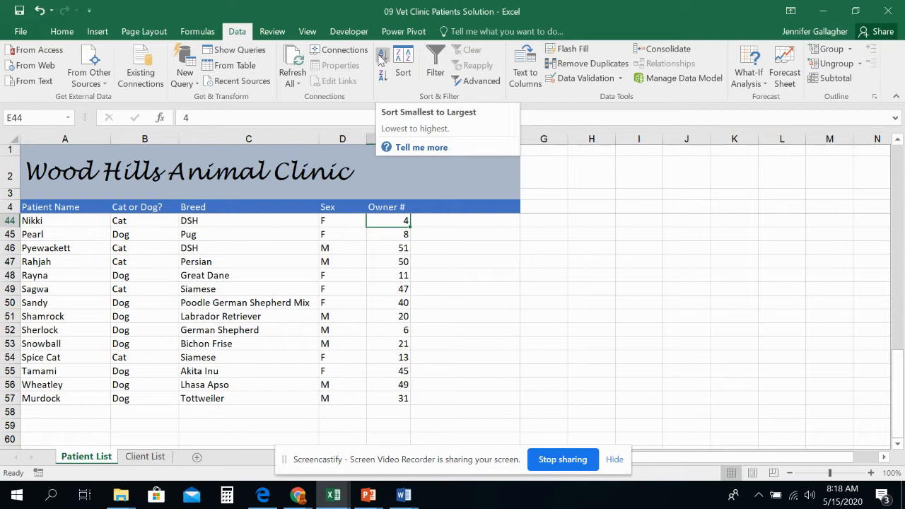
pyautogui.moveTo(382, 74)
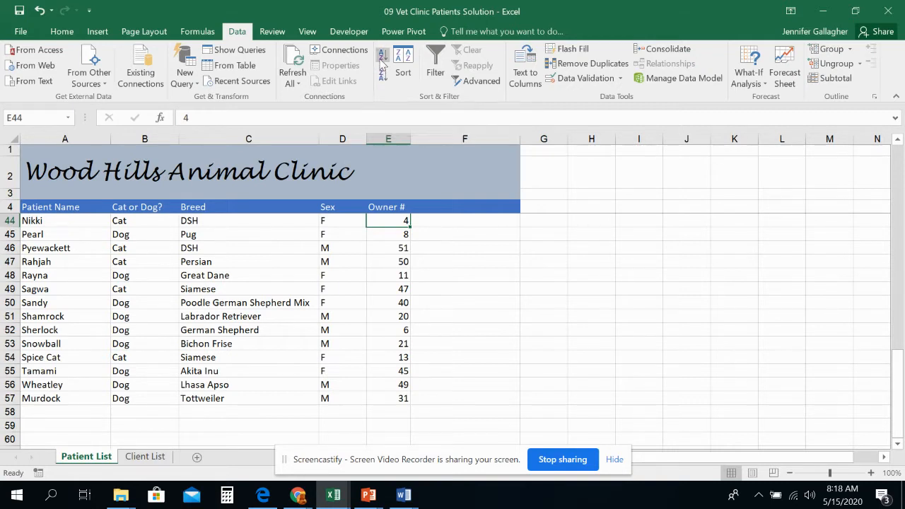
pyautogui.moveTo(381, 55)
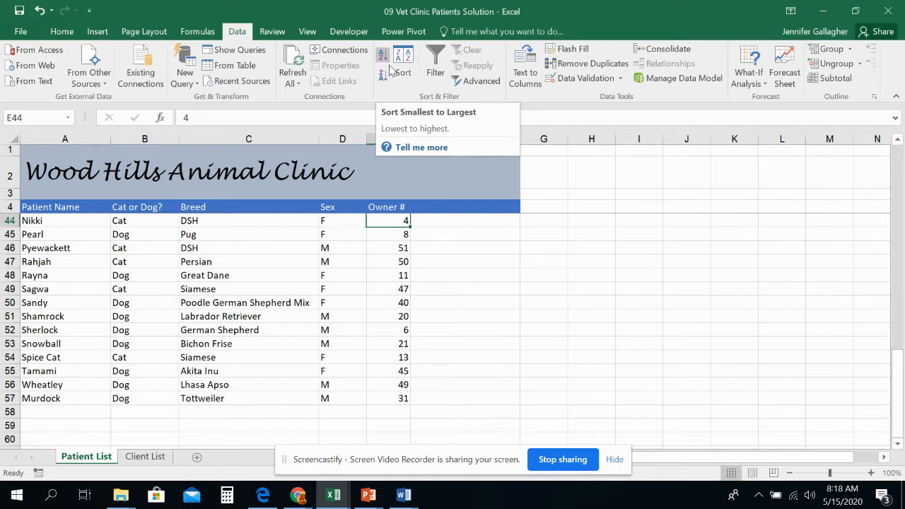
pyautogui.moveTo(57, 223)
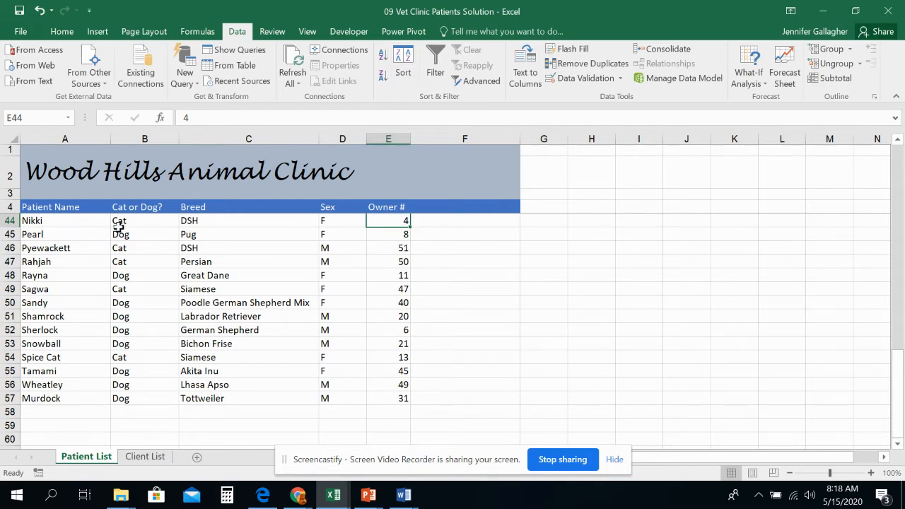
pyautogui.moveTo(385, 224)
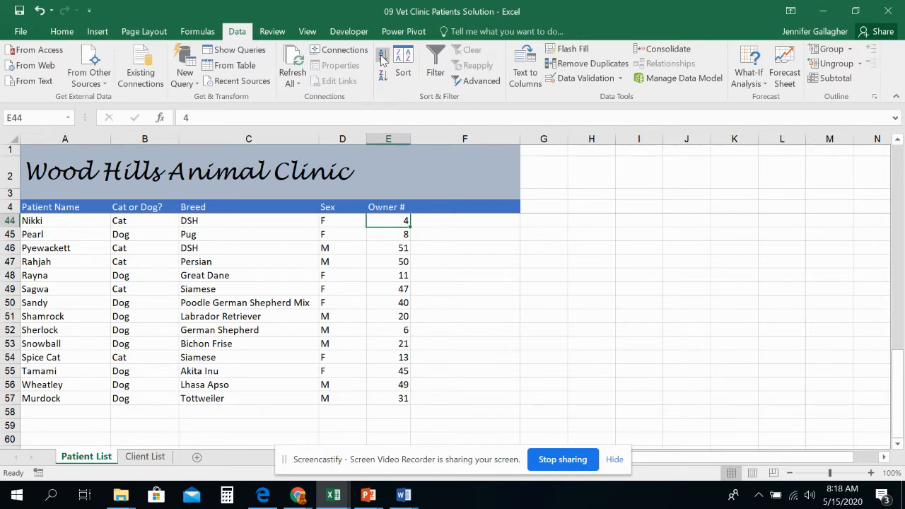
# - Sort the patient list by Owner # from smallest to largest and review rows like Nikki's
pyautogui.click(382, 55)
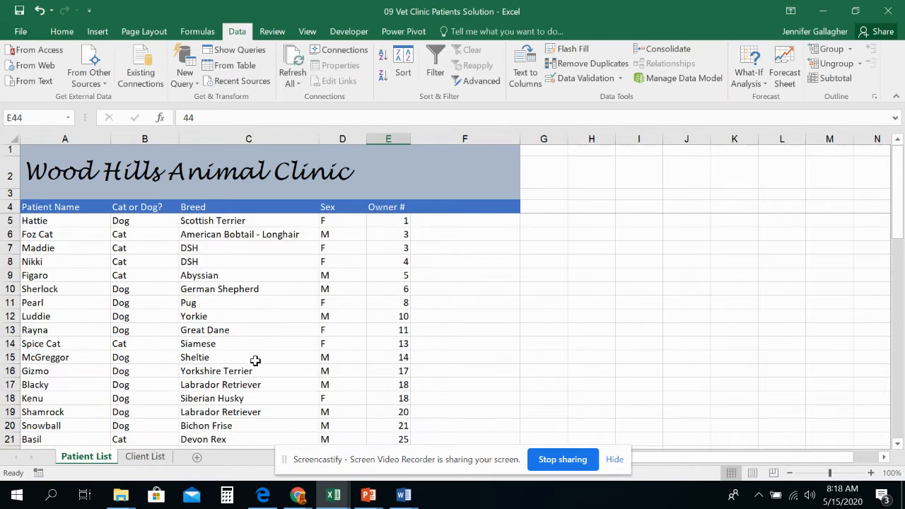
pyautogui.moveTo(87, 274)
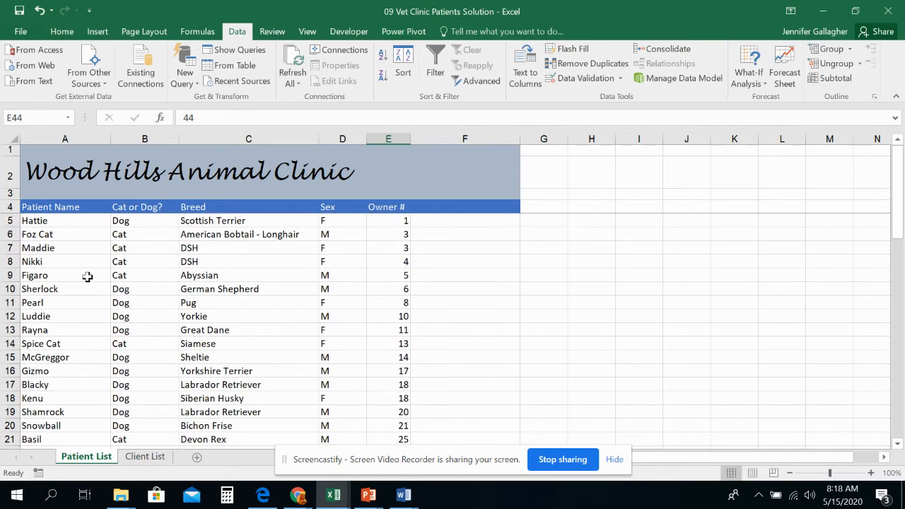
pyautogui.click(65, 262)
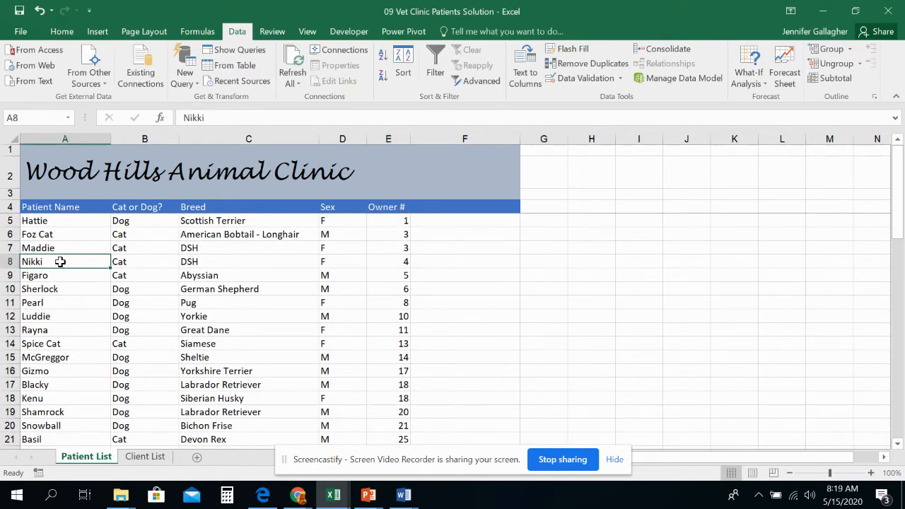
pyautogui.click(387, 262)
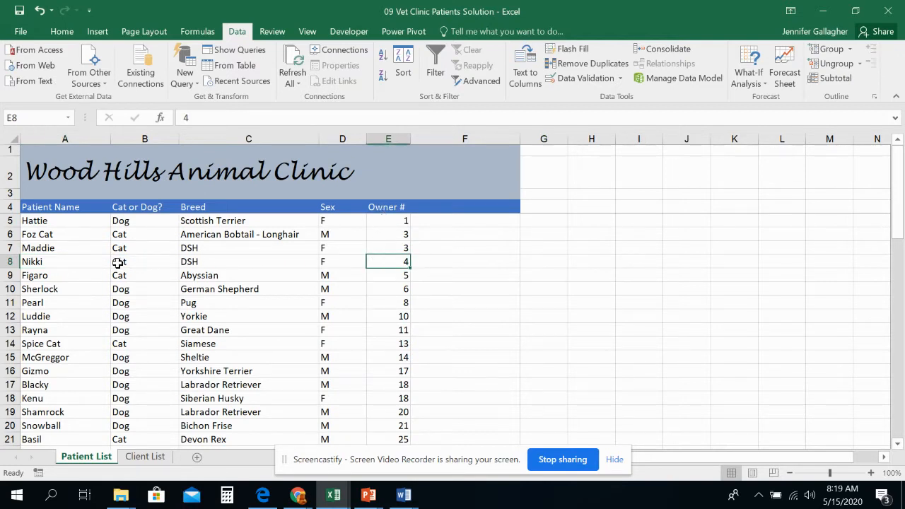
pyautogui.moveTo(386, 261)
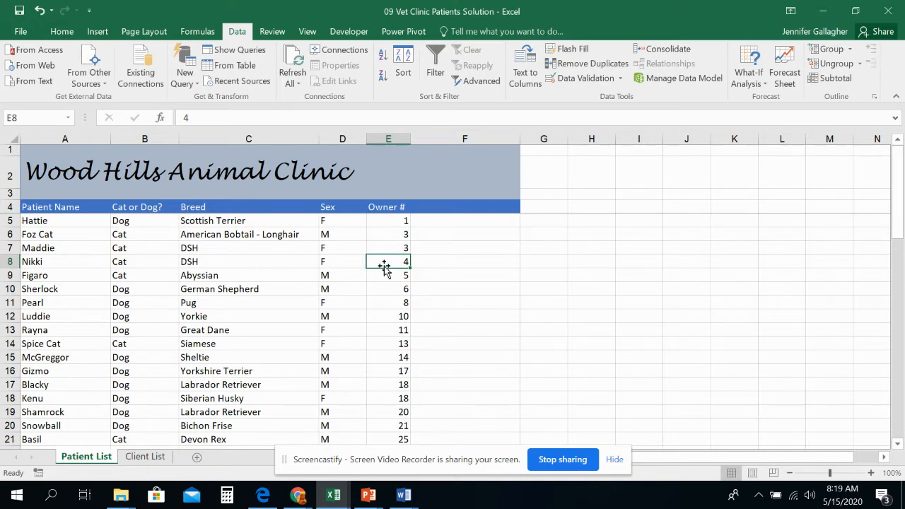
pyautogui.moveTo(371, 262)
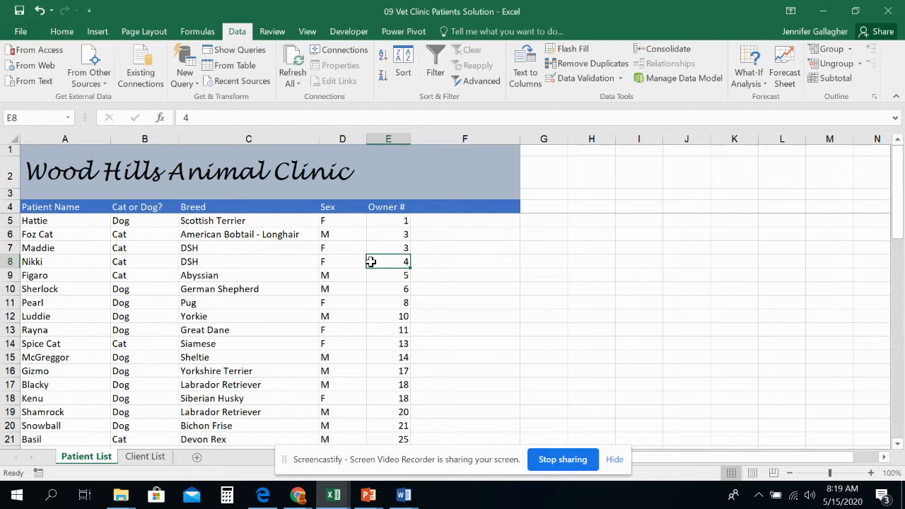
pyautogui.moveTo(380, 215)
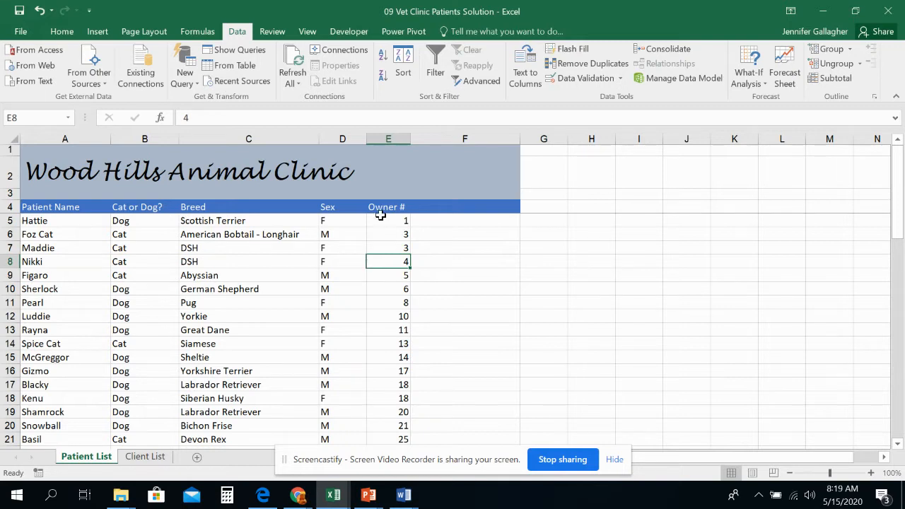
pyautogui.click(388, 221)
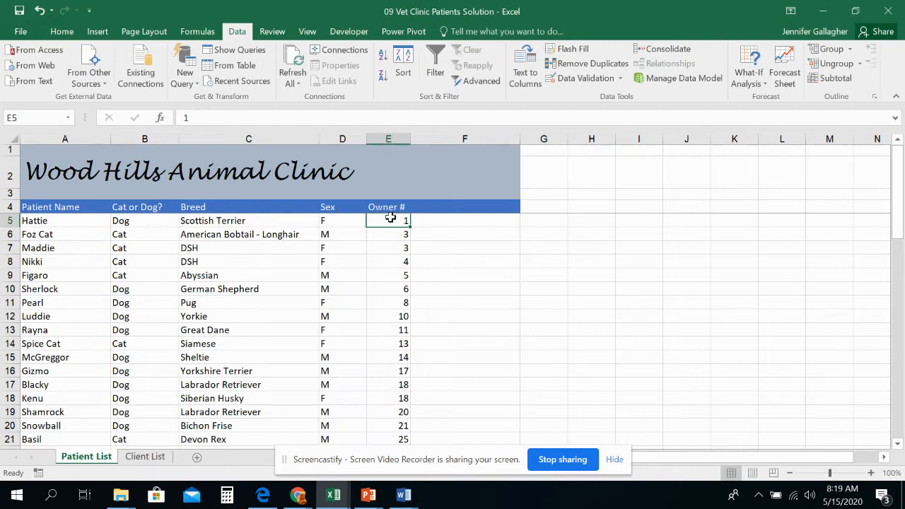
# - Select the first patient name, Hattie, and return to the Home ribbon commands
pyautogui.click(65, 221)
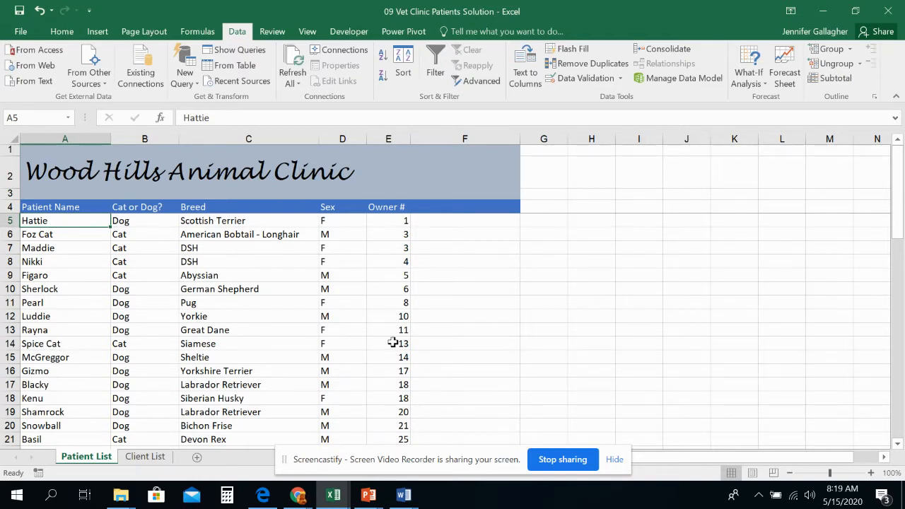
pyautogui.moveTo(80, 221)
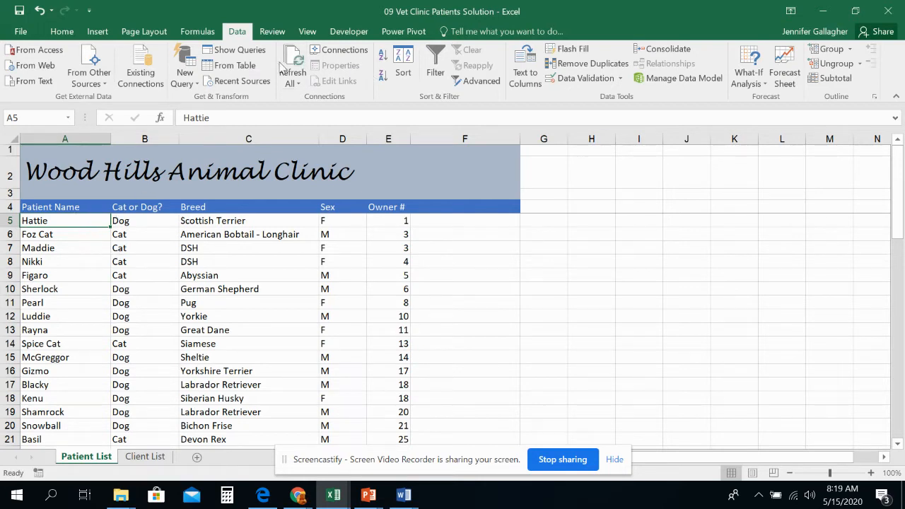
pyautogui.click(62, 31)
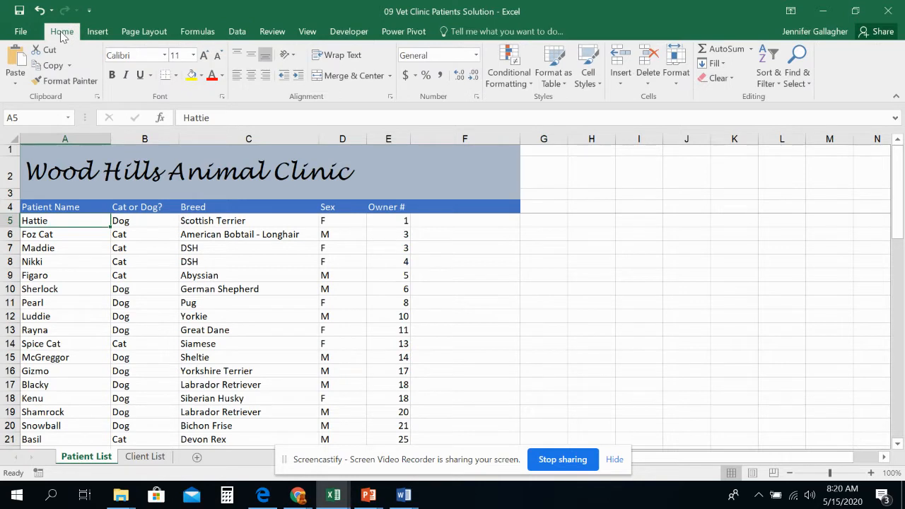
pyautogui.moveTo(777, 87)
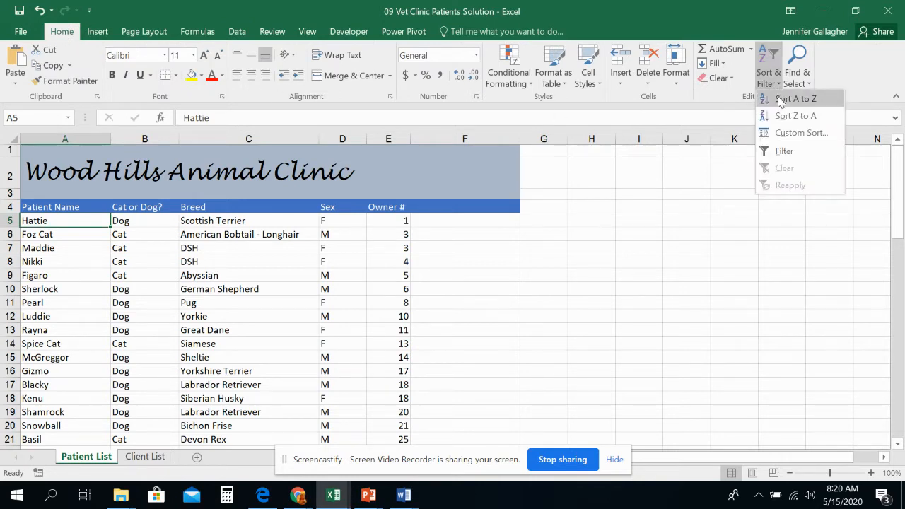
# - Sort the patients A to Z by name, check the order, then move to the Client List sheet
pyautogui.click(795, 99)
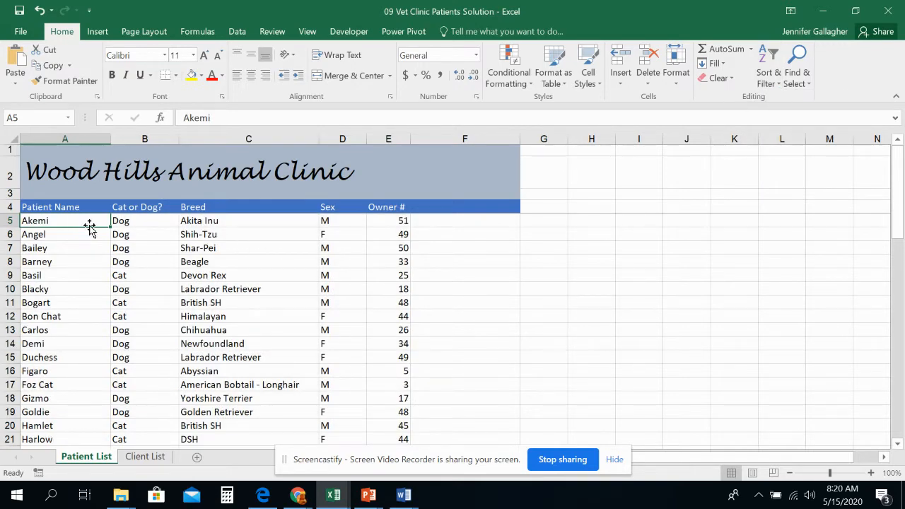
pyautogui.moveTo(149, 226)
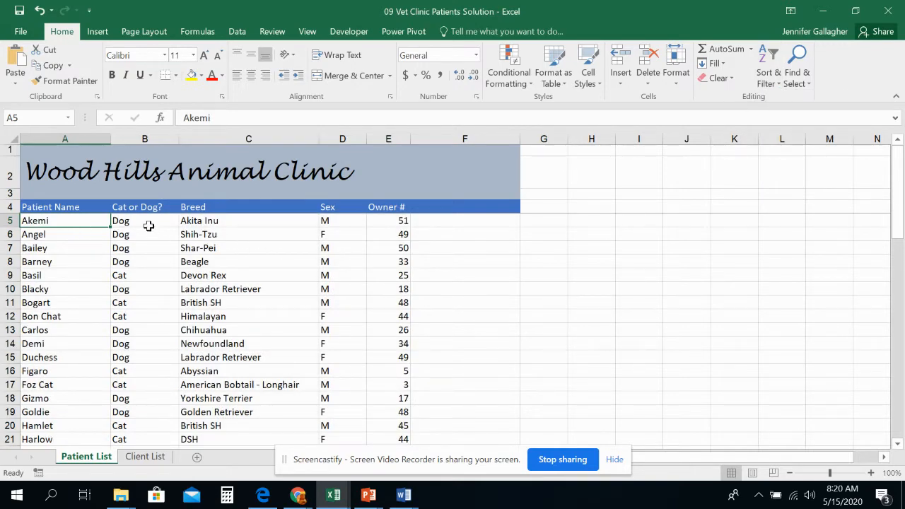
pyautogui.moveTo(390, 241)
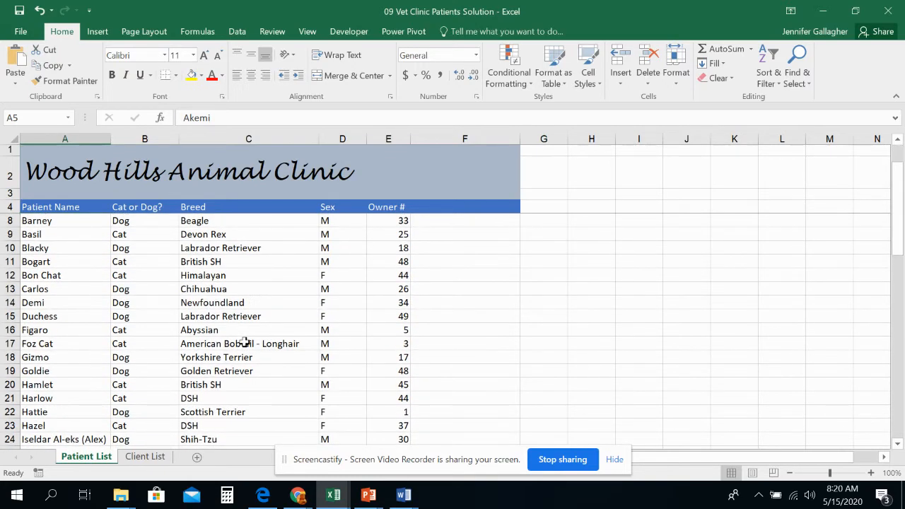
pyautogui.moveTo(367, 363)
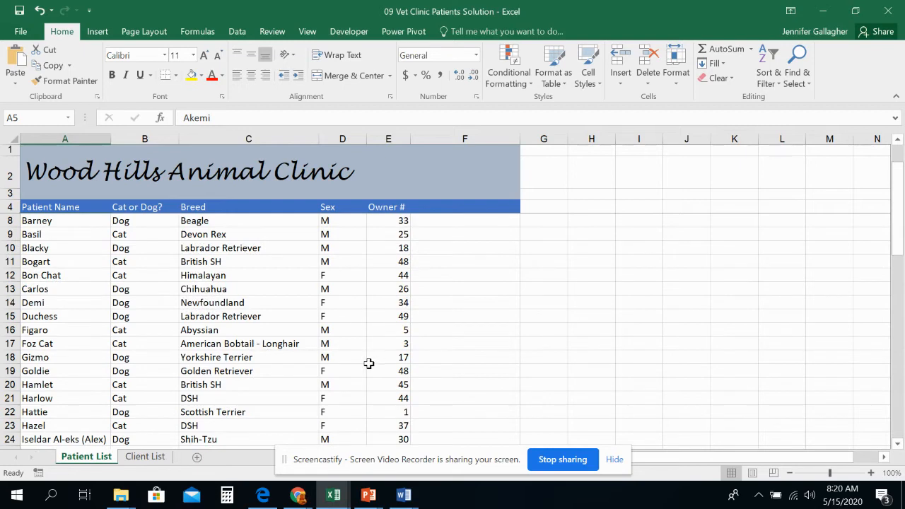
pyautogui.scroll(-3)
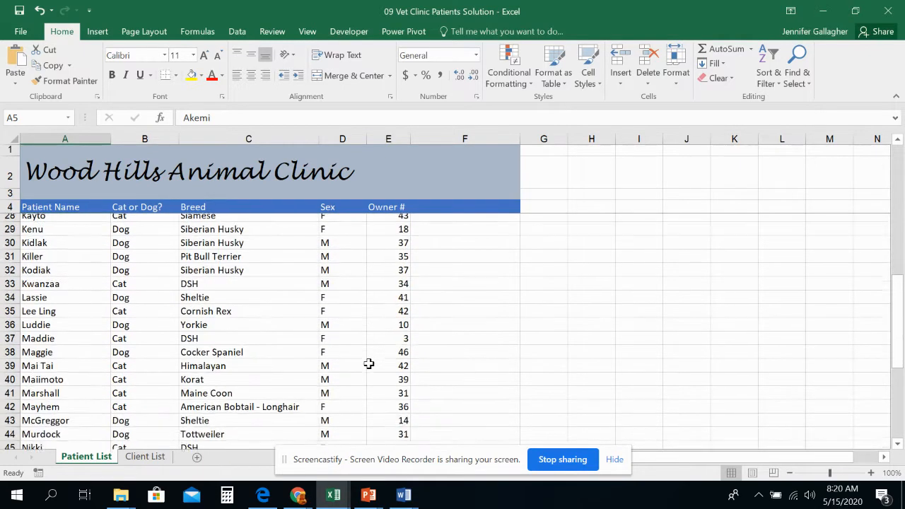
pyautogui.scroll(-3)
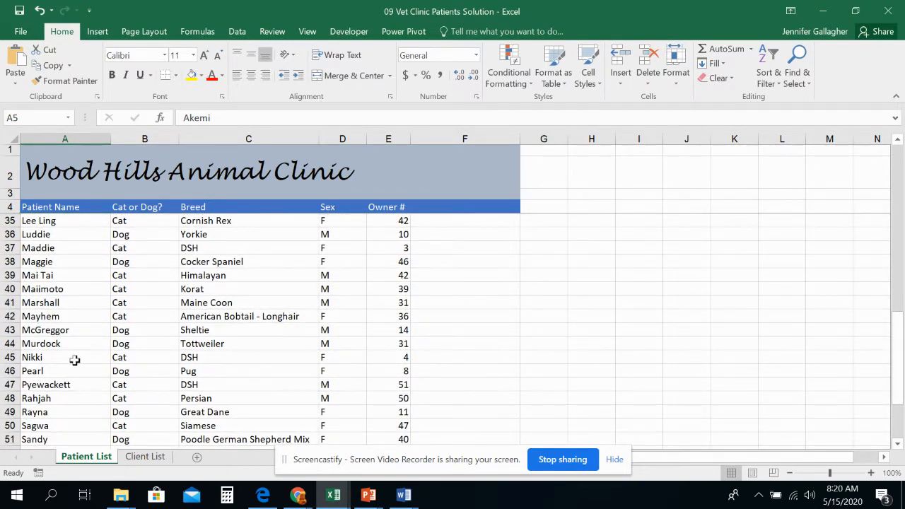
pyautogui.moveTo(264, 361)
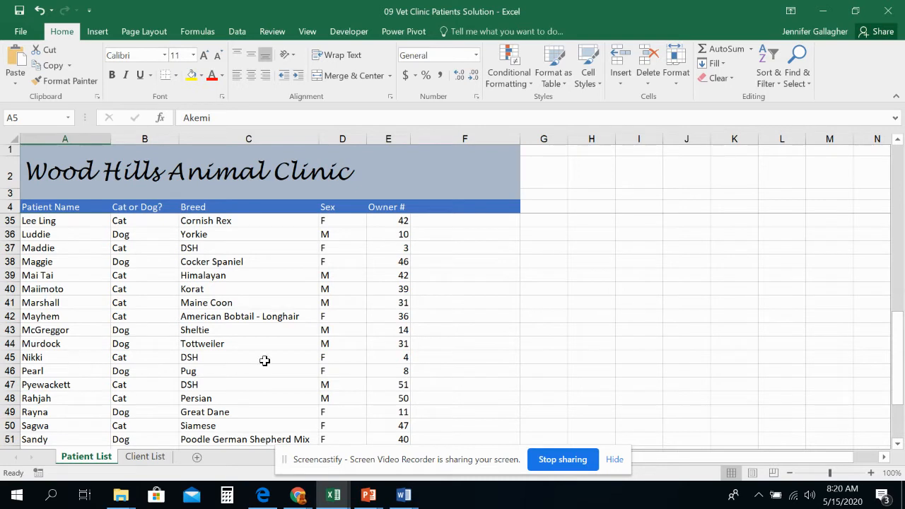
pyautogui.moveTo(389, 235)
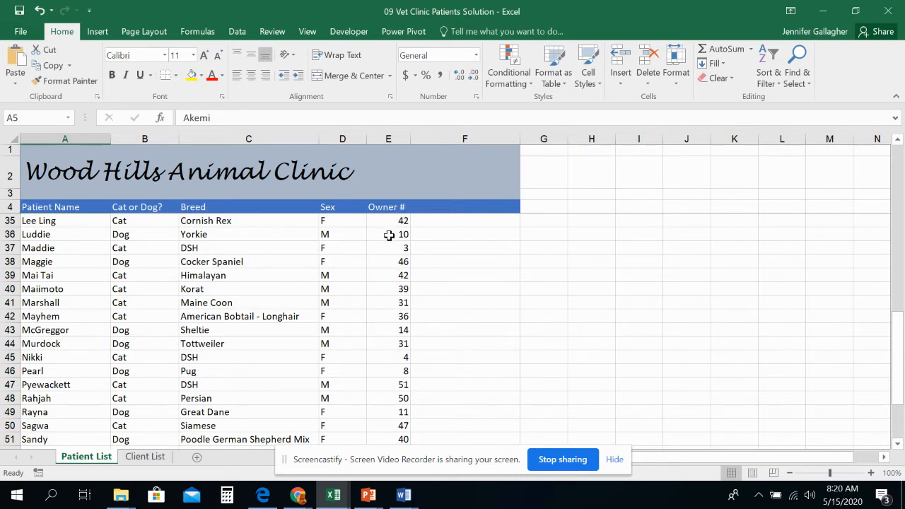
pyautogui.moveTo(49, 240)
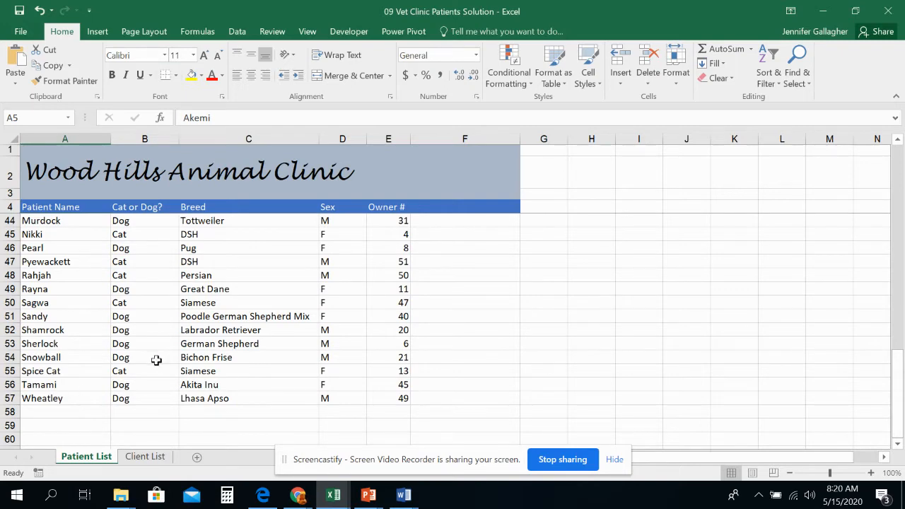
pyautogui.scroll(3)
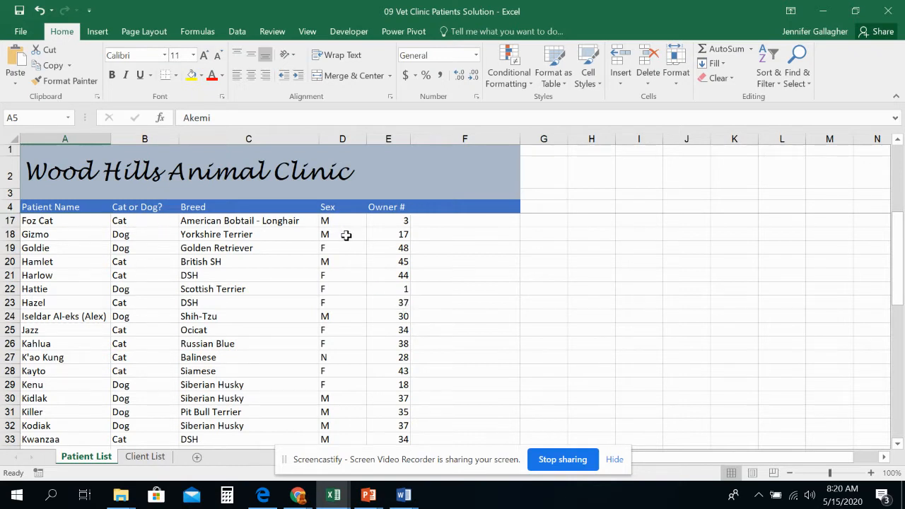
pyautogui.click(65, 247)
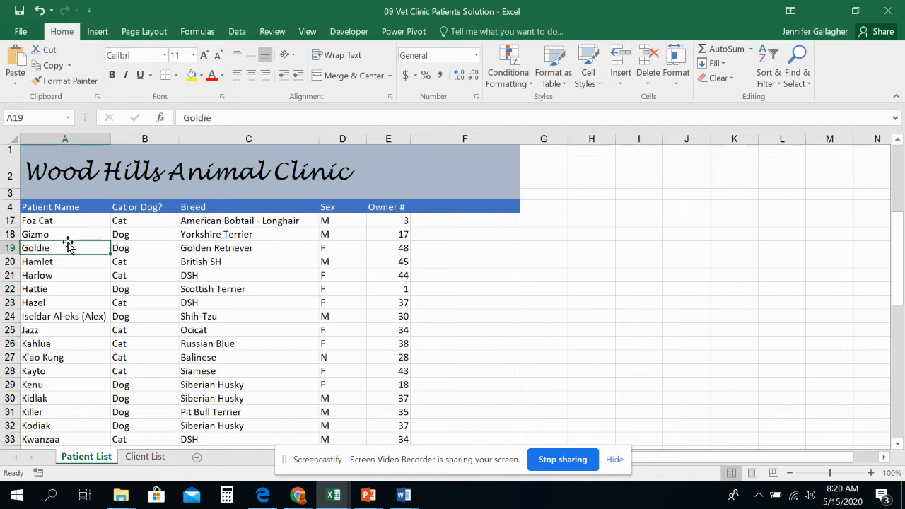
pyautogui.moveTo(141, 195)
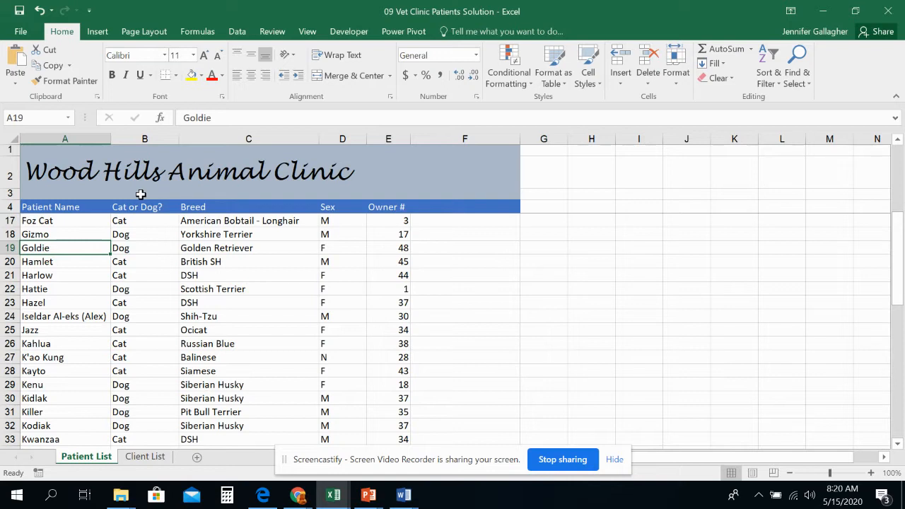
pyautogui.click(144, 455)
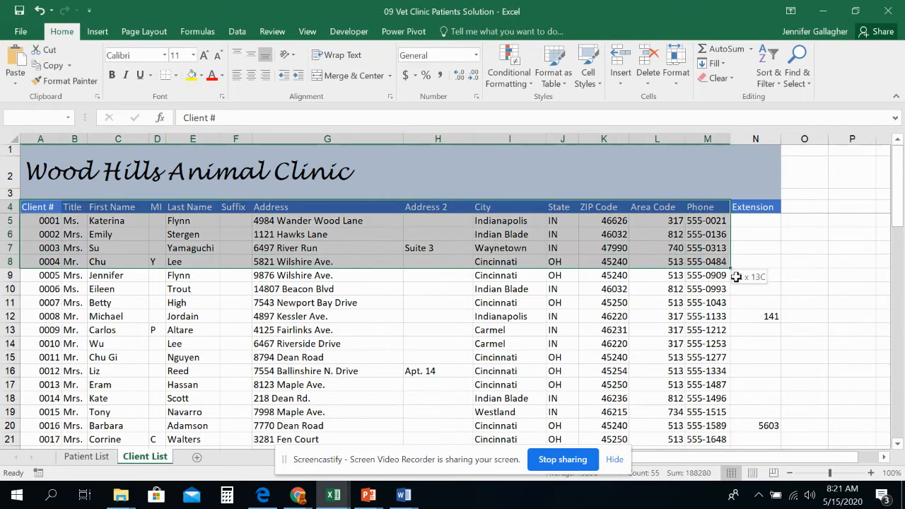
# - Name the client table range A4:N56 'Clients' in the Name Box
pyautogui.scroll(-3)
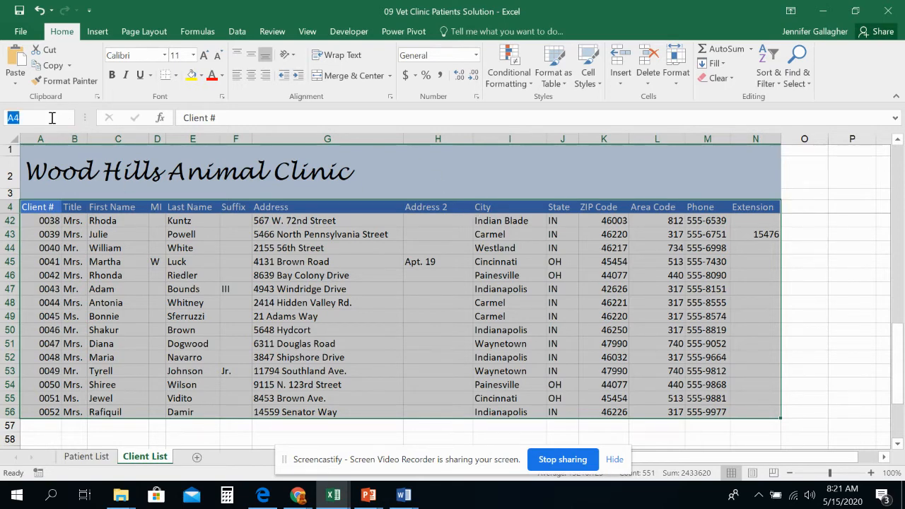
pyautogui.write('Clients')
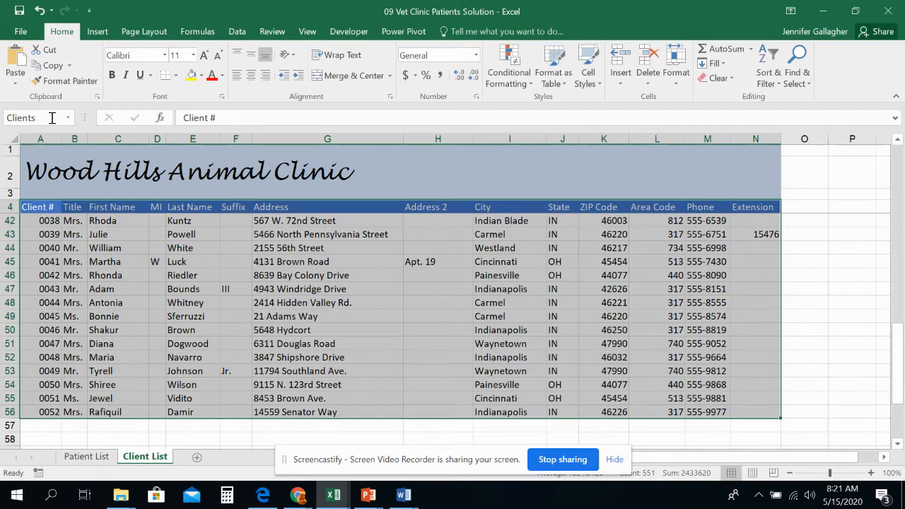
pyautogui.moveTo(39, 117)
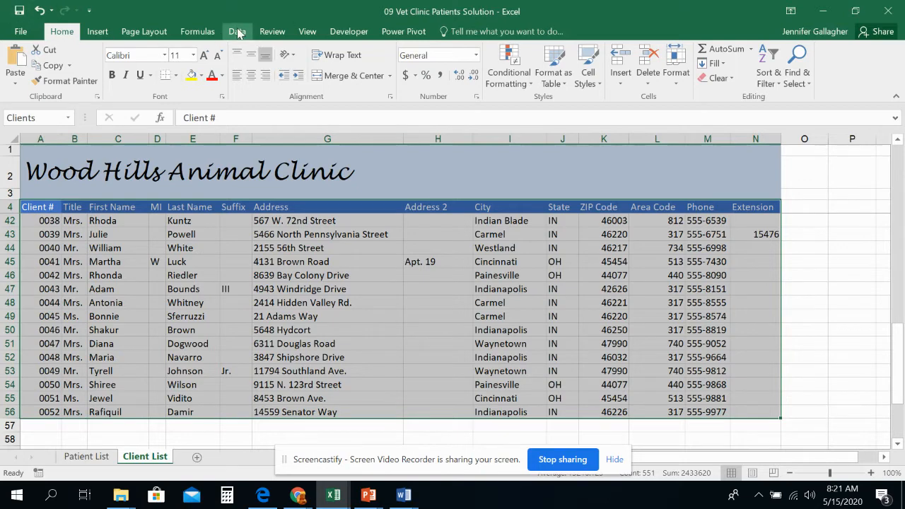
# - In the Sort dialog, sort the client table by Last Name on Values, A to Z
pyautogui.click(237, 31)
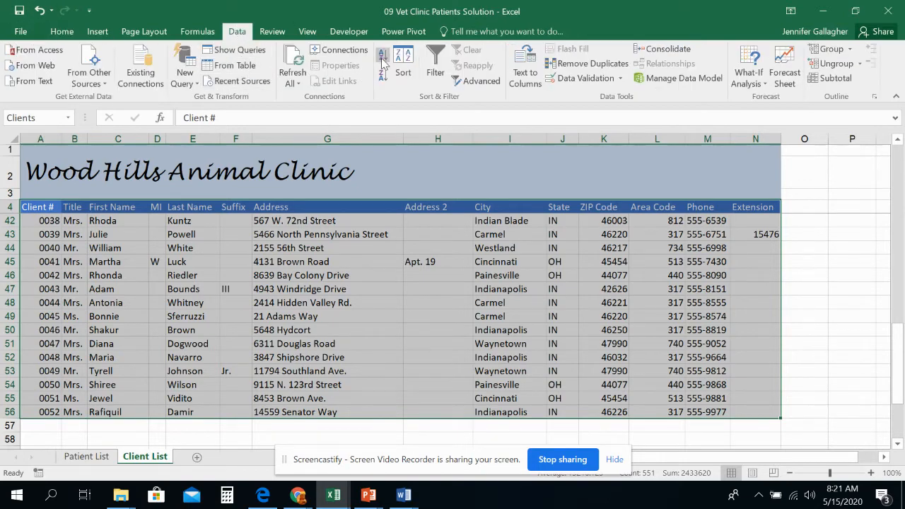
pyautogui.moveTo(403, 64)
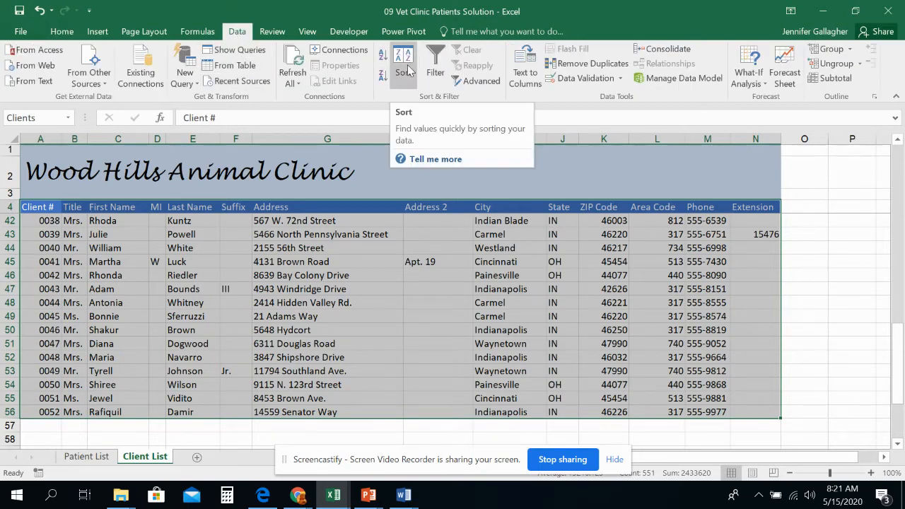
pyautogui.click(403, 62)
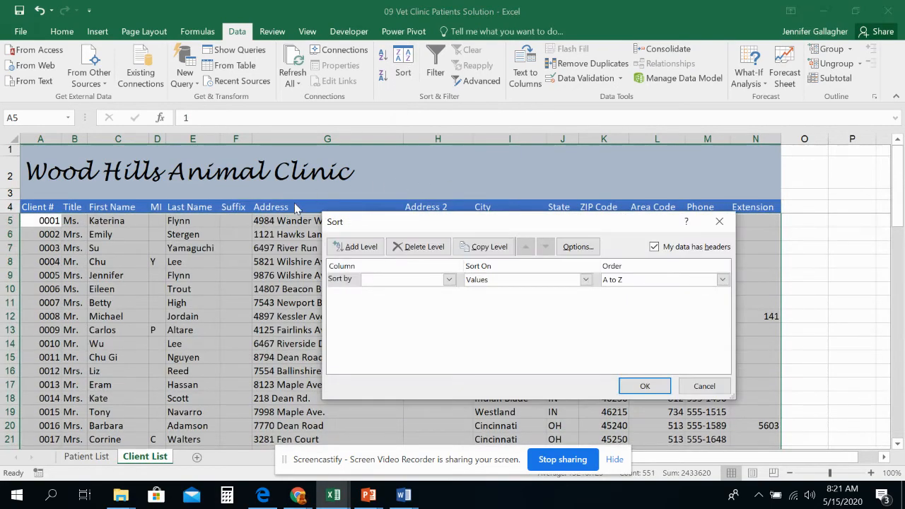
pyautogui.moveTo(318, 277)
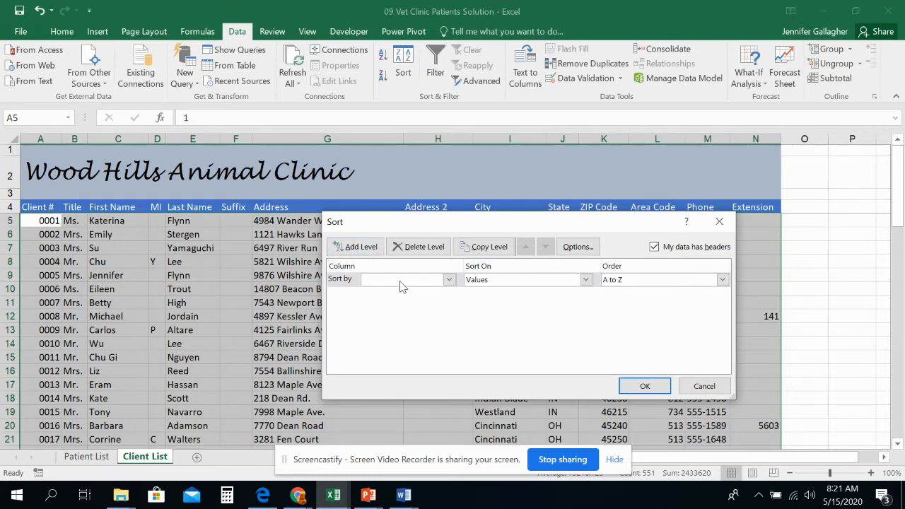
pyautogui.moveTo(353, 282)
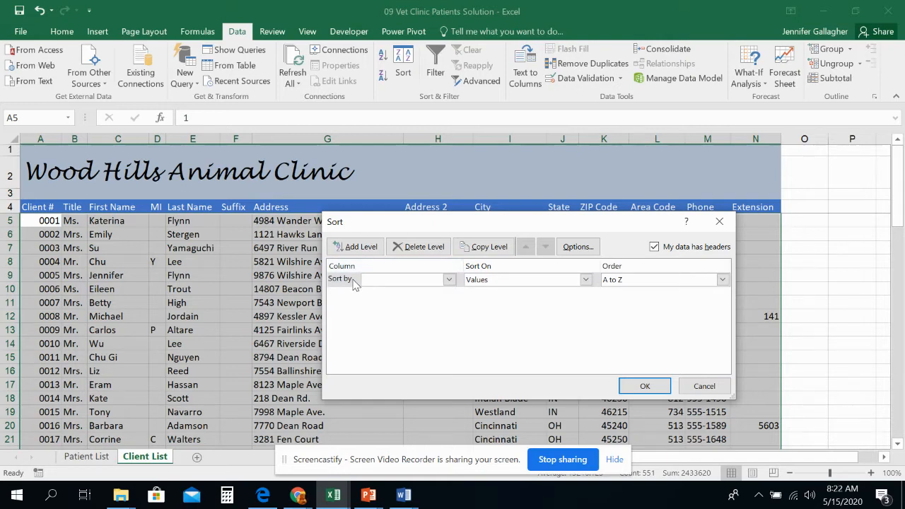
pyautogui.click(449, 279)
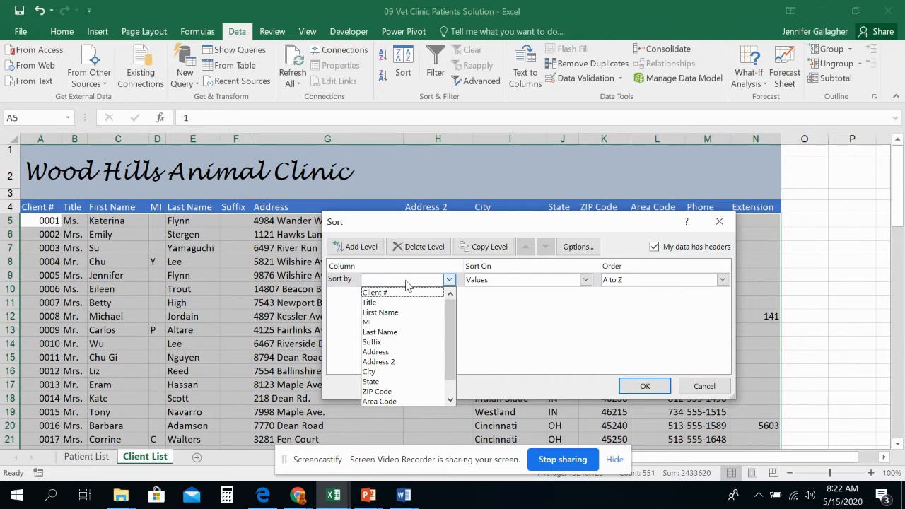
pyautogui.click(379, 330)
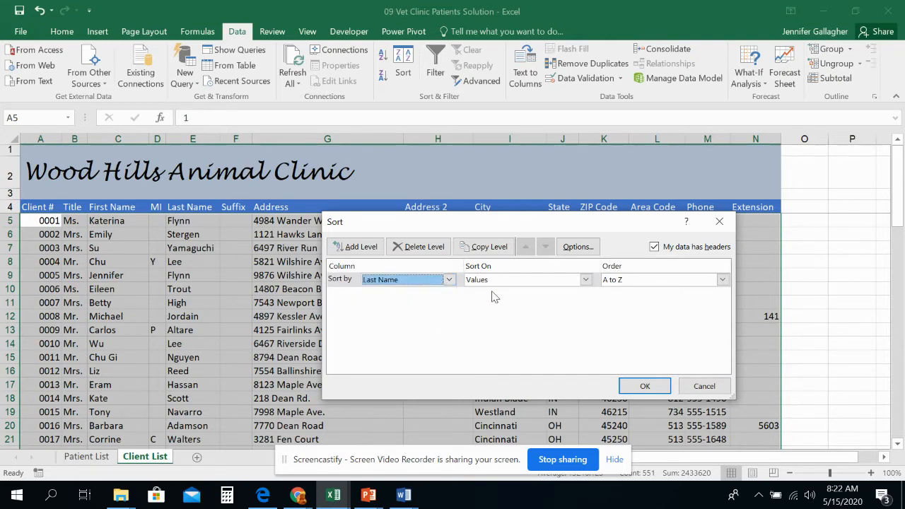
pyautogui.click(585, 280)
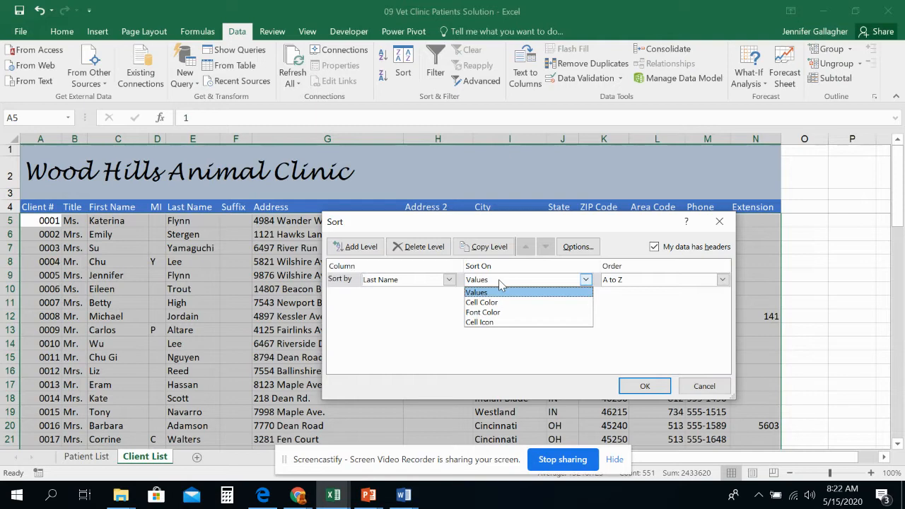
pyautogui.click(477, 291)
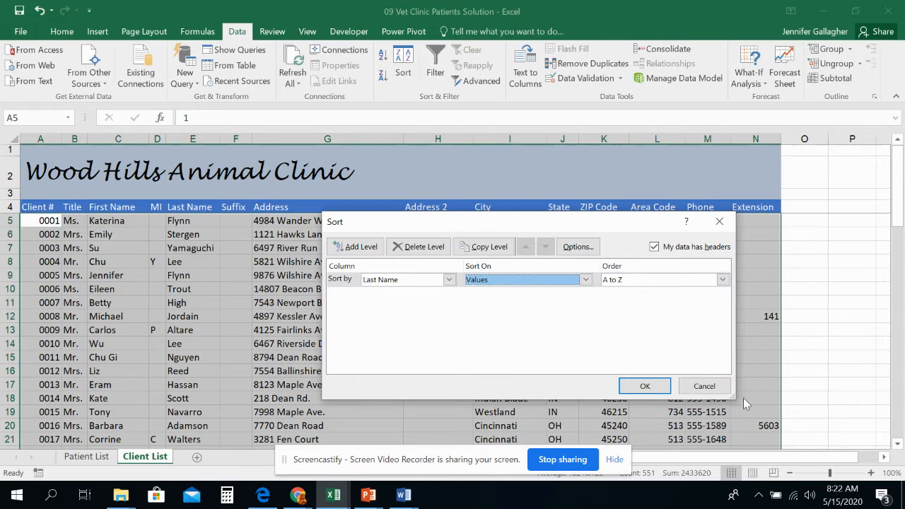
pyautogui.moveTo(645, 385)
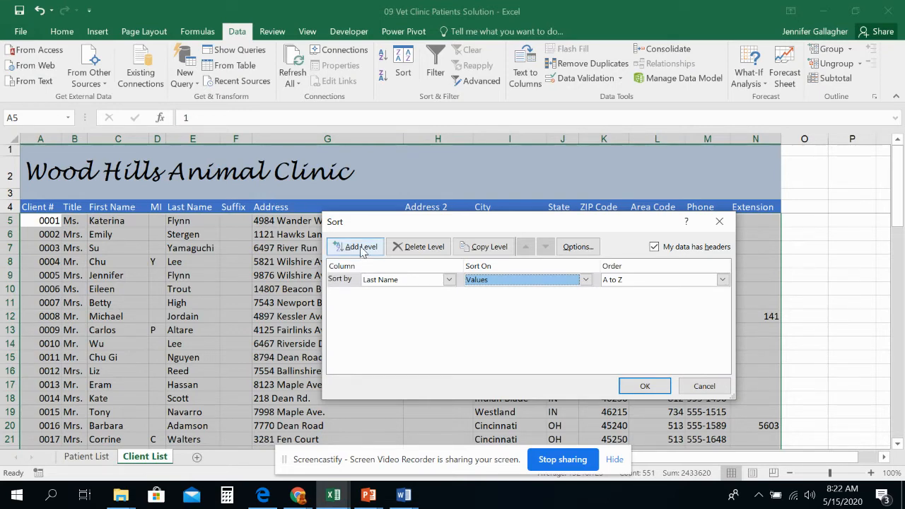
# - Add a second sort level by First Name, testing Move Up and Move Down
pyautogui.click(359, 246)
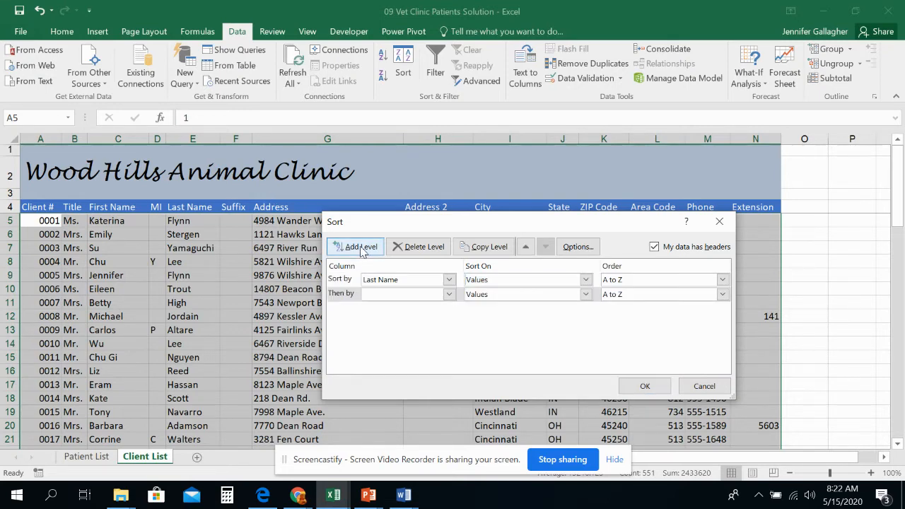
pyautogui.click(448, 292)
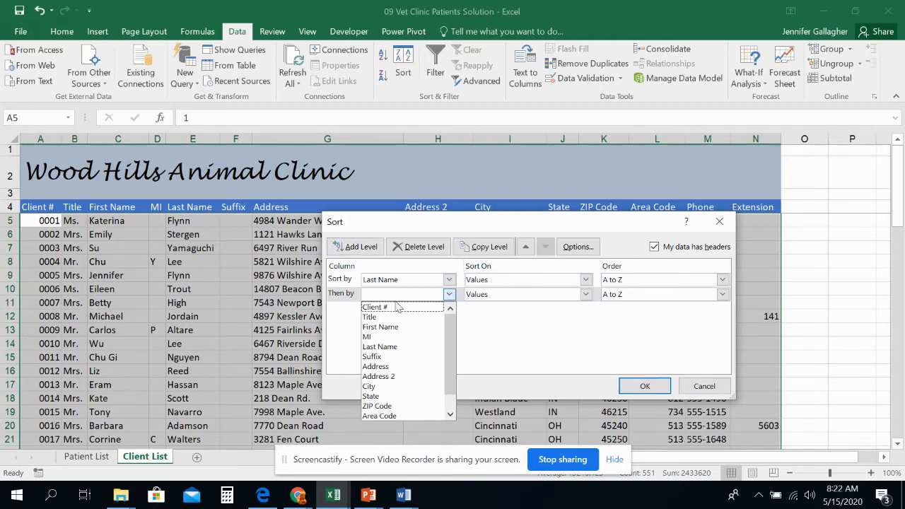
pyautogui.click(380, 327)
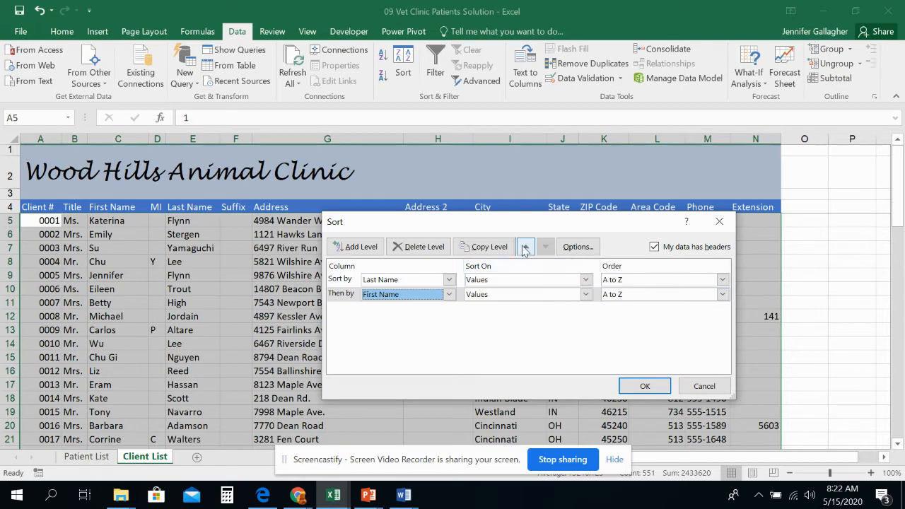
pyautogui.click(526, 246)
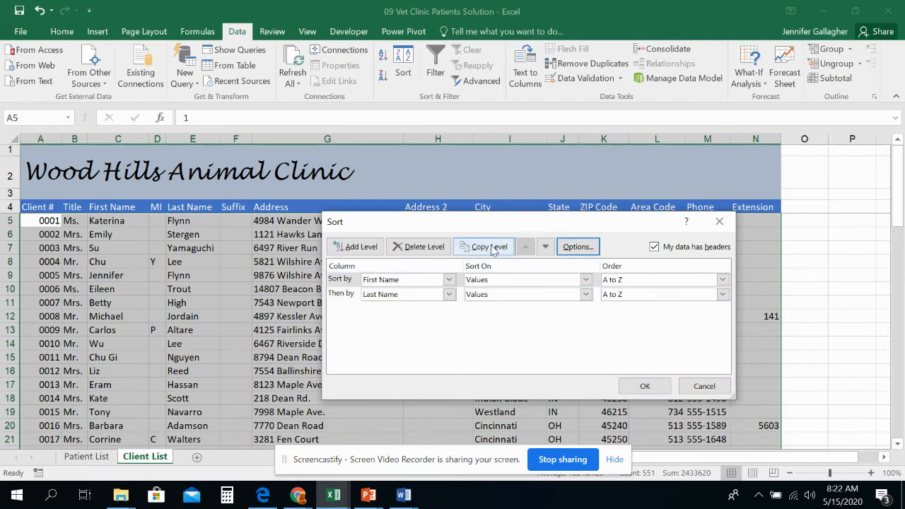
pyautogui.click(546, 246)
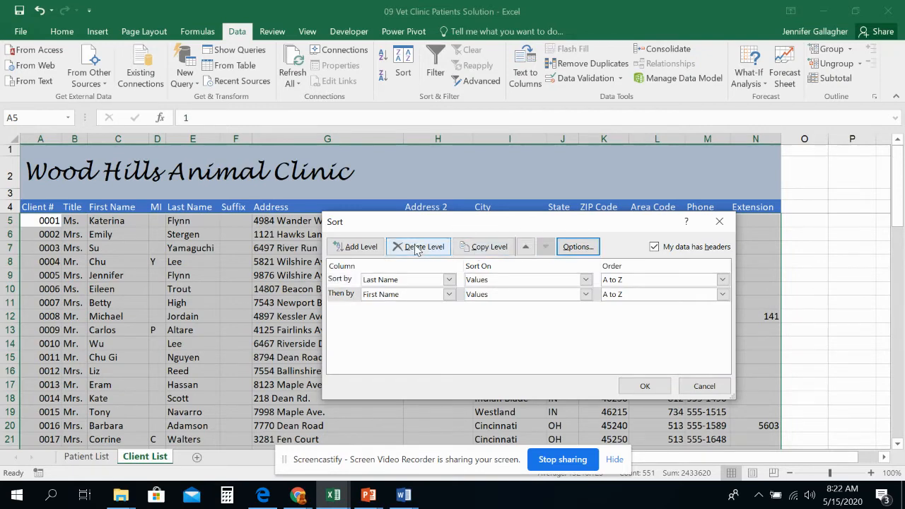
# - Add third and fourth levels by MI and Suffix, then apply the multi-level sort
pyautogui.click(356, 245)
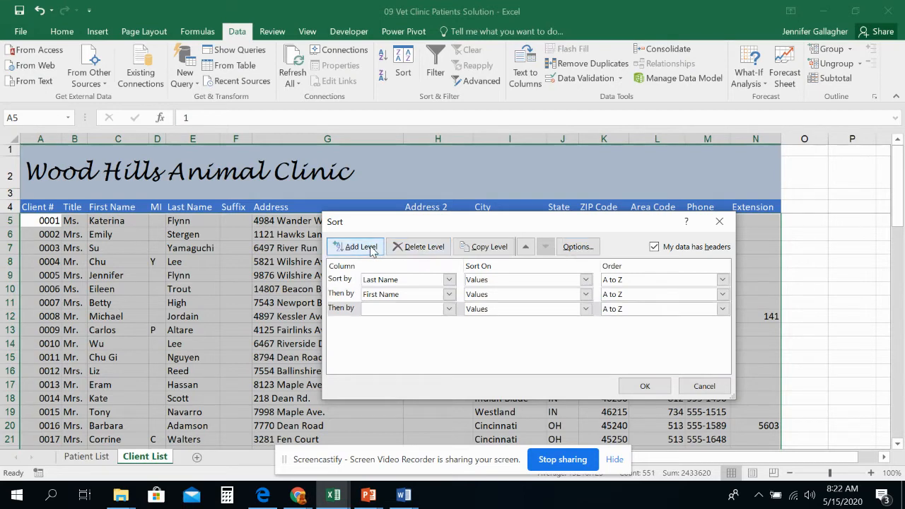
pyautogui.click(450, 308)
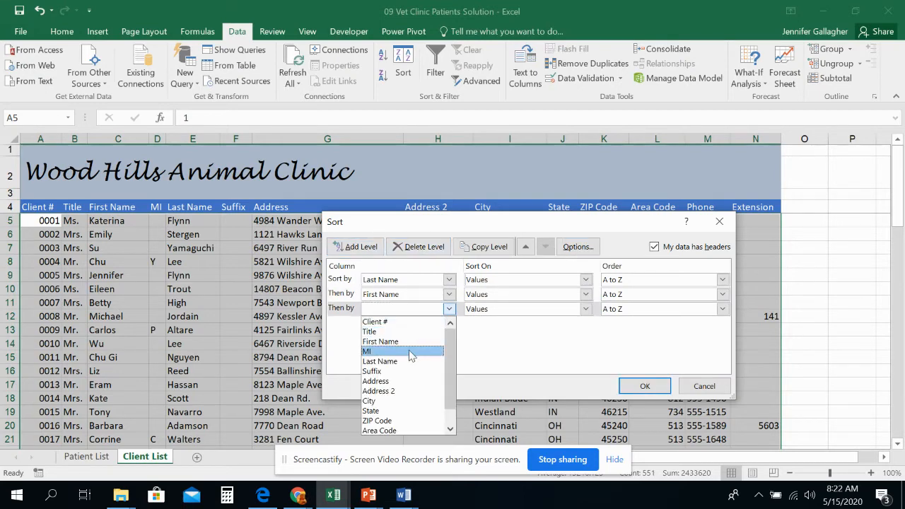
pyautogui.click(368, 351)
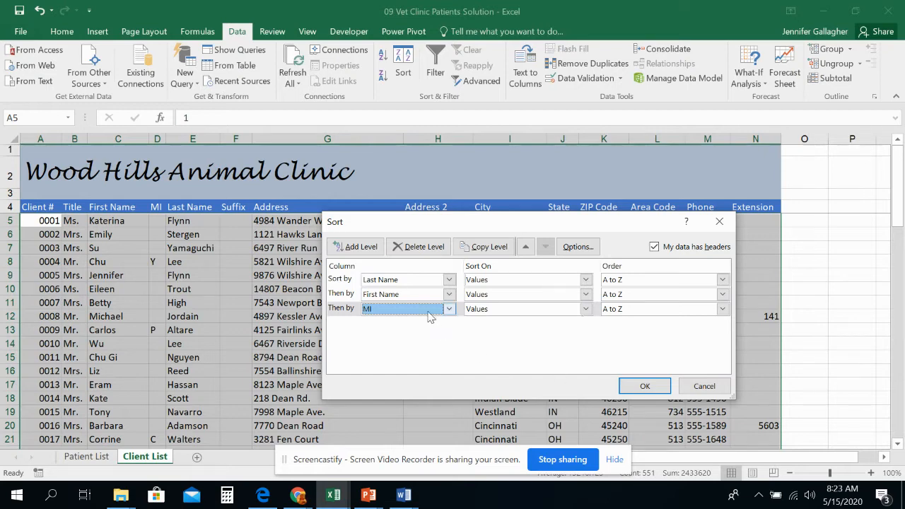
pyautogui.click(449, 323)
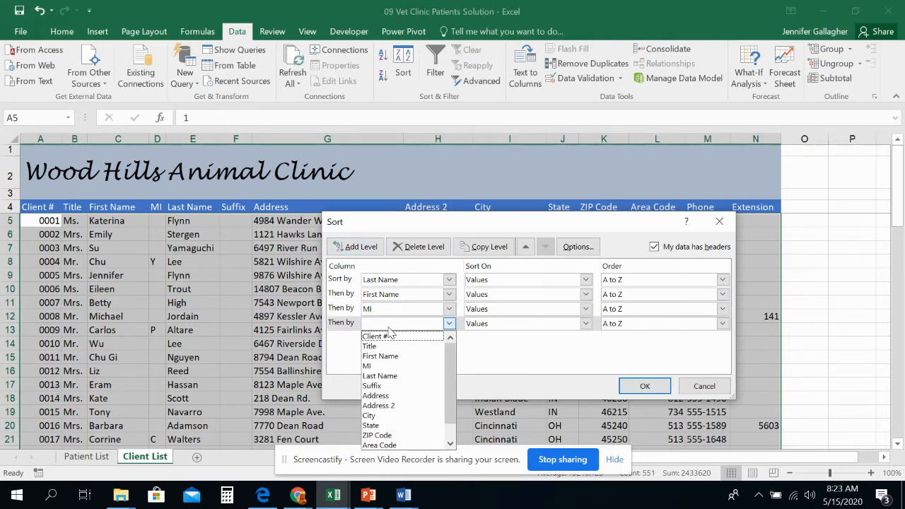
pyautogui.click(379, 384)
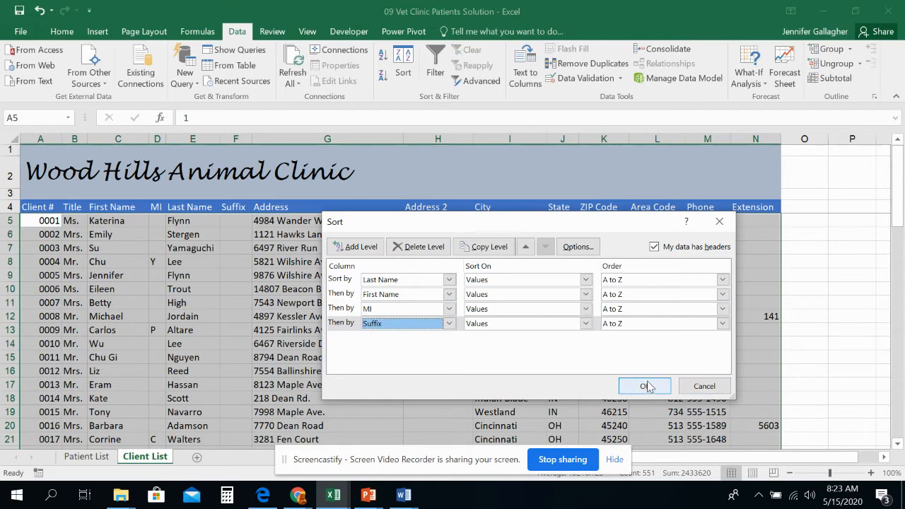
pyautogui.click(645, 384)
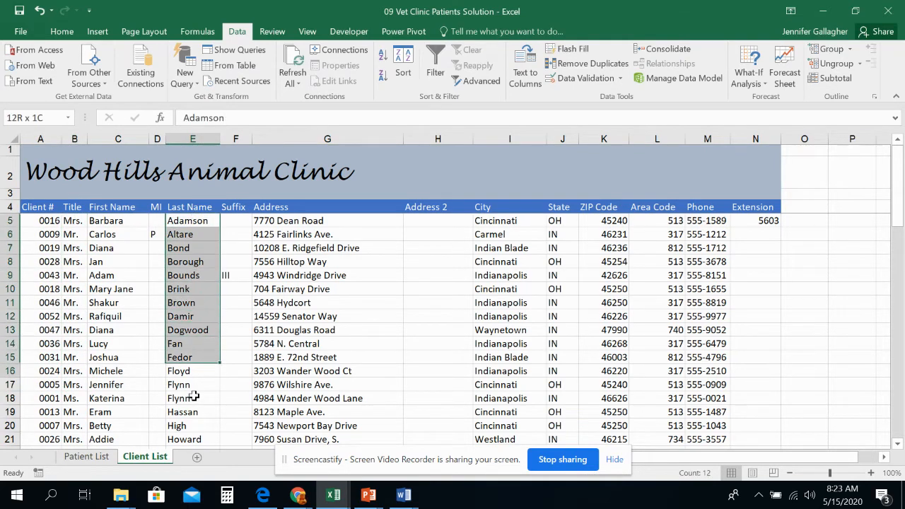
pyautogui.scroll(-3)
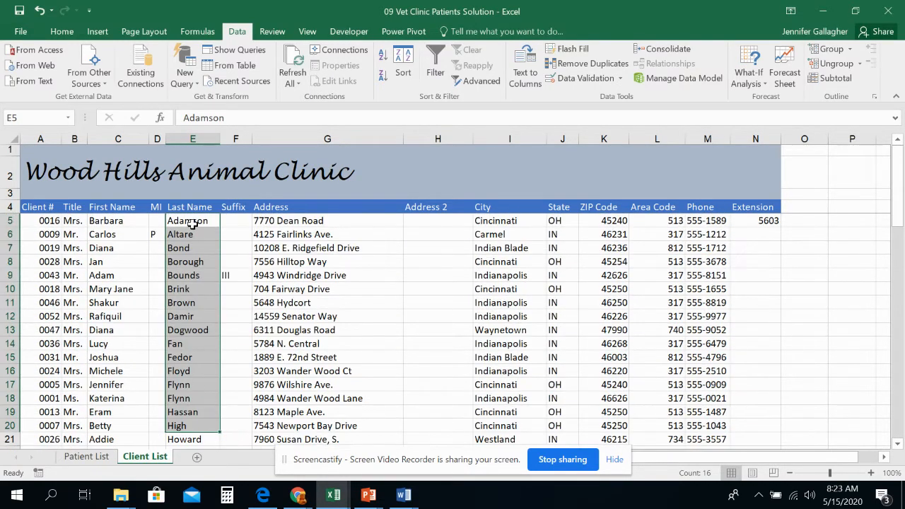
pyautogui.click(192, 234)
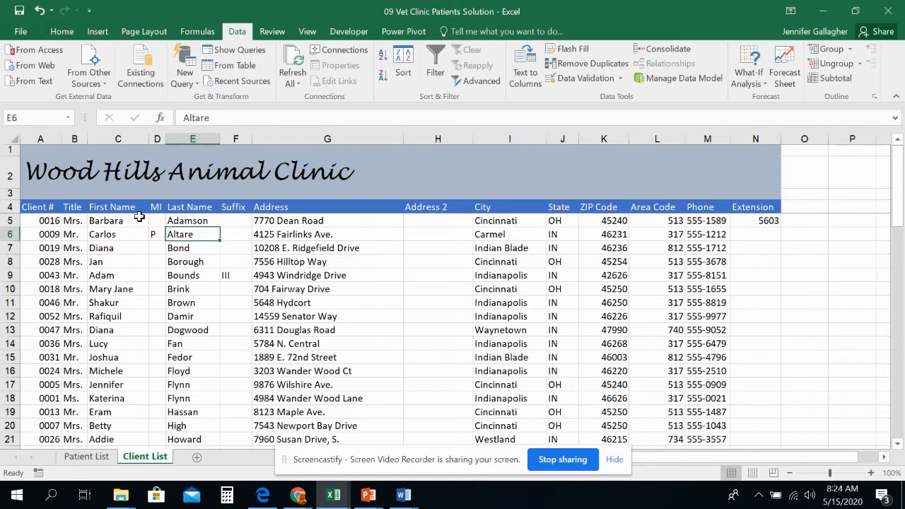
pyautogui.click(119, 220)
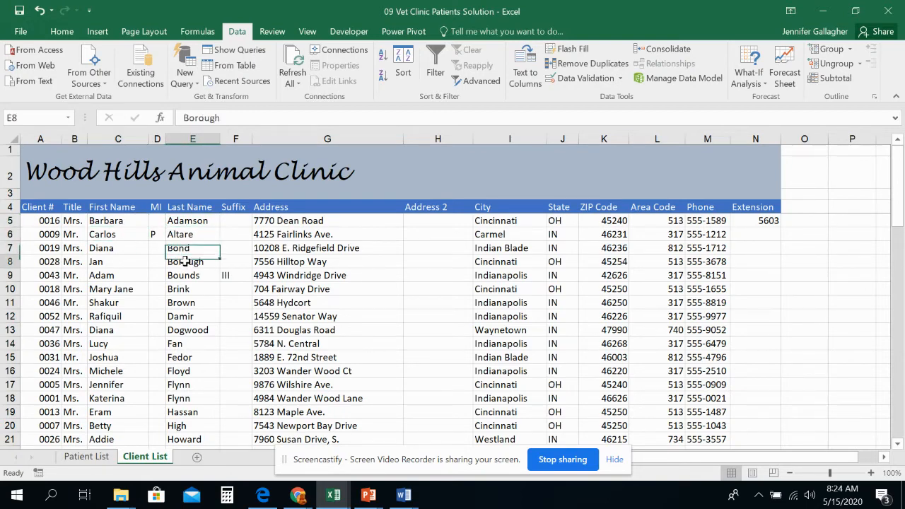
pyautogui.click(193, 302)
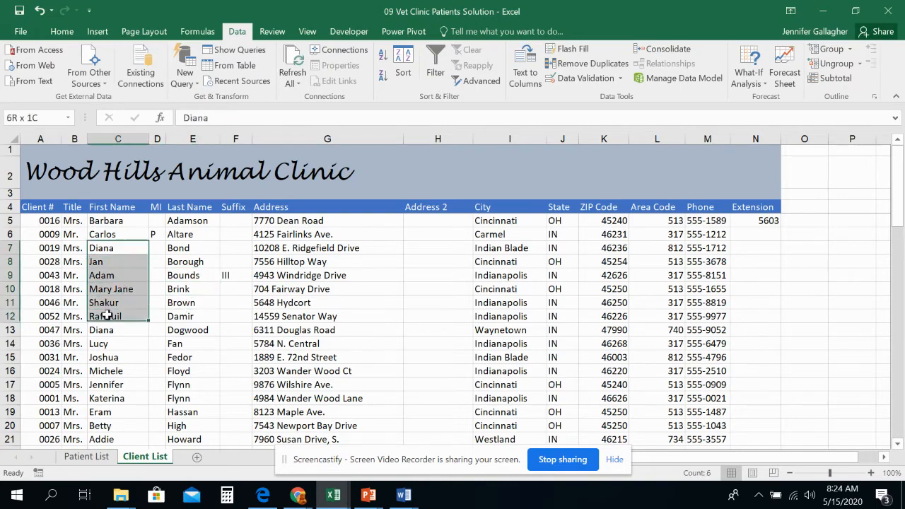
pyautogui.scroll(-3)
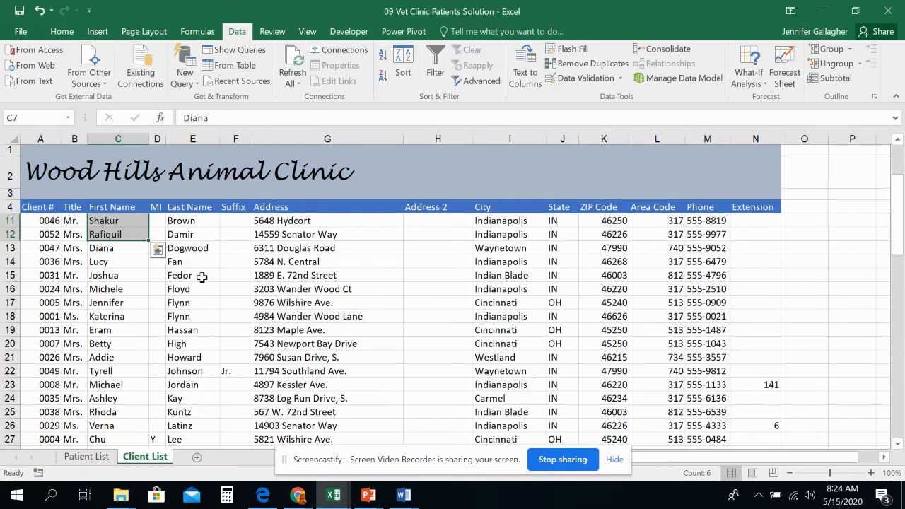
pyautogui.click(192, 303)
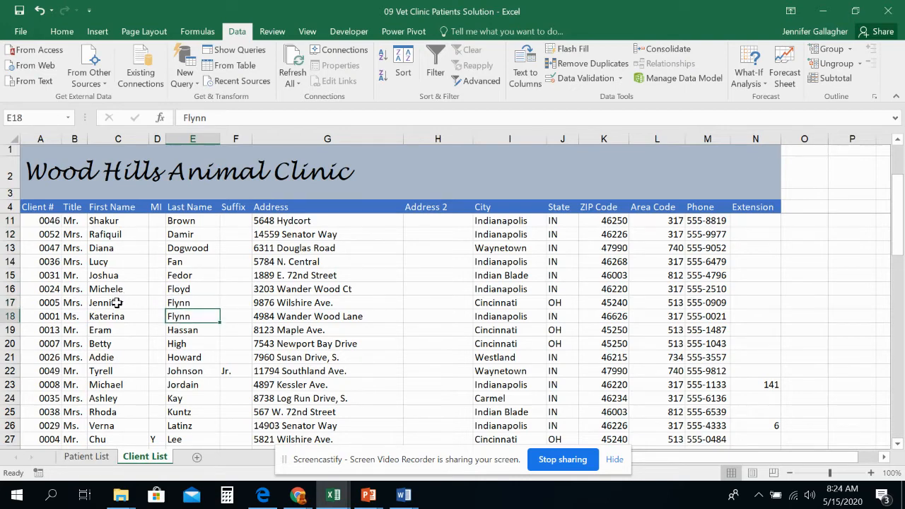
pyautogui.click(119, 317)
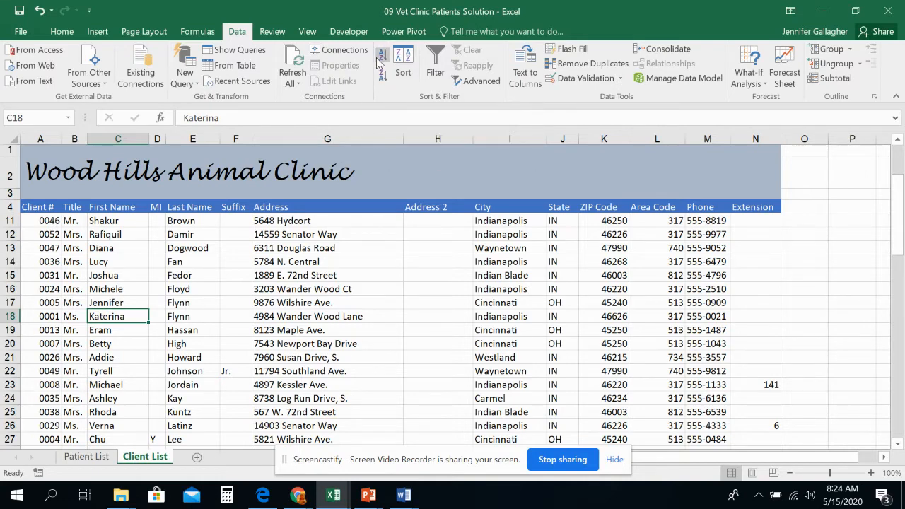
pyautogui.moveTo(382, 55)
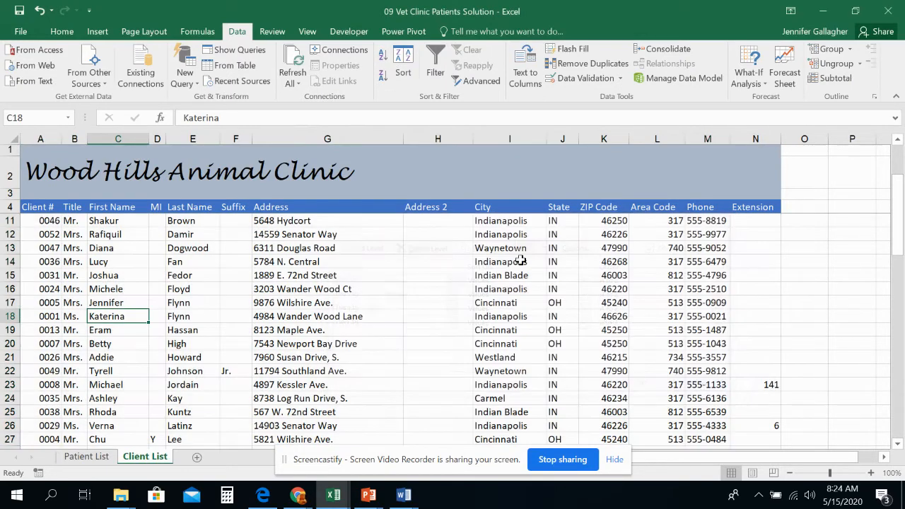
pyautogui.click(62, 31)
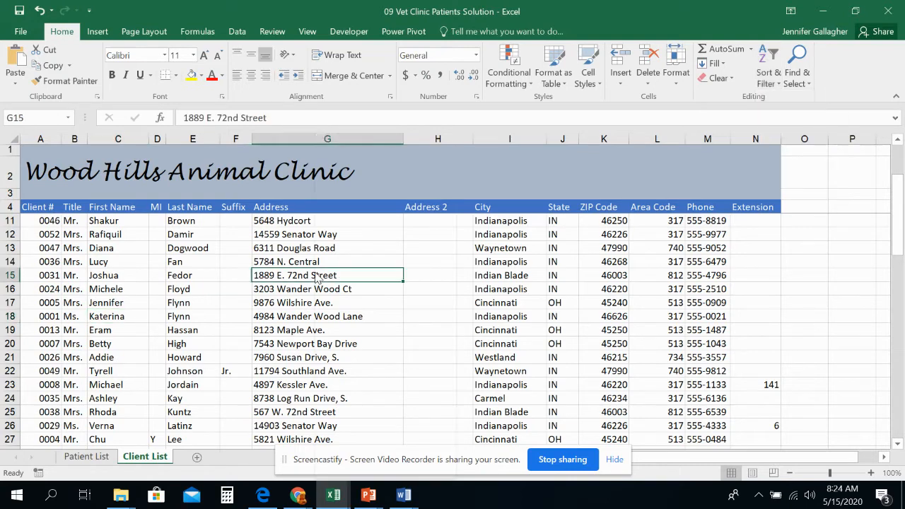
pyautogui.rightClick(328, 275)
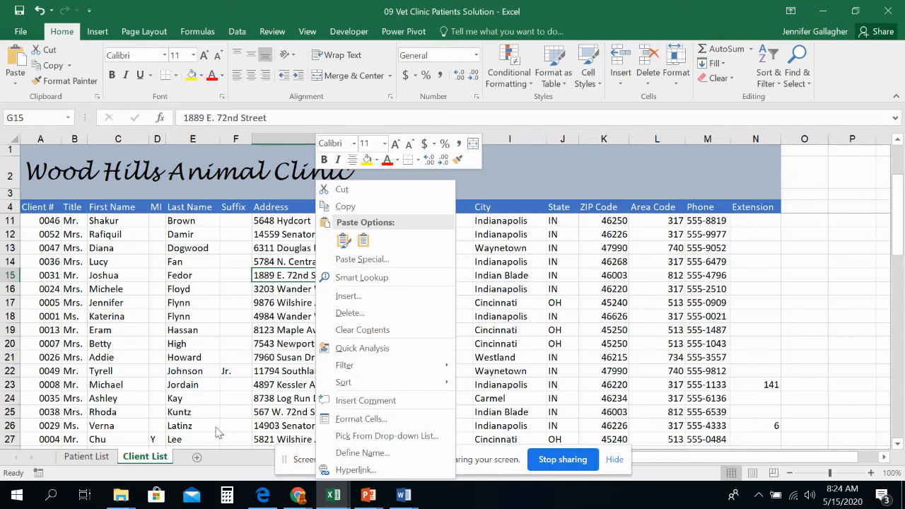
pyautogui.click(150, 281)
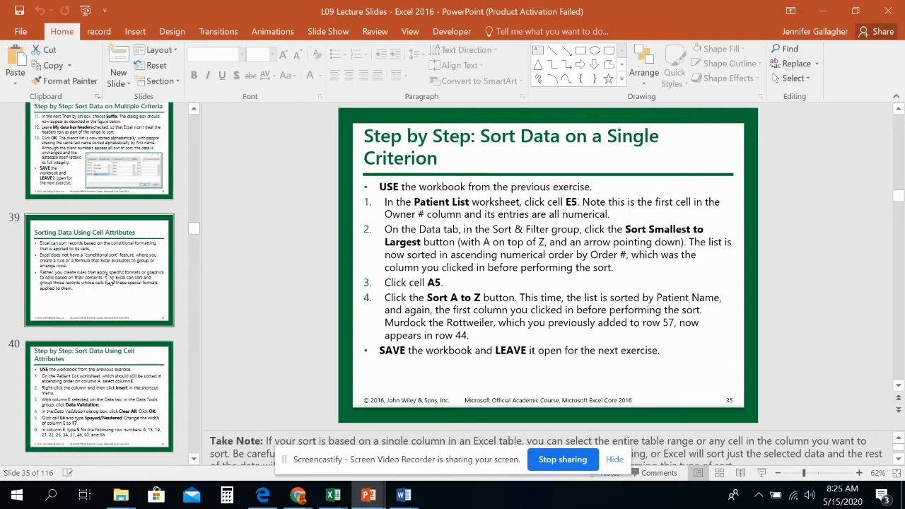
# - Show the Sorting Data Using Cell Attributes slide, then return to the Patient List's Owner # column
pyautogui.click(99, 270)
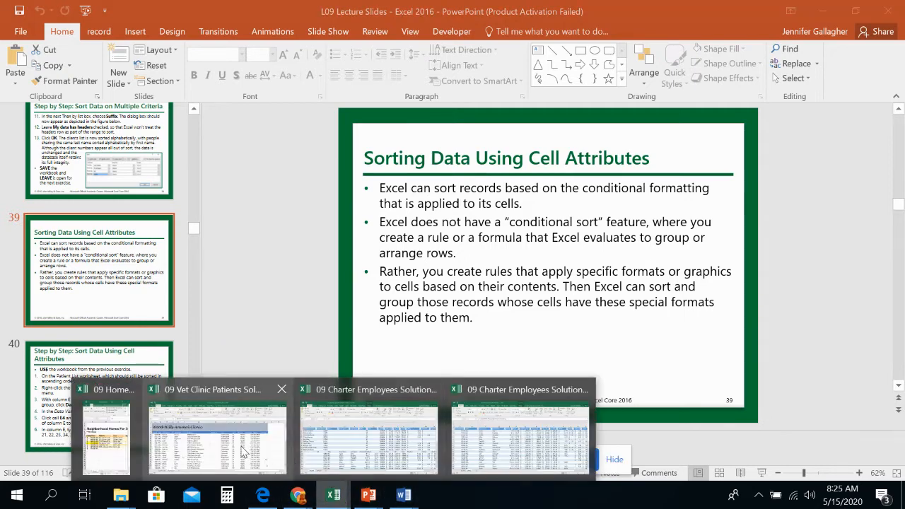
pyautogui.click(218, 439)
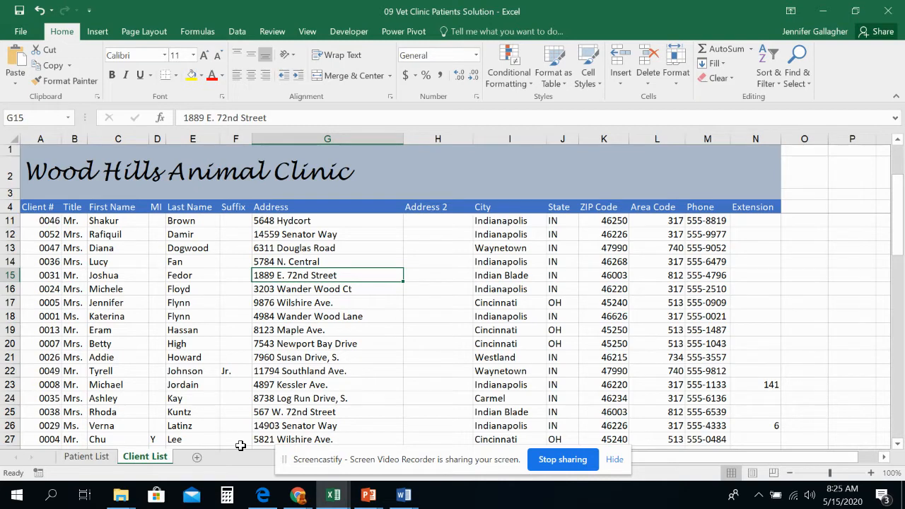
pyautogui.click(85, 455)
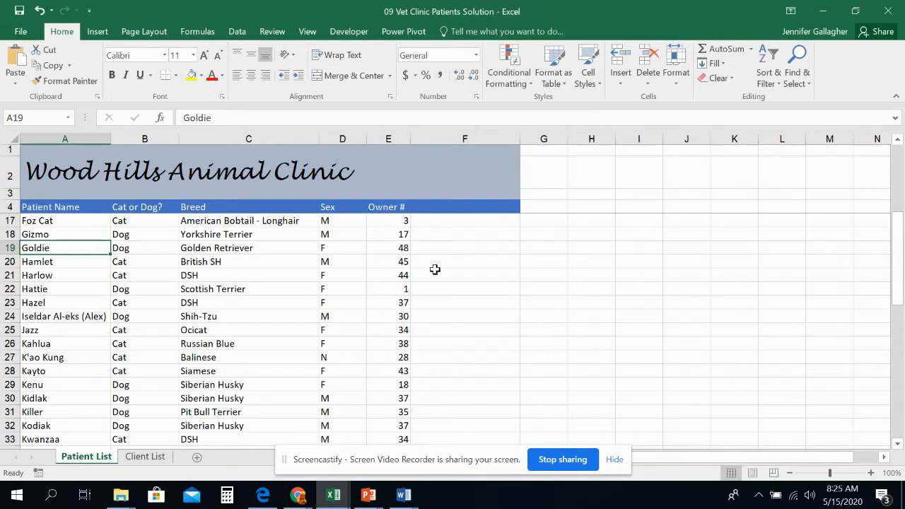
pyautogui.click(387, 138)
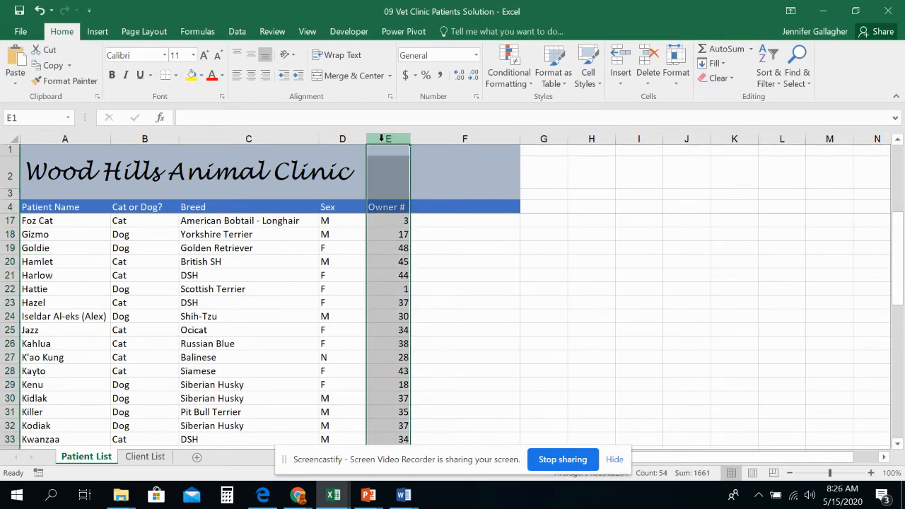
# - Insert a blank column between Sex and Owner # on the Patient List
pyautogui.rightClick(387, 138)
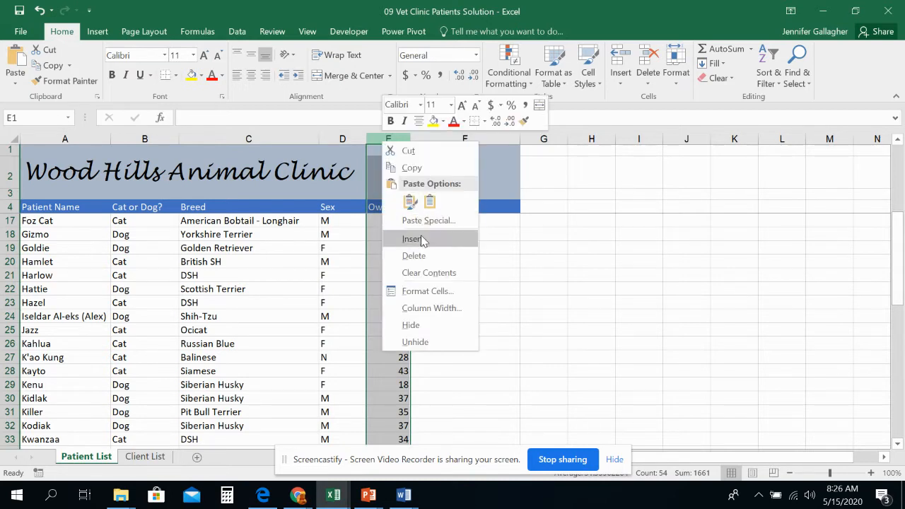
pyautogui.click(413, 239)
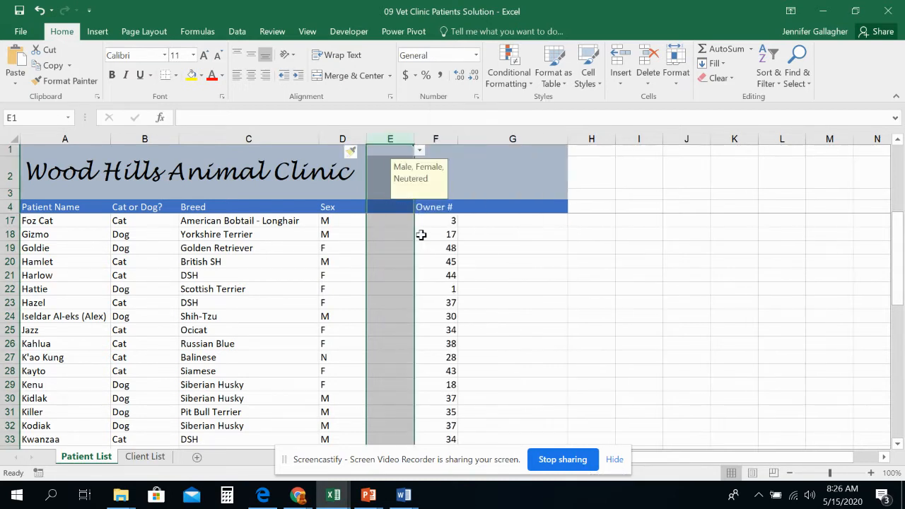
pyautogui.moveTo(383, 215)
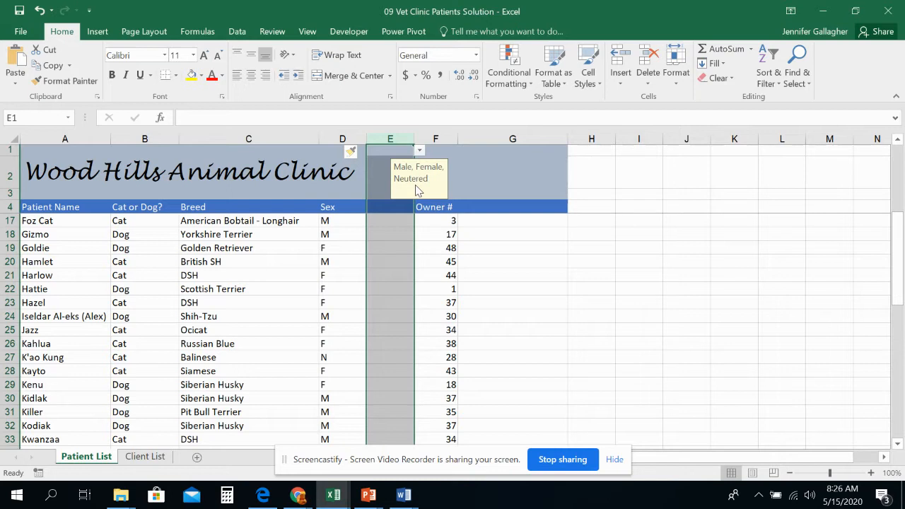
pyautogui.moveTo(376, 154)
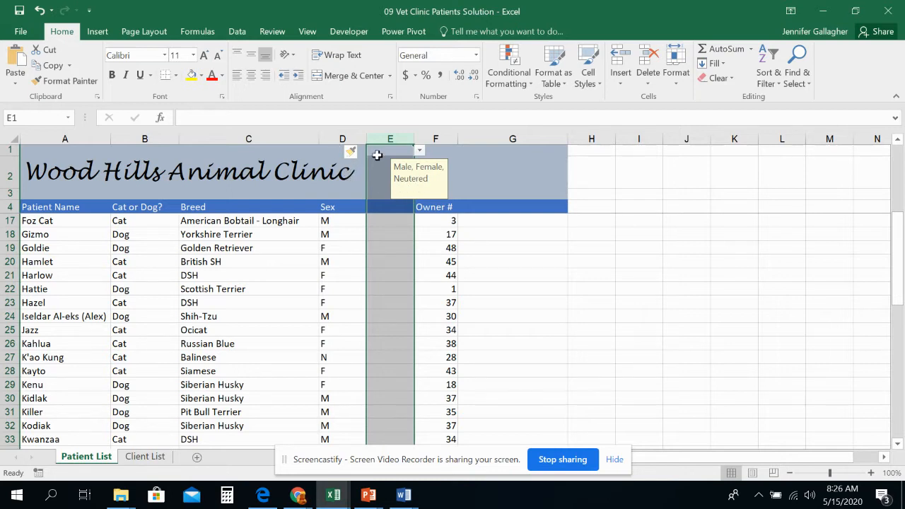
pyautogui.moveTo(398, 235)
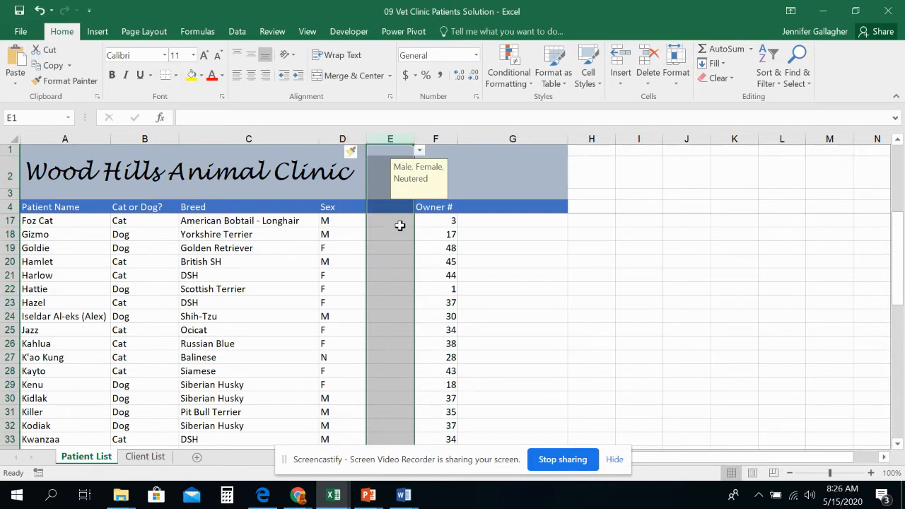
pyautogui.moveTo(430, 154)
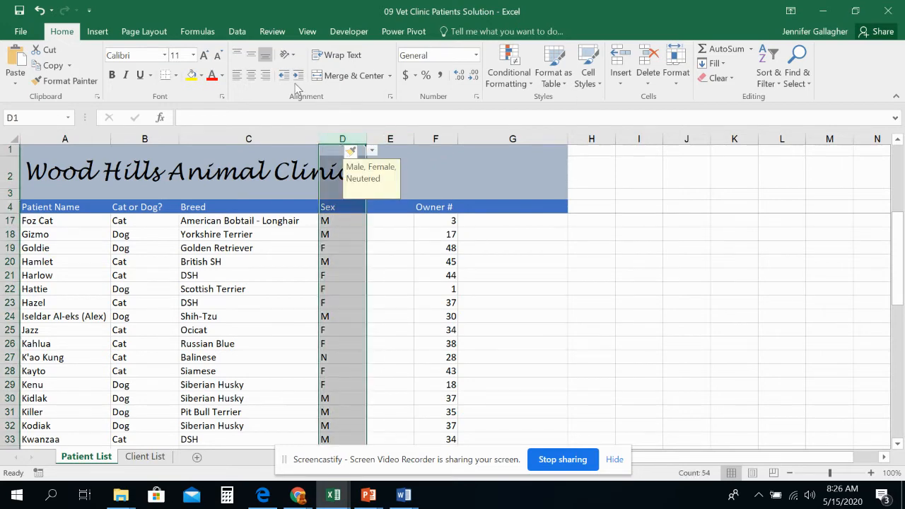
# - Review the Sex column's Male/Female/Neutered list validation and leave it unchanged
pyautogui.click(238, 31)
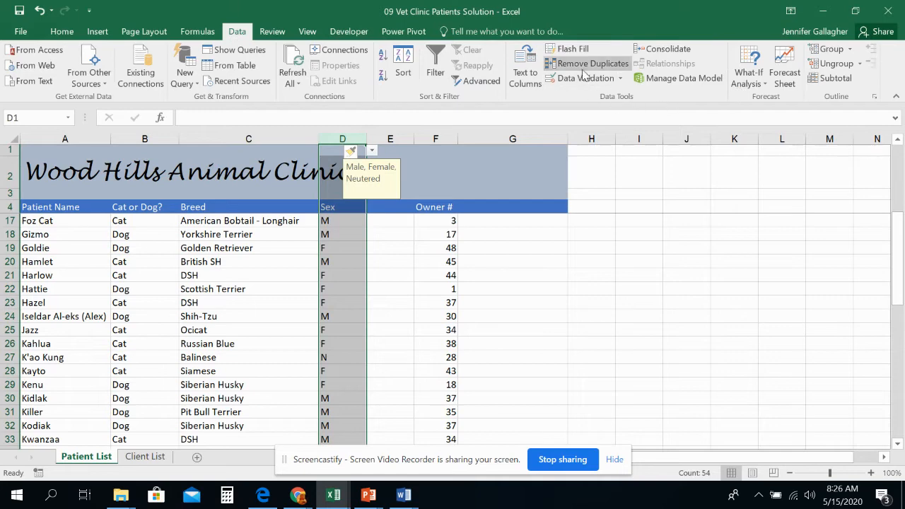
pyautogui.moveTo(615, 93)
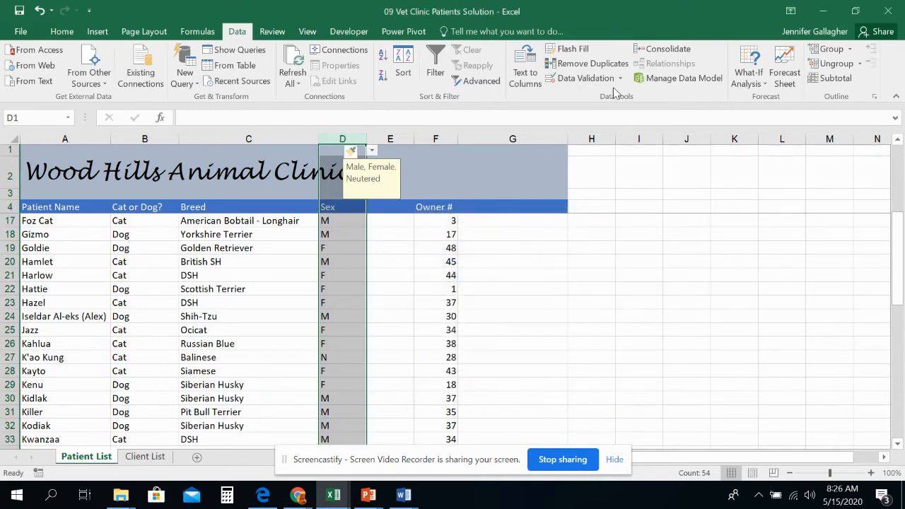
pyautogui.click(583, 77)
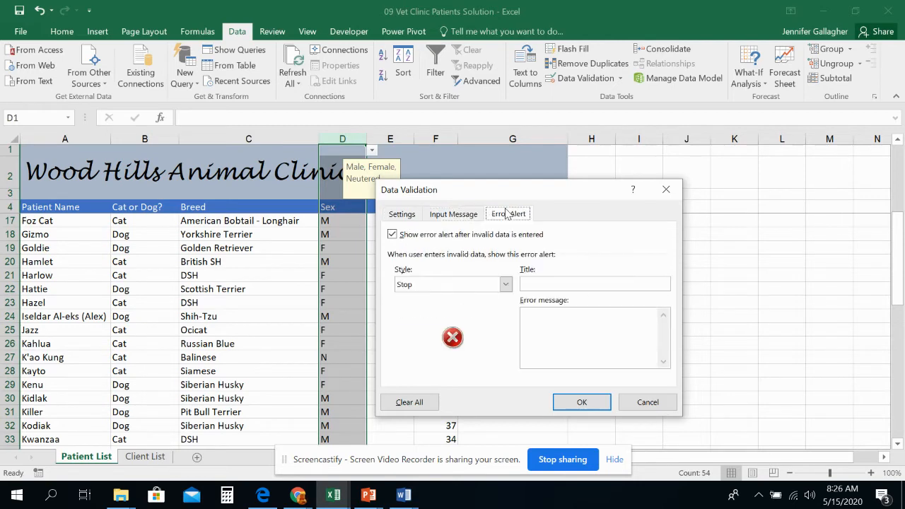
pyautogui.click(401, 214)
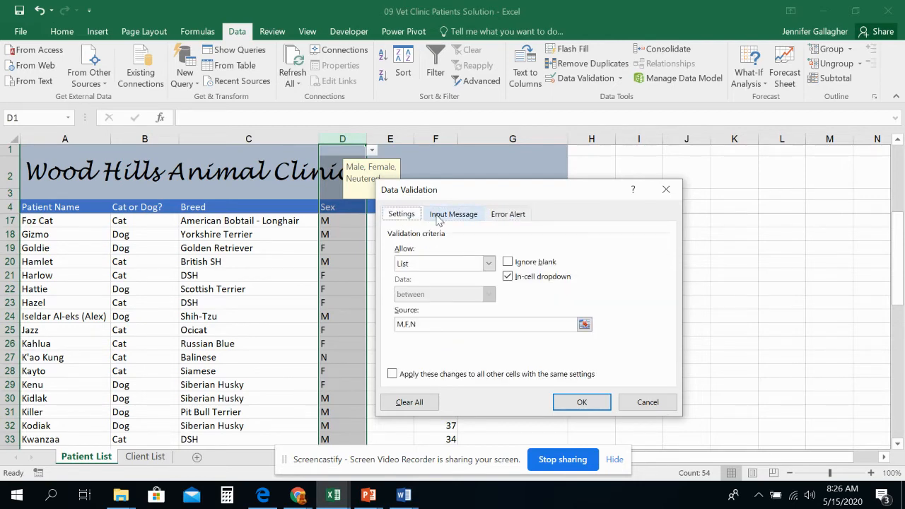
pyautogui.click(580, 402)
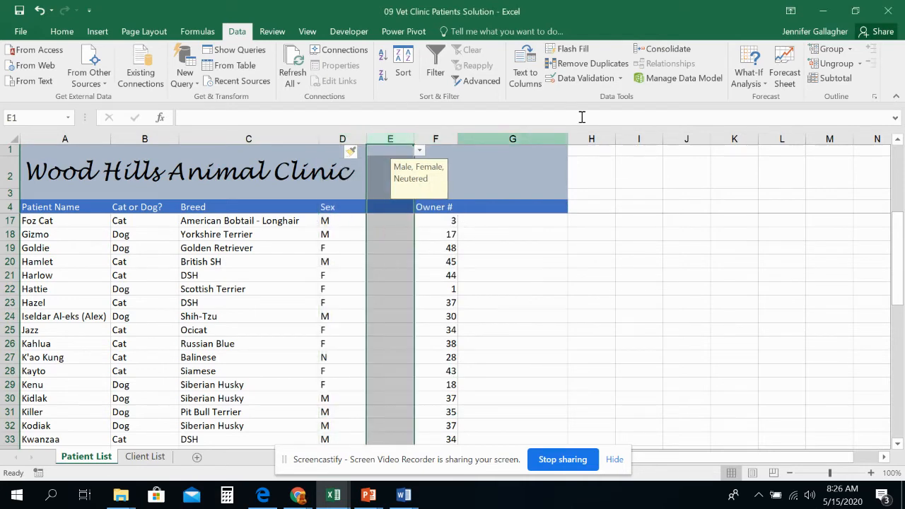
# - Review the validation inherited by the new column E and leave it unchanged
pyautogui.click(581, 78)
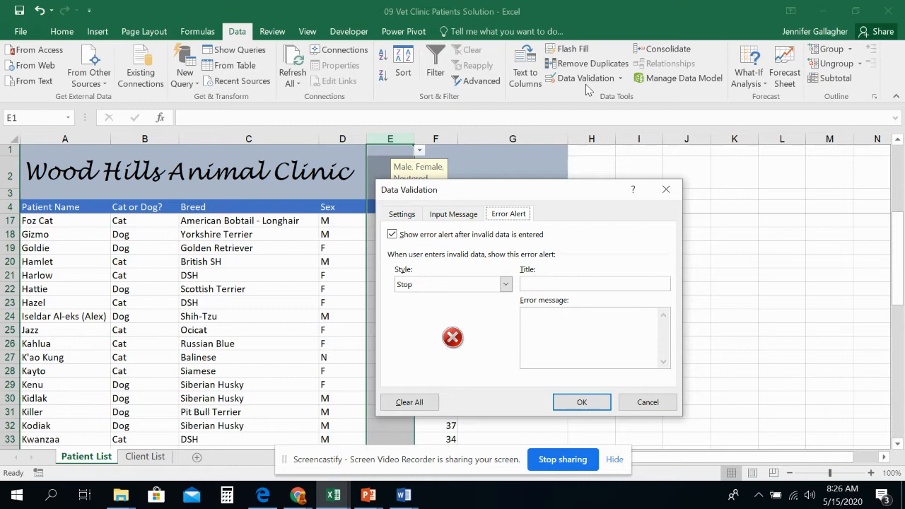
pyautogui.click(581, 401)
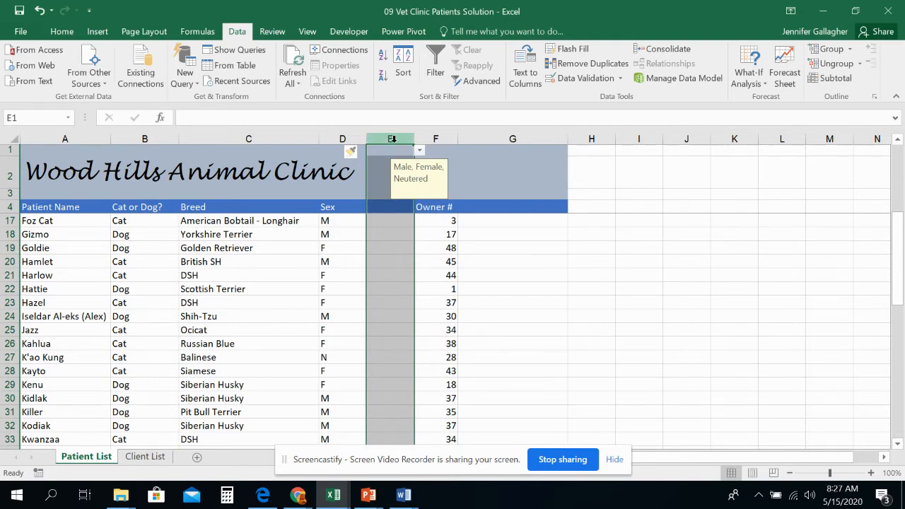
# - Clear all data validation from column E so the Male/Female/Neutered prompt disappears
pyautogui.click(619, 78)
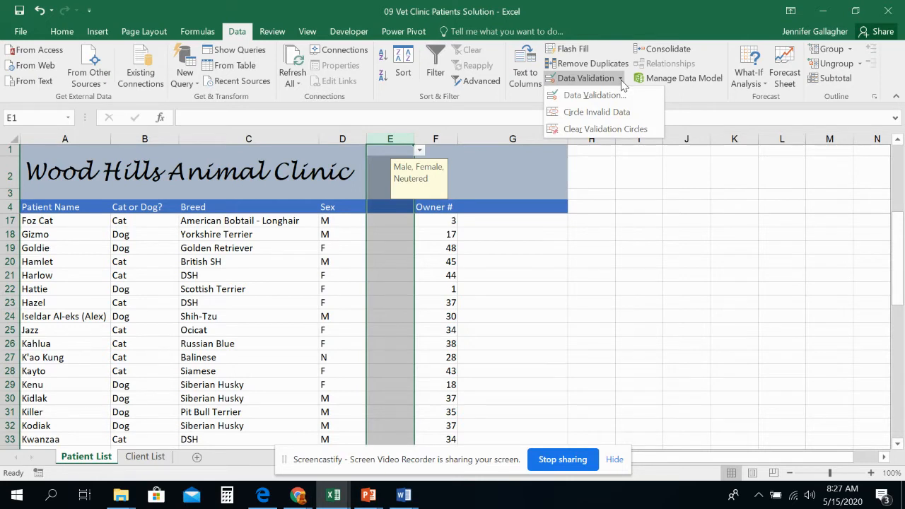
pyautogui.moveTo(597, 112)
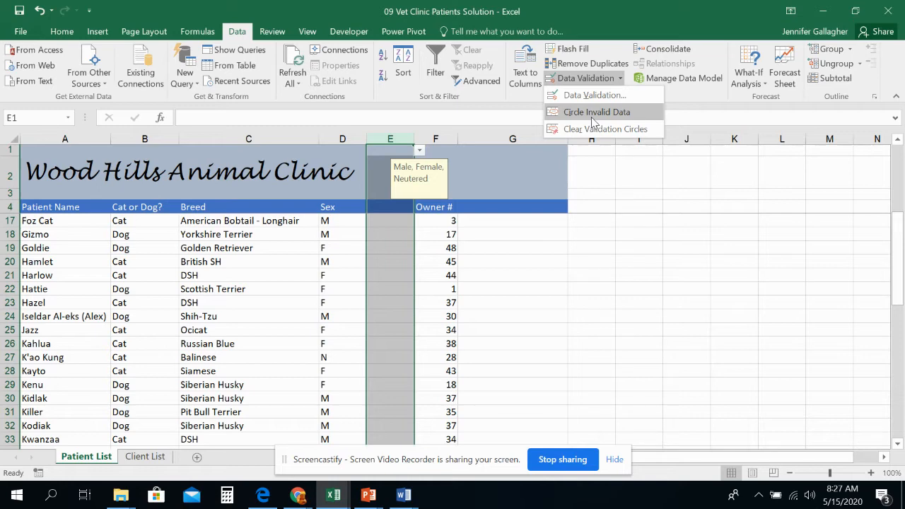
pyautogui.click(594, 95)
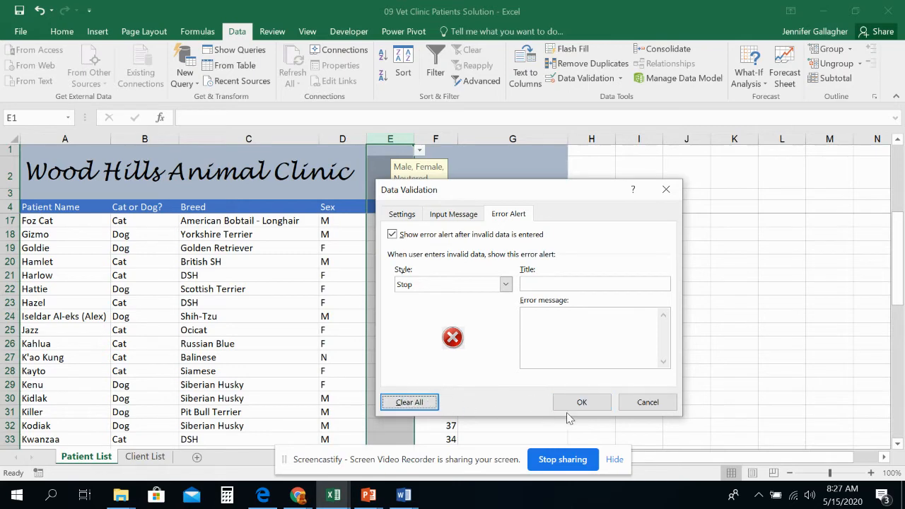
pyautogui.click(581, 402)
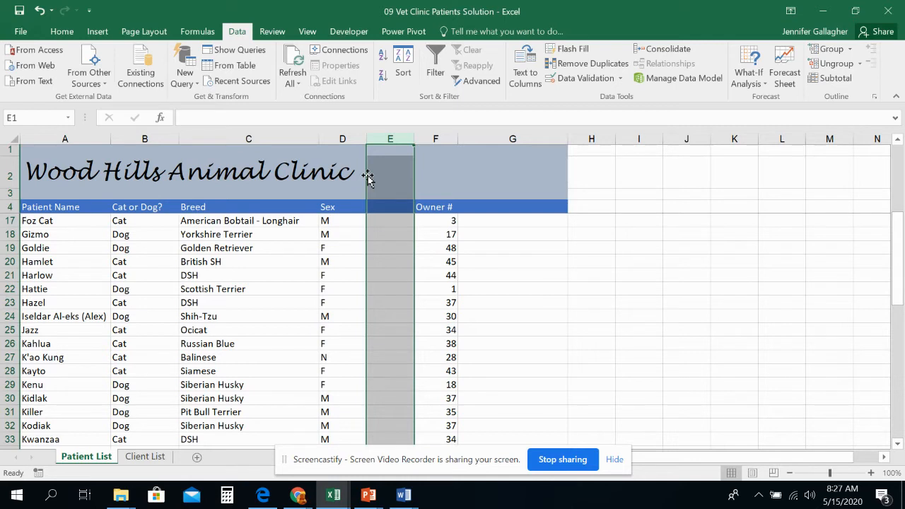
# - Head the new column E with the label Spayed/Neutered in E4
pyautogui.click(390, 206)
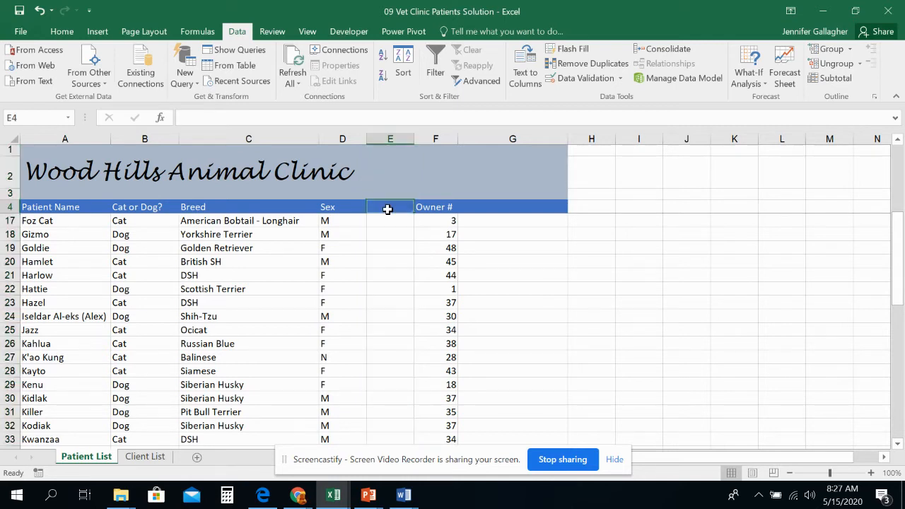
pyautogui.write('Spayed/')
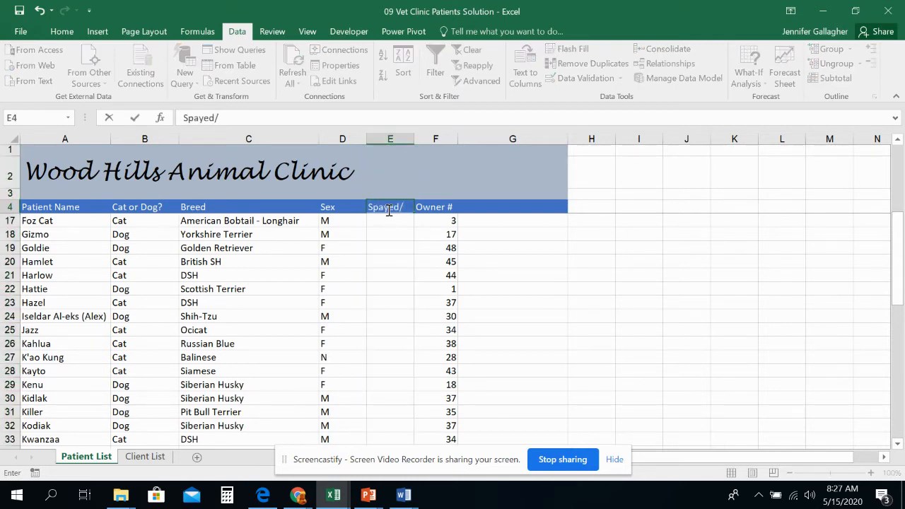
pyautogui.write('Neutered')
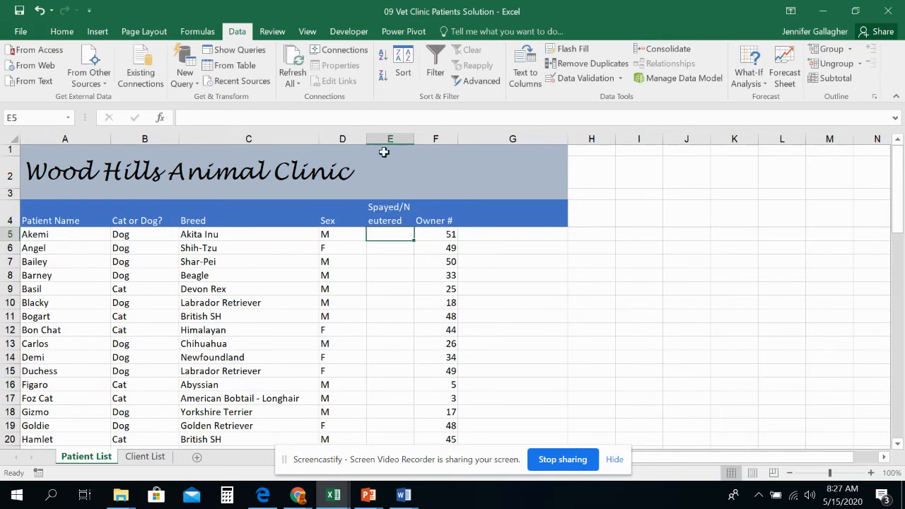
# - Widen column E via Column Width so the heading fits on one line
pyautogui.rightClick(390, 139)
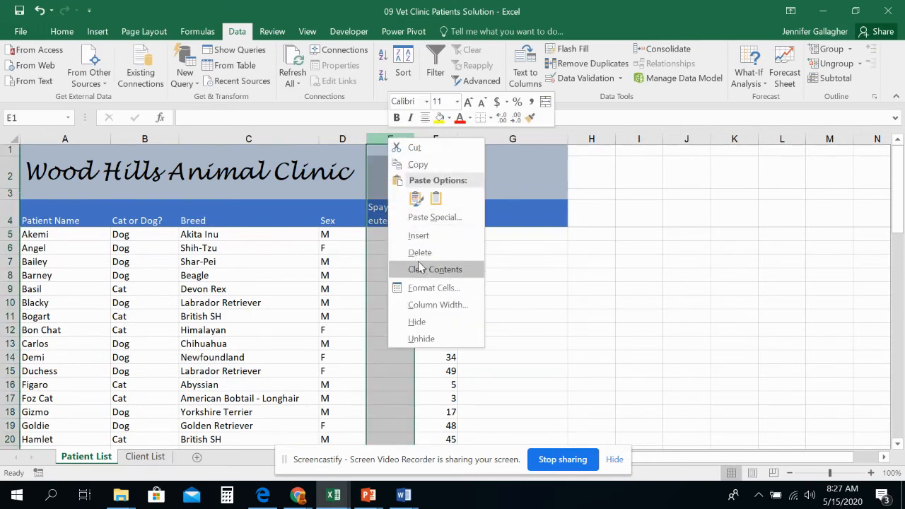
pyautogui.click(438, 305)
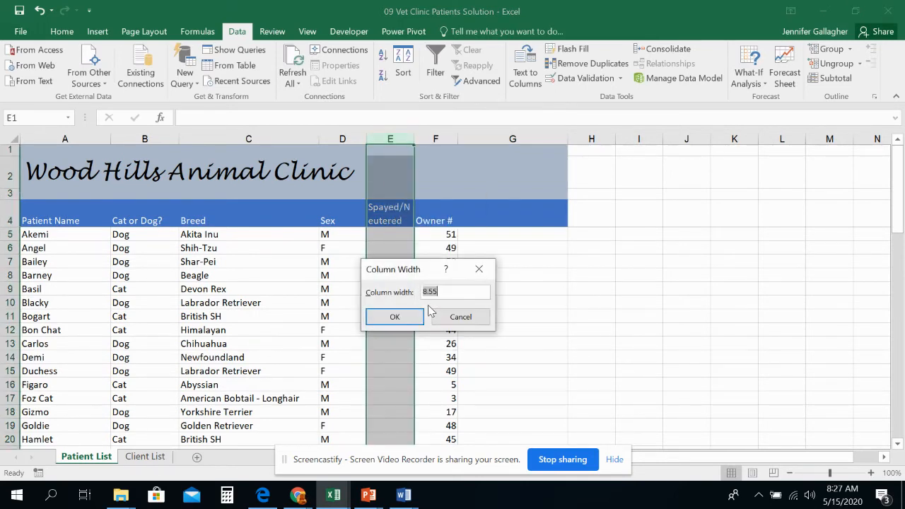
pyautogui.click(395, 316)
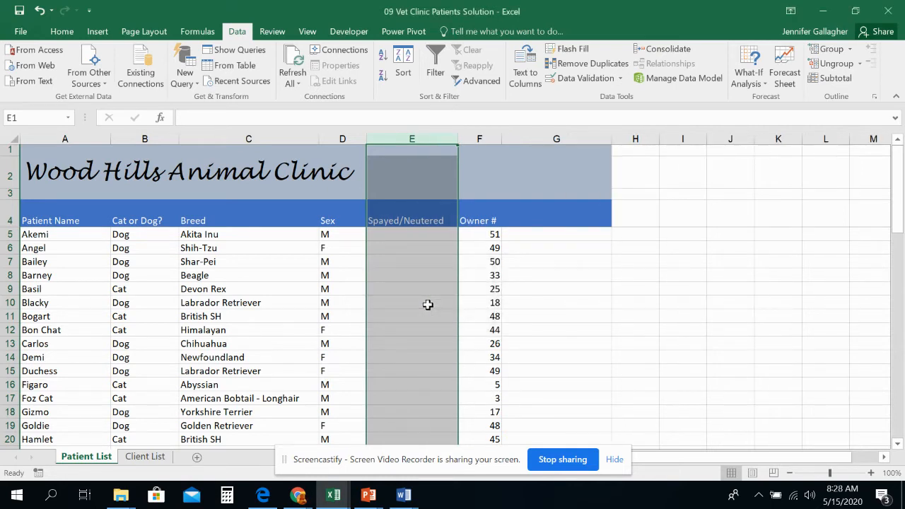
pyautogui.click(412, 235)
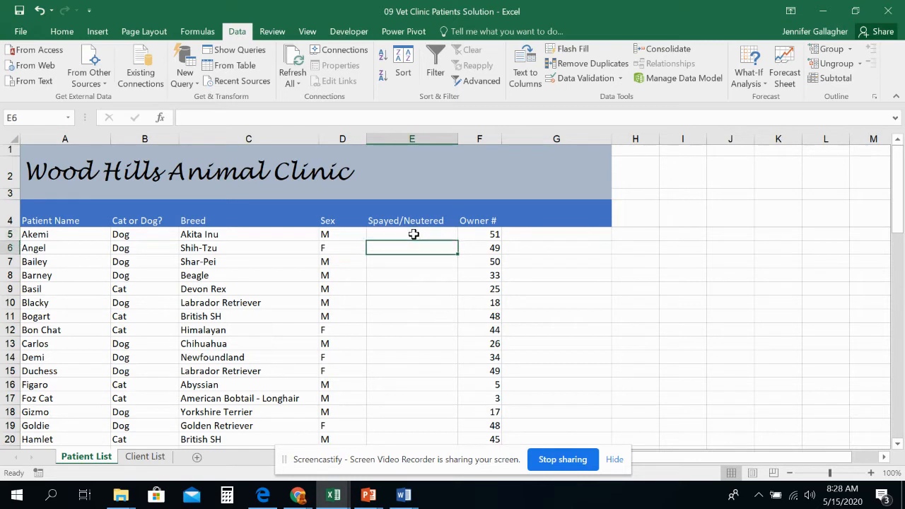
pyautogui.click(413, 274)
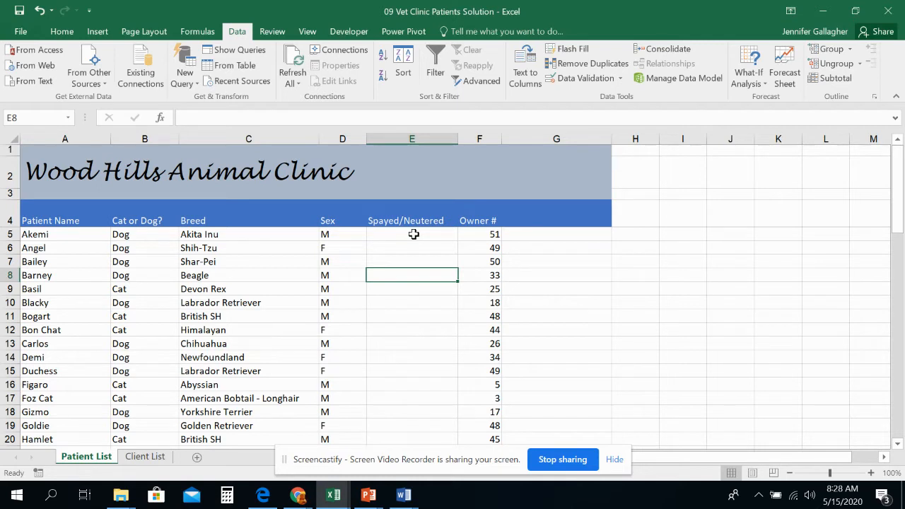
pyautogui.write('S')
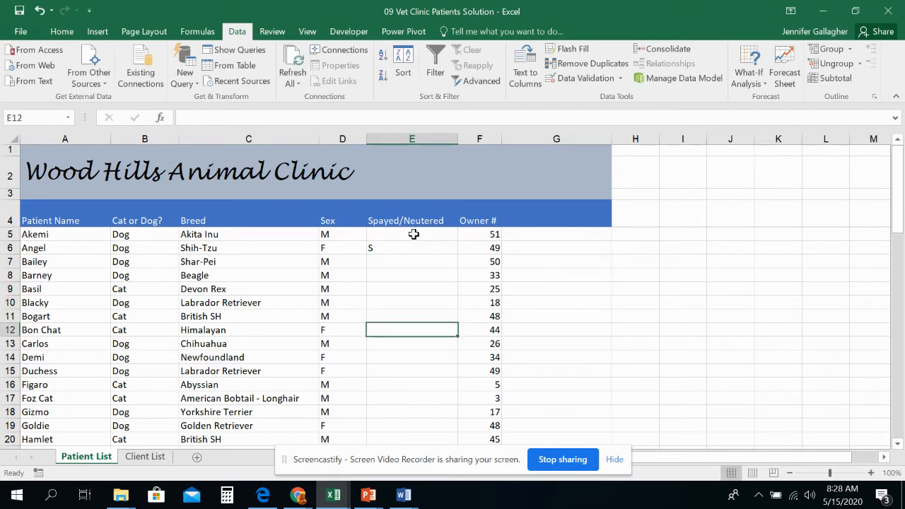
pyautogui.write('S')
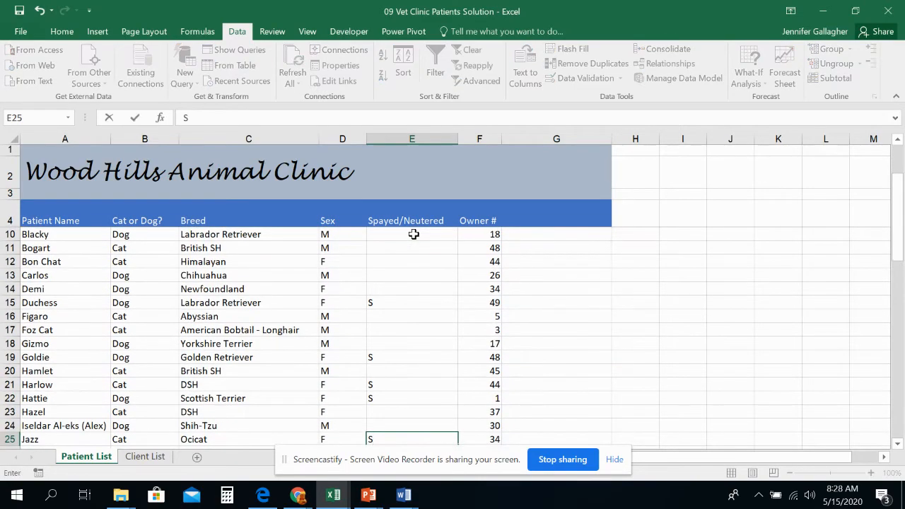
pyautogui.scroll(-3)
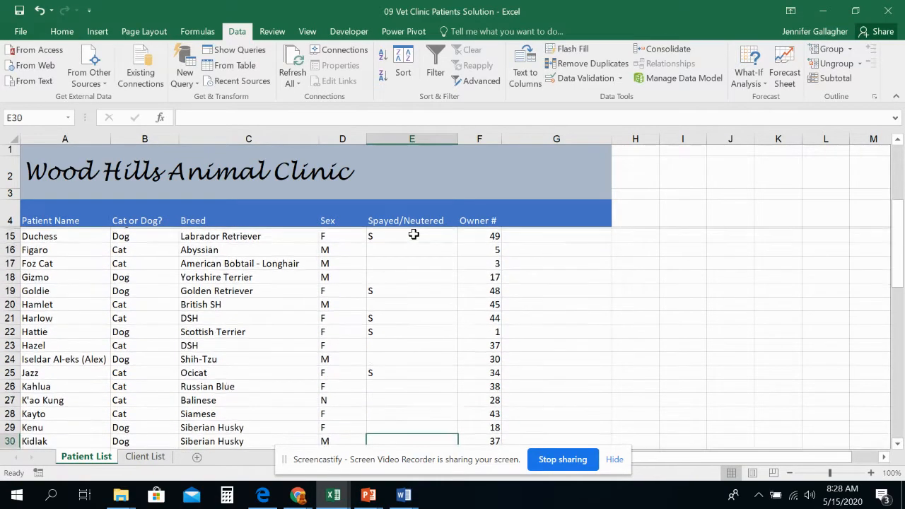
pyautogui.scroll(-3)
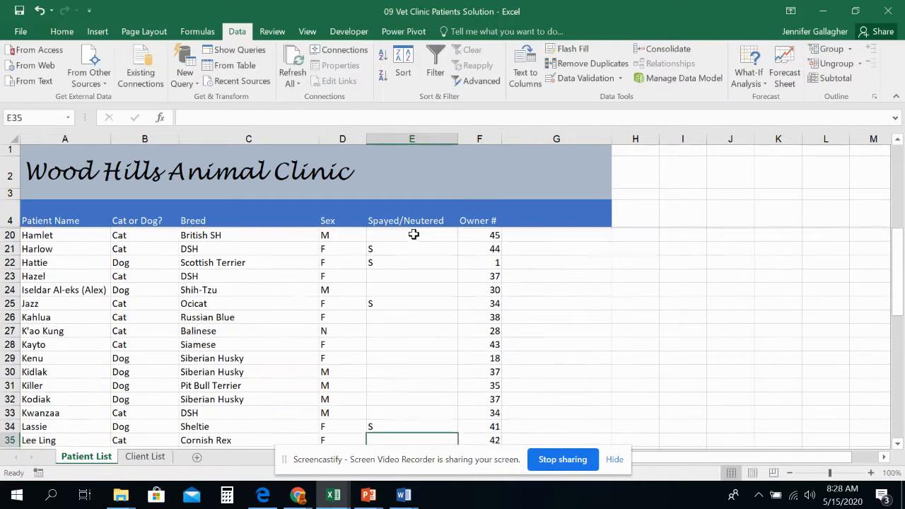
pyautogui.scroll(-3)
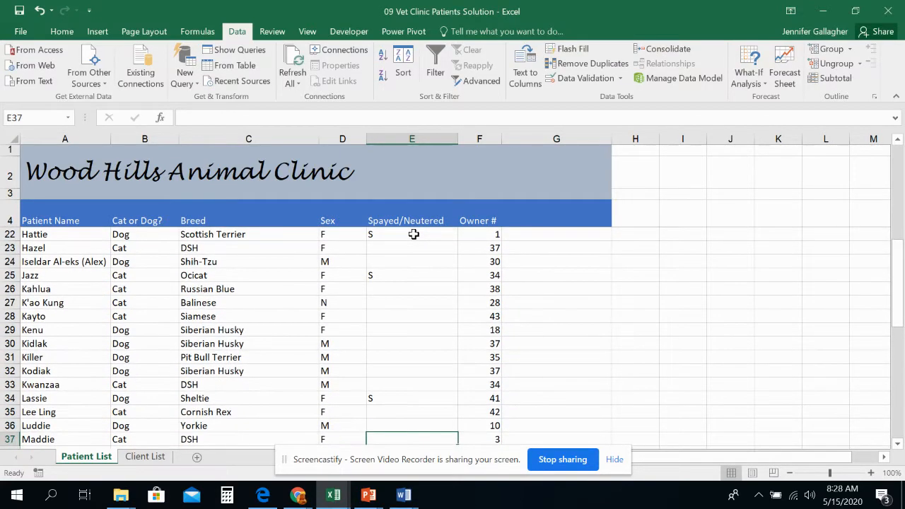
pyautogui.scroll(-3)
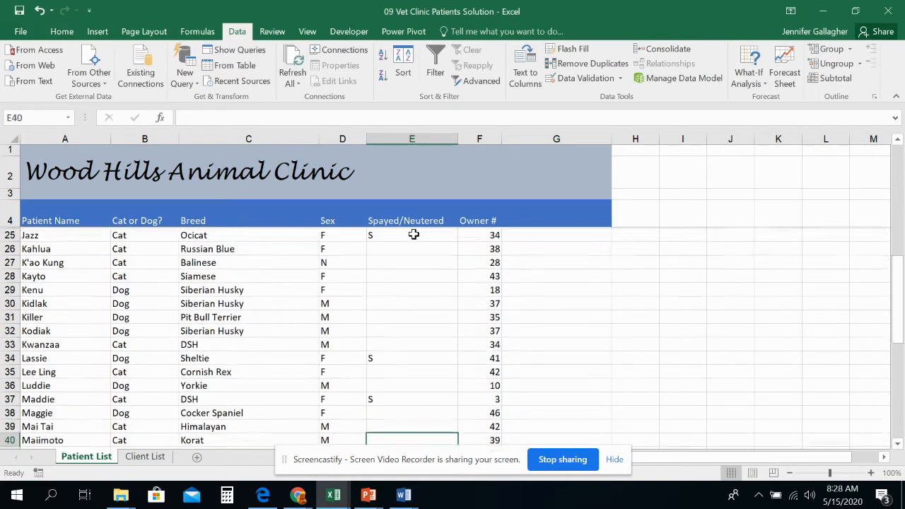
pyautogui.scroll(-3)
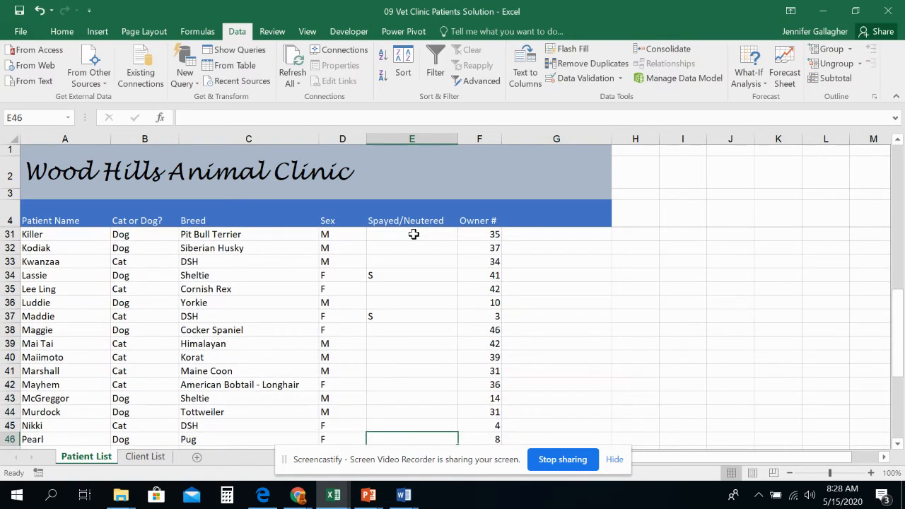
pyautogui.write('S')
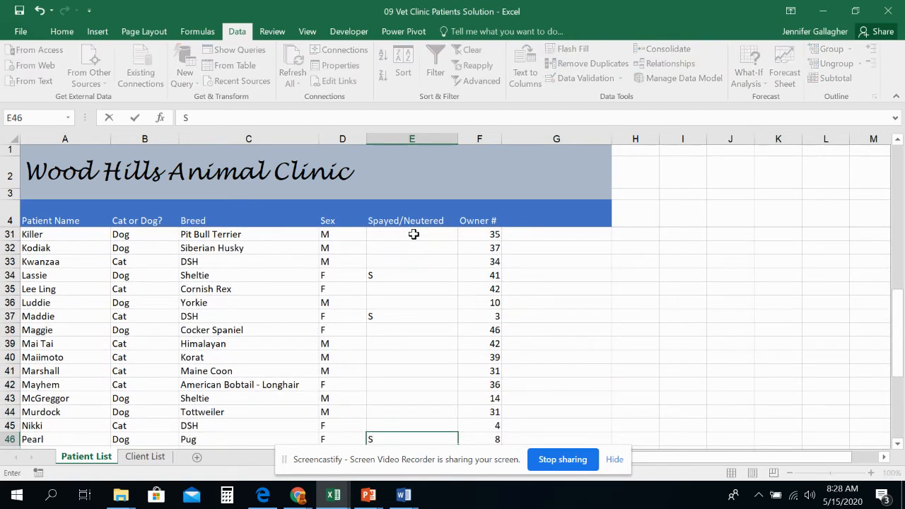
pyautogui.scroll(-3)
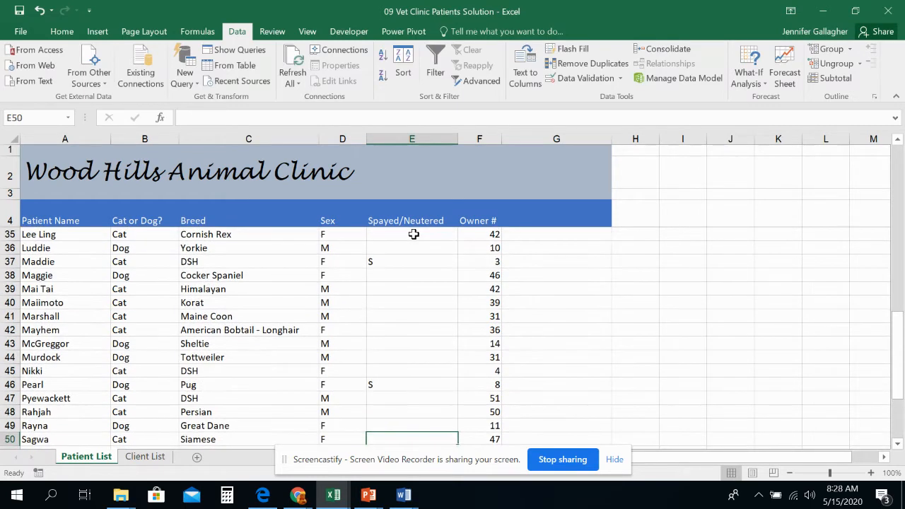
pyautogui.scroll(-3)
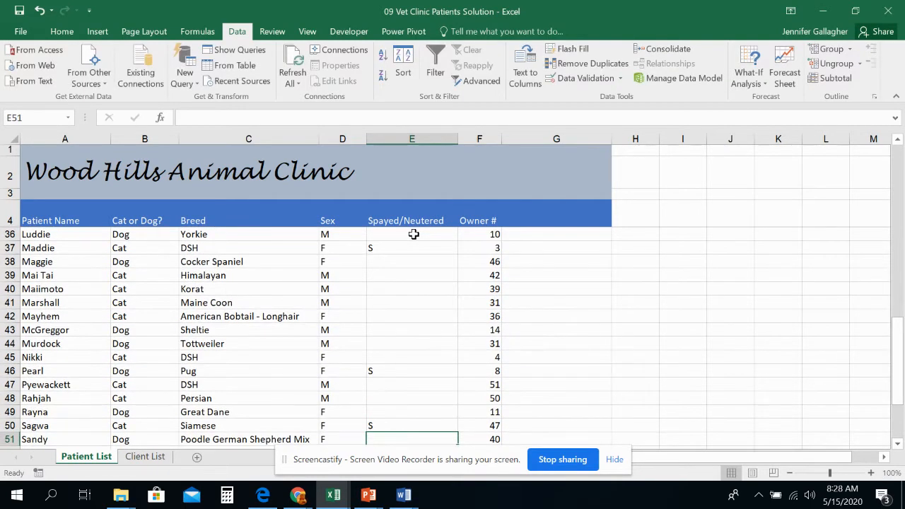
pyautogui.scroll(-3)
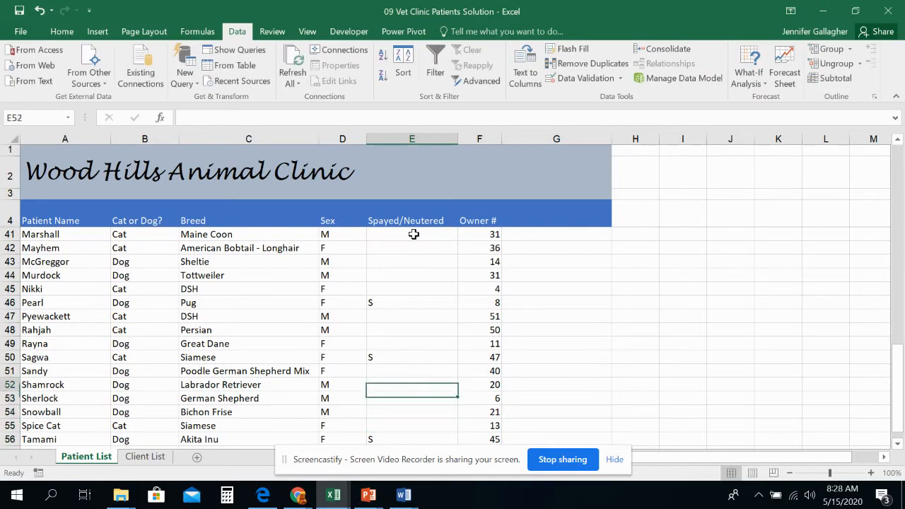
pyautogui.click(412, 288)
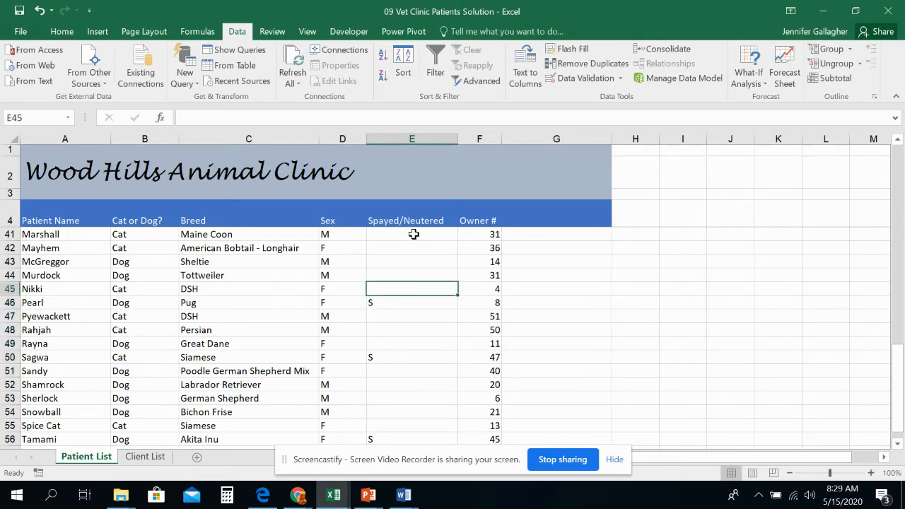
pyautogui.click(413, 247)
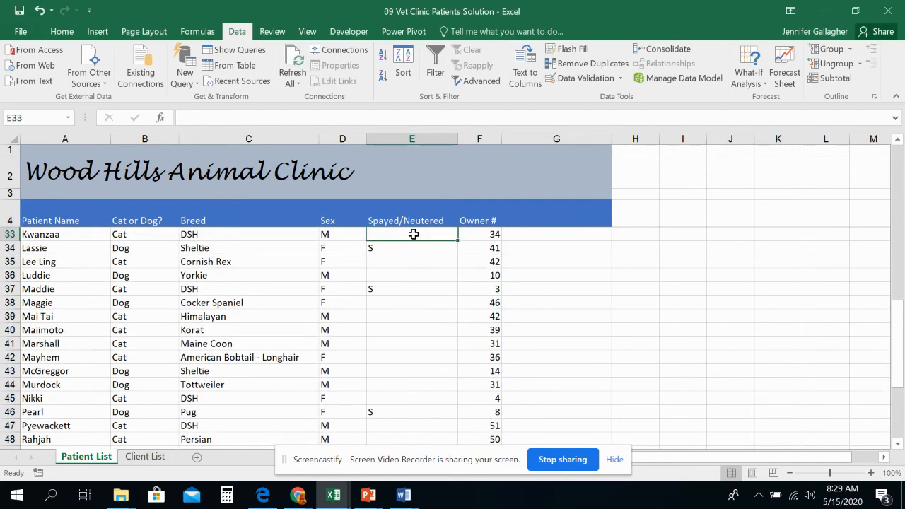
pyautogui.scroll(3)
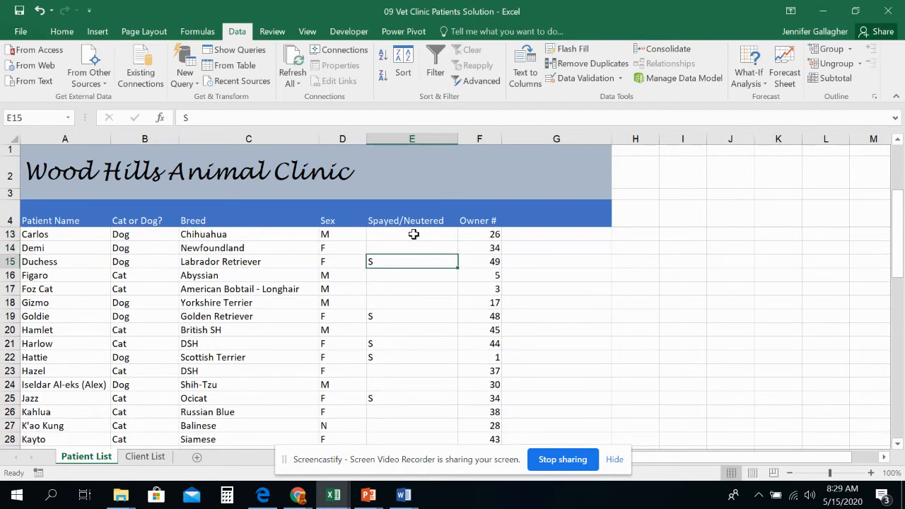
pyautogui.click(411, 317)
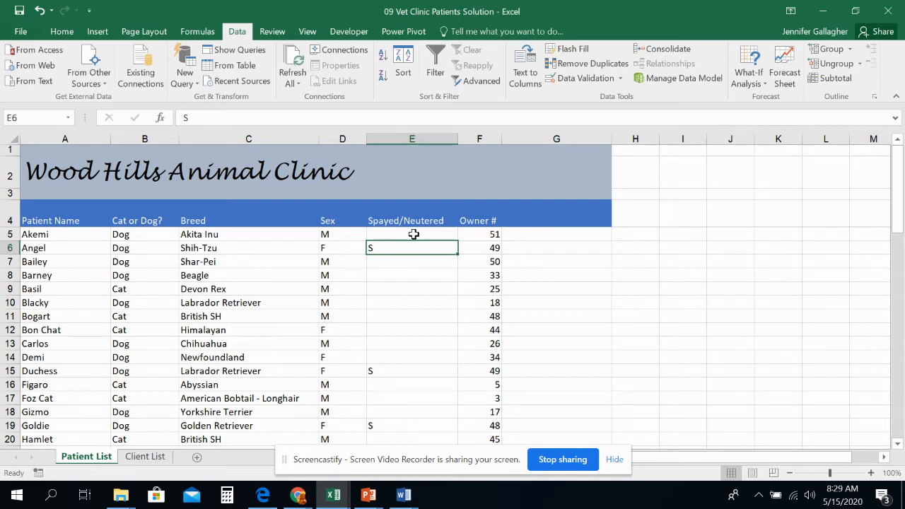
# - Enter N in Spayed/Neutered for the neutered males from Akemi down through Wheatley
pyautogui.write('N')
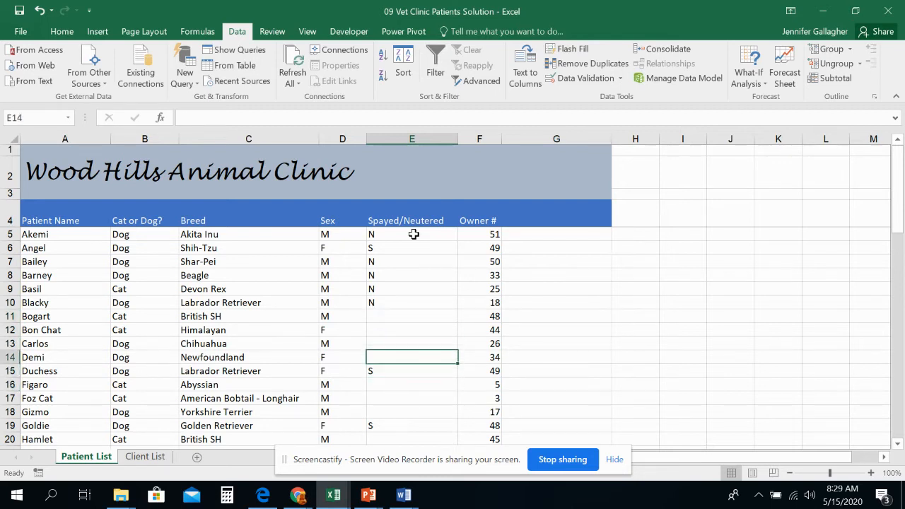
pyautogui.write('N')
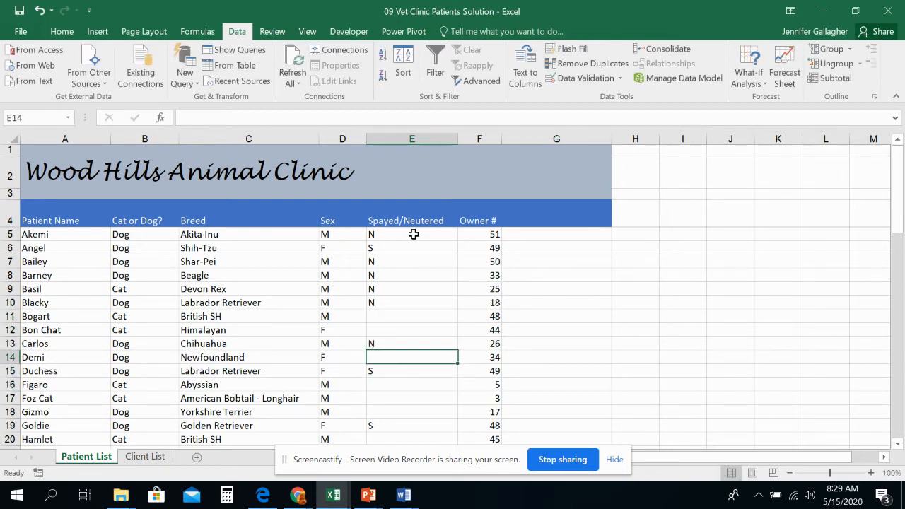
pyautogui.write('N')
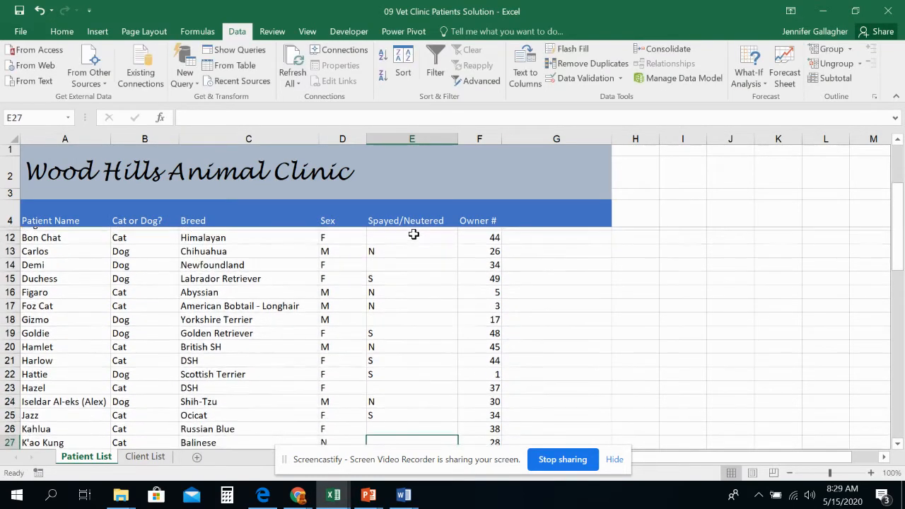
pyautogui.scroll(-3)
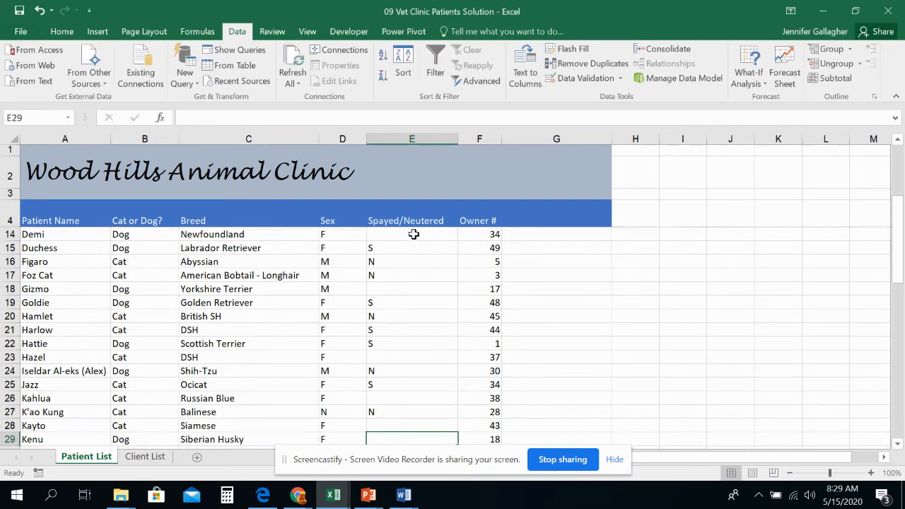
pyautogui.scroll(-3)
pyautogui.write('N')
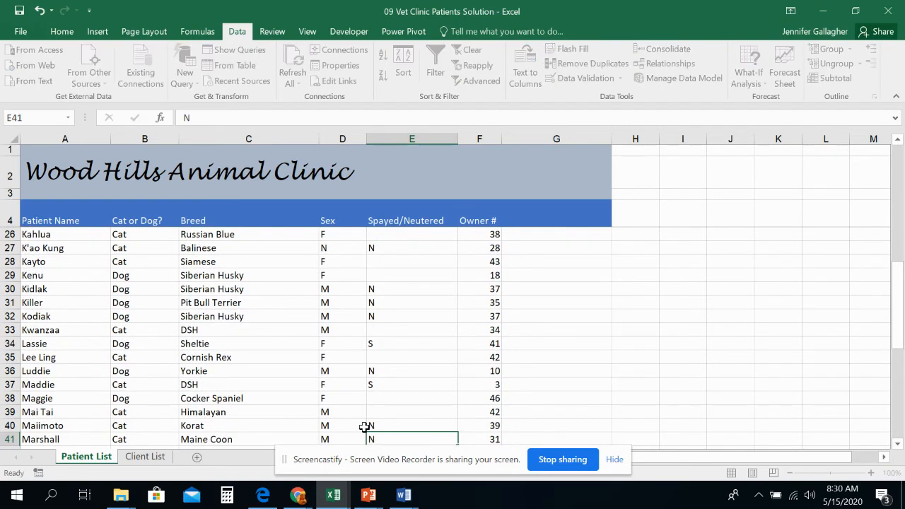
pyautogui.scroll(-3)
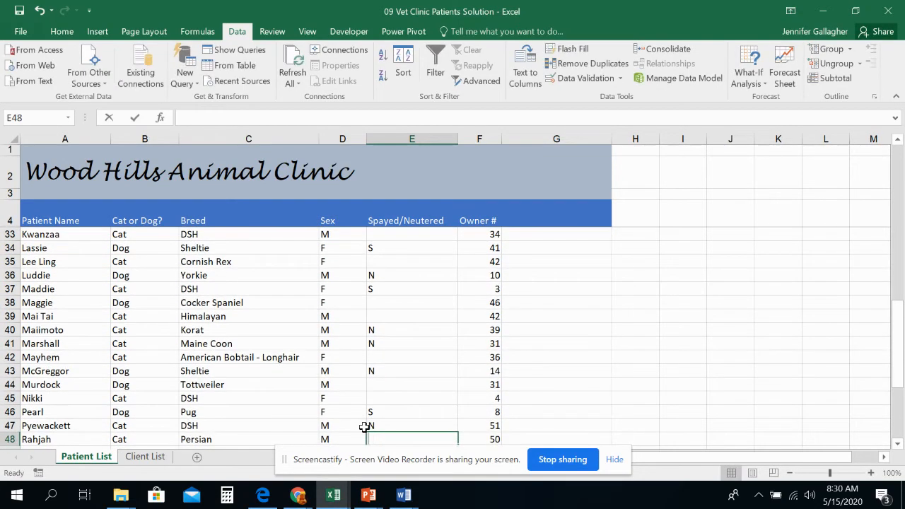
pyautogui.scroll(-3)
pyautogui.write('N')
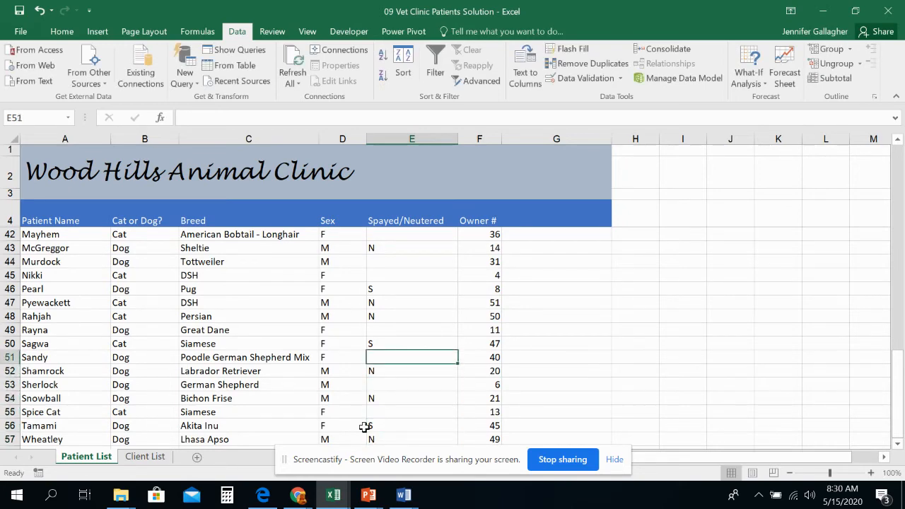
pyautogui.click(411, 344)
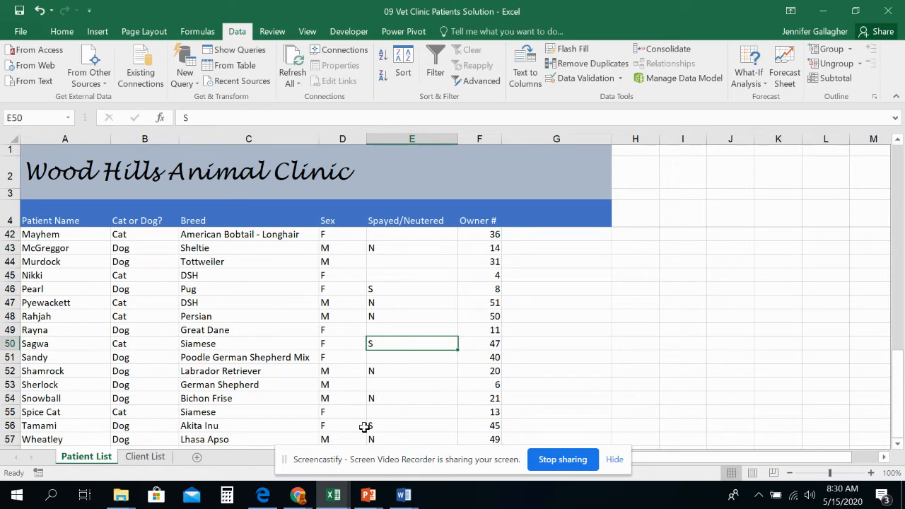
pyautogui.click(411, 371)
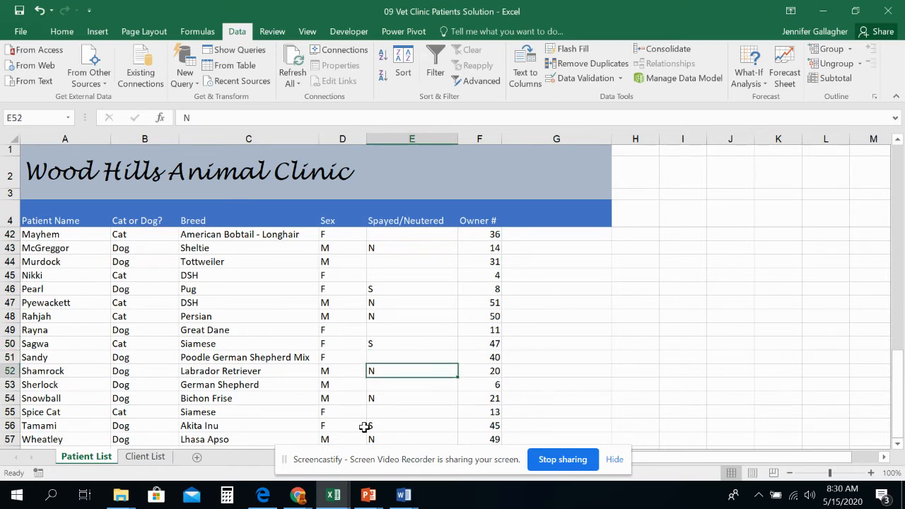
pyautogui.click(412, 344)
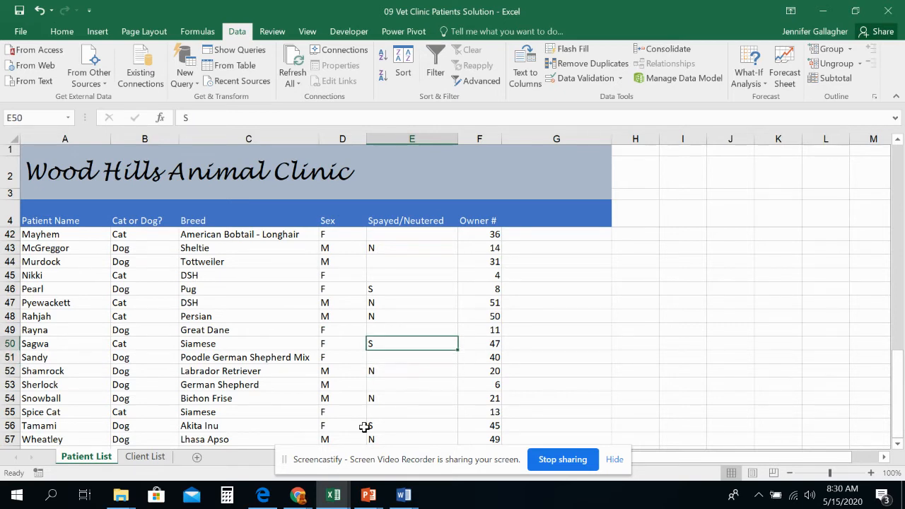
pyautogui.click(411, 288)
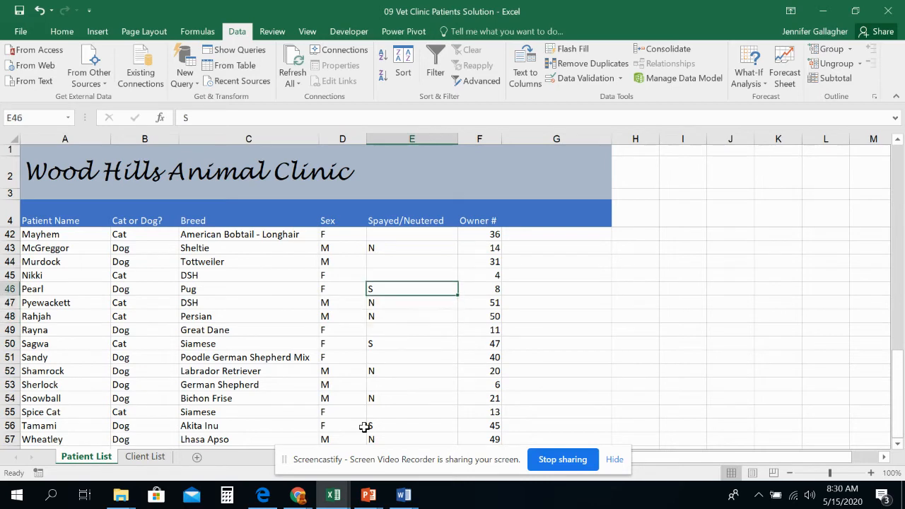
pyautogui.click(411, 235)
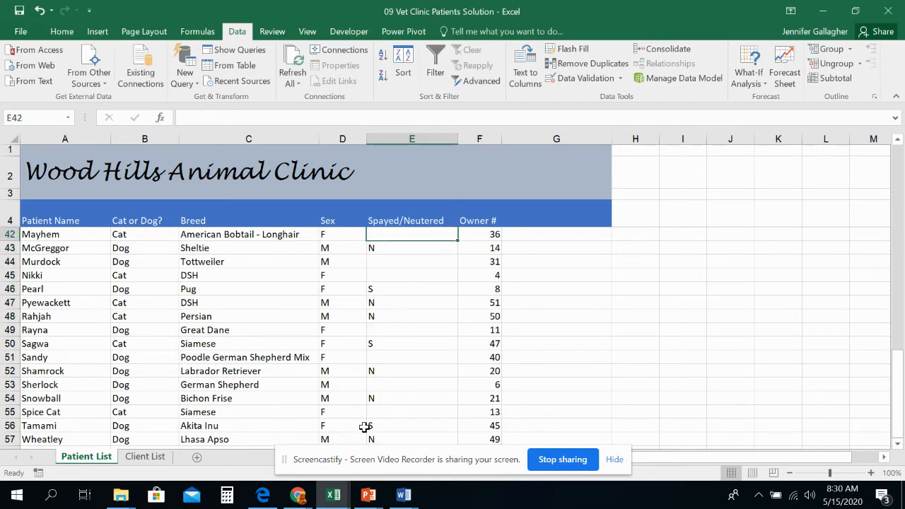
pyautogui.scroll(3)
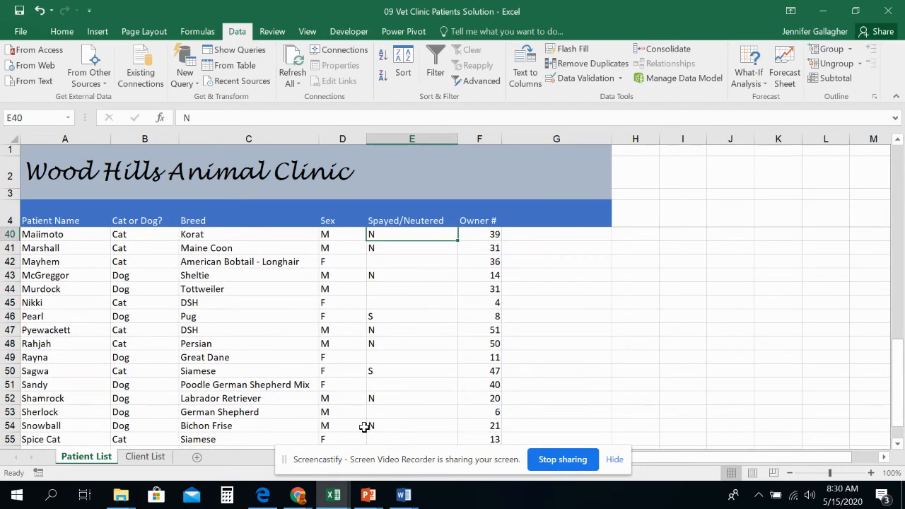
pyautogui.scroll(3)
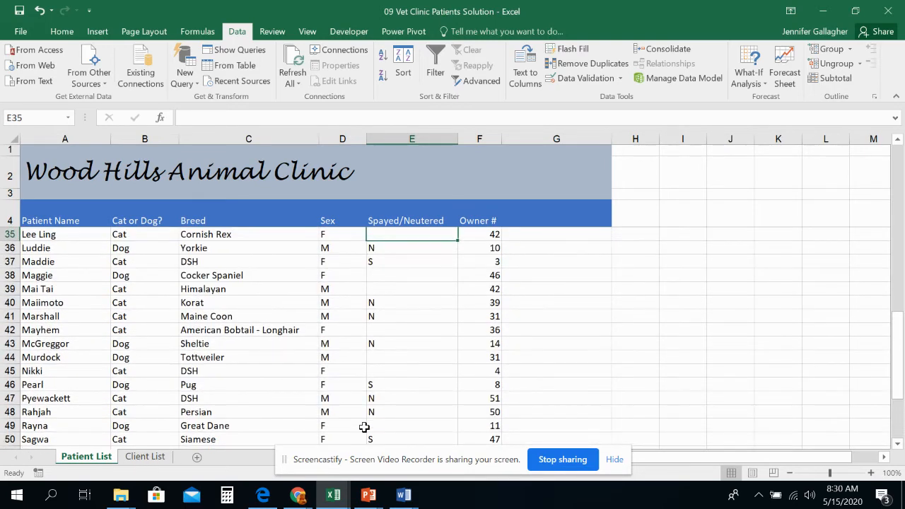
pyautogui.scroll(3)
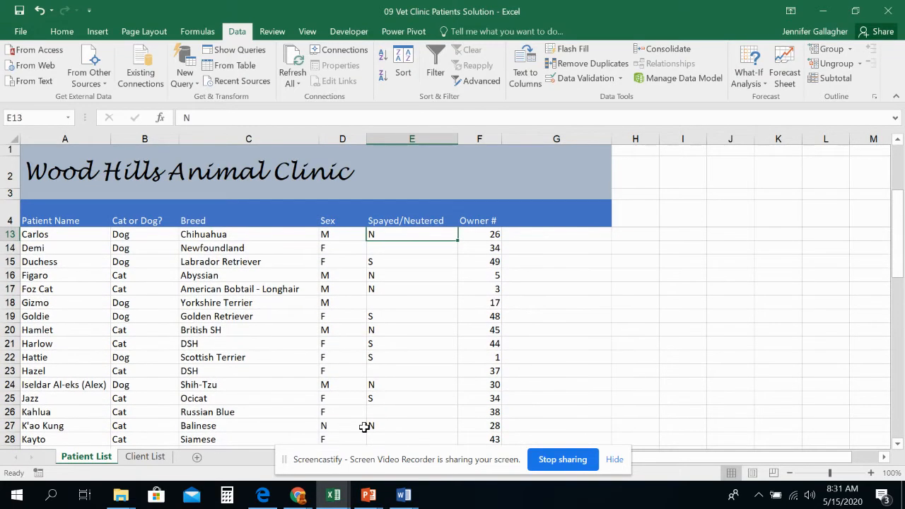
pyautogui.scroll(3)
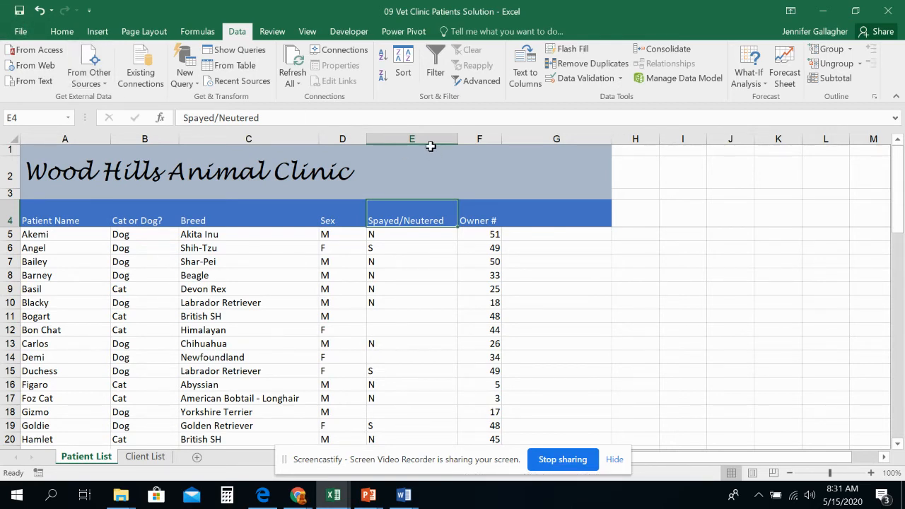
# - Give the whole Spayed/Neutered column a List validation with source N,S
pyautogui.click(411, 138)
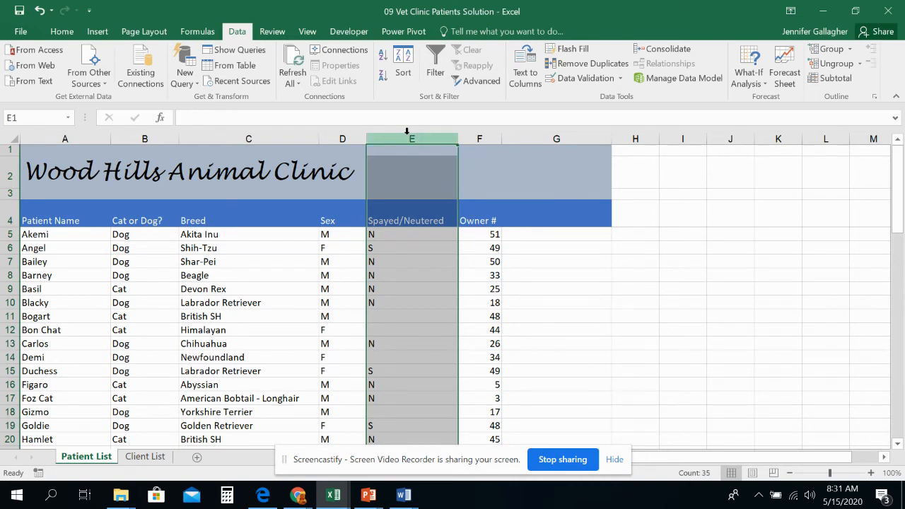
pyautogui.click(580, 78)
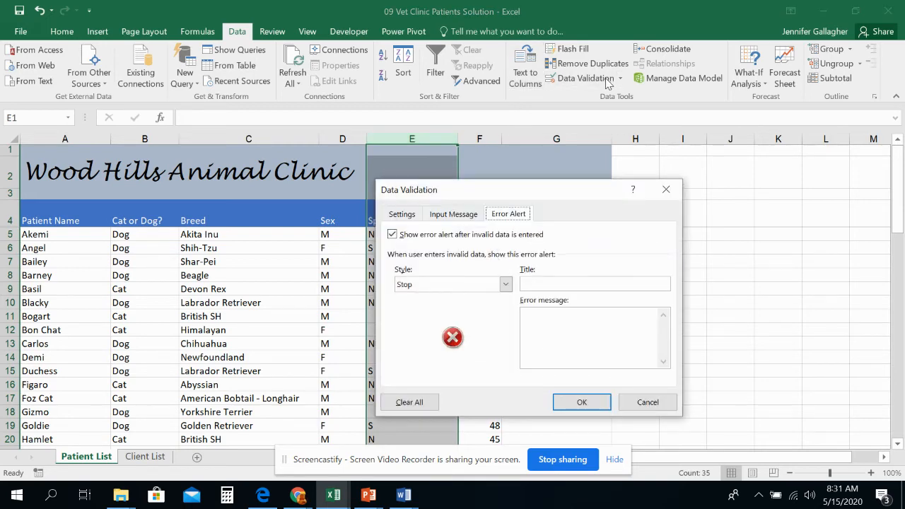
pyautogui.click(401, 213)
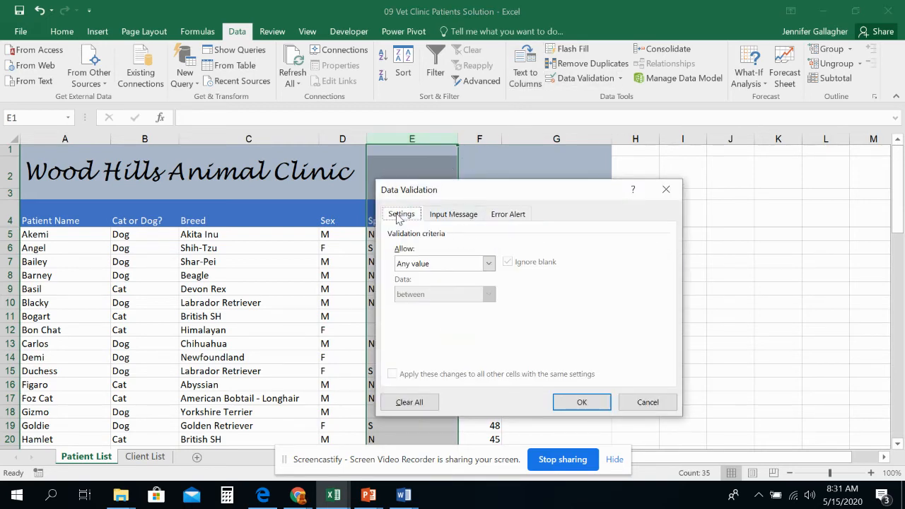
pyautogui.click(487, 263)
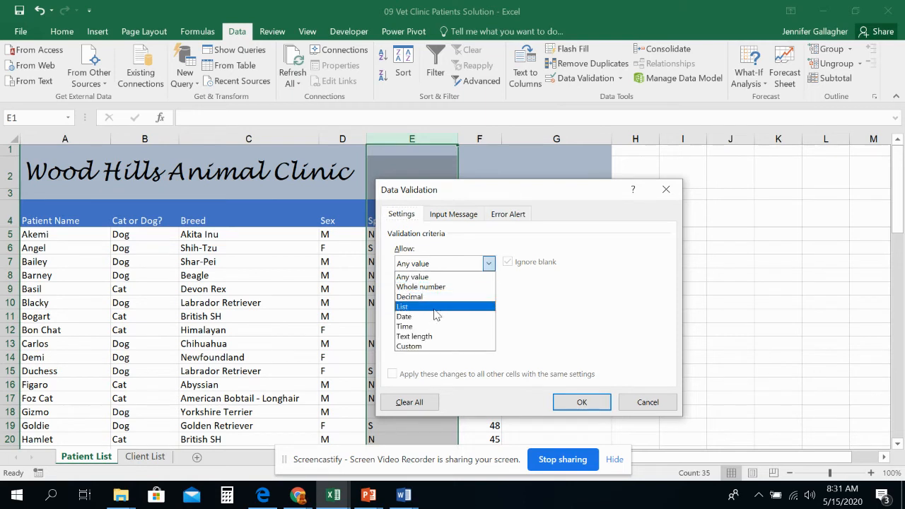
pyautogui.click(401, 305)
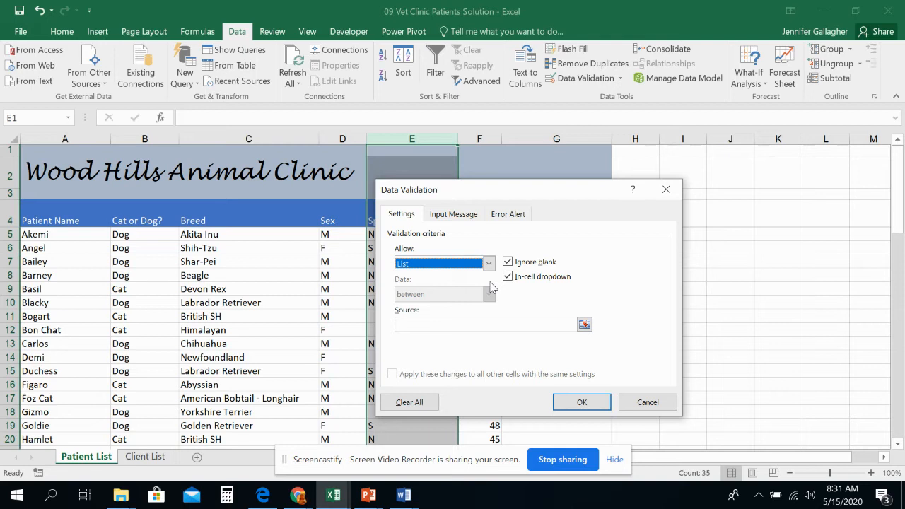
pyautogui.moveTo(483, 296)
pyautogui.write('n')
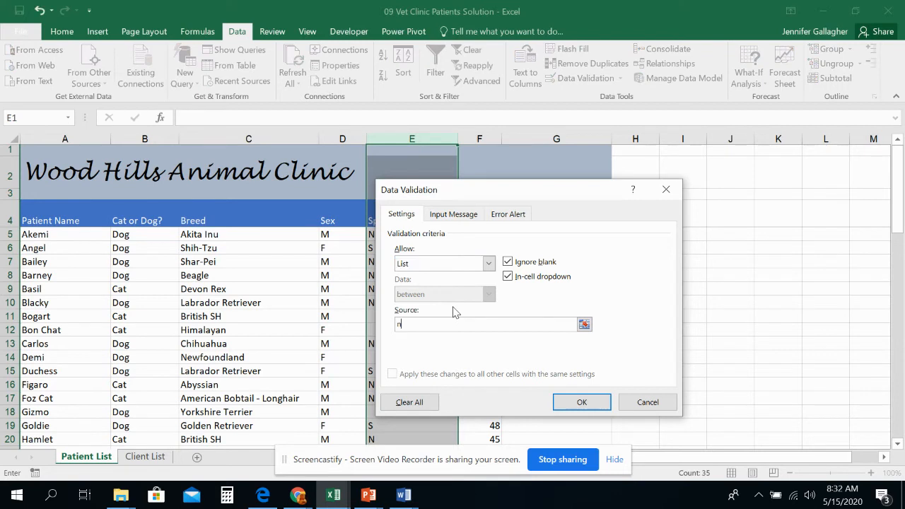
pyautogui.write(',S')
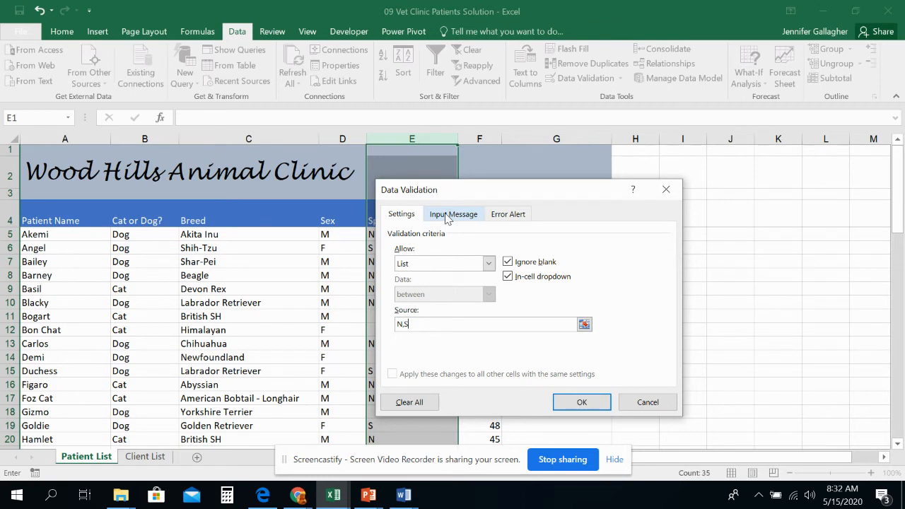
# - Add the input message S=Spayed, N=Neutered to the column's validation and confirm it
pyautogui.click(452, 213)
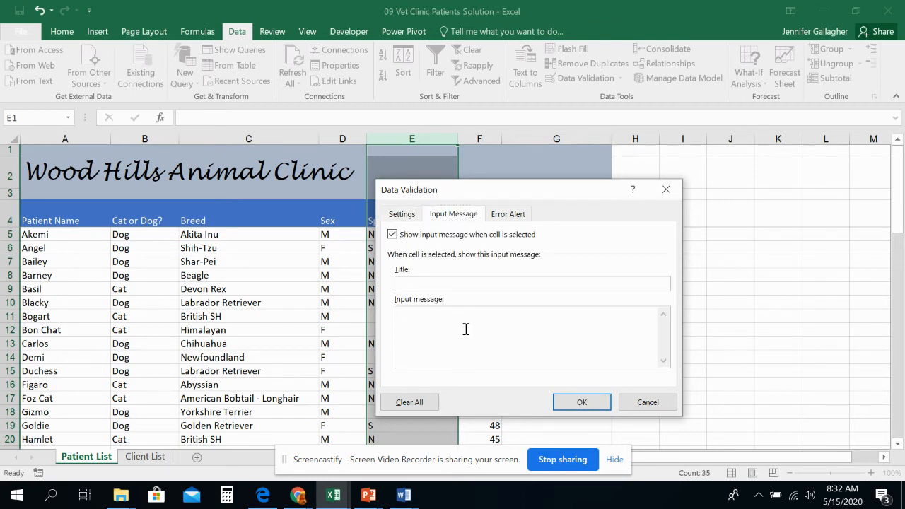
pyautogui.write('S=')
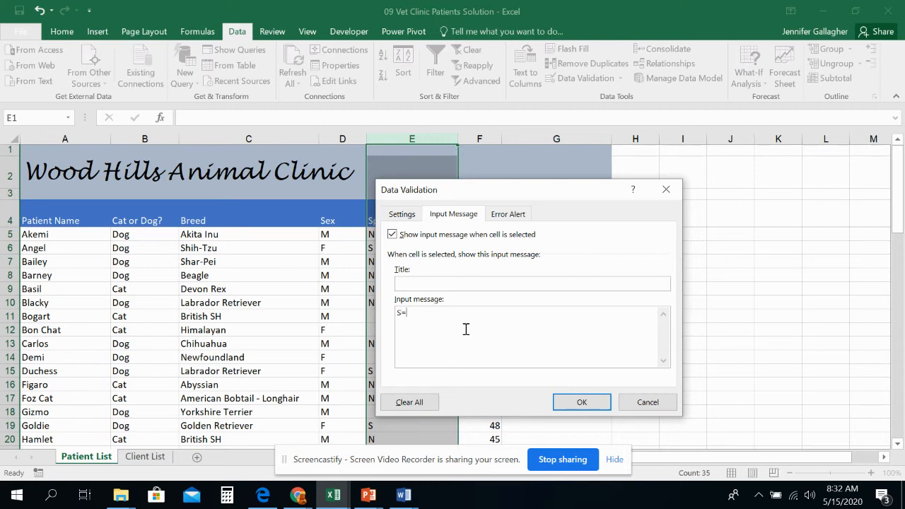
pyautogui.write('Spayed, N=')
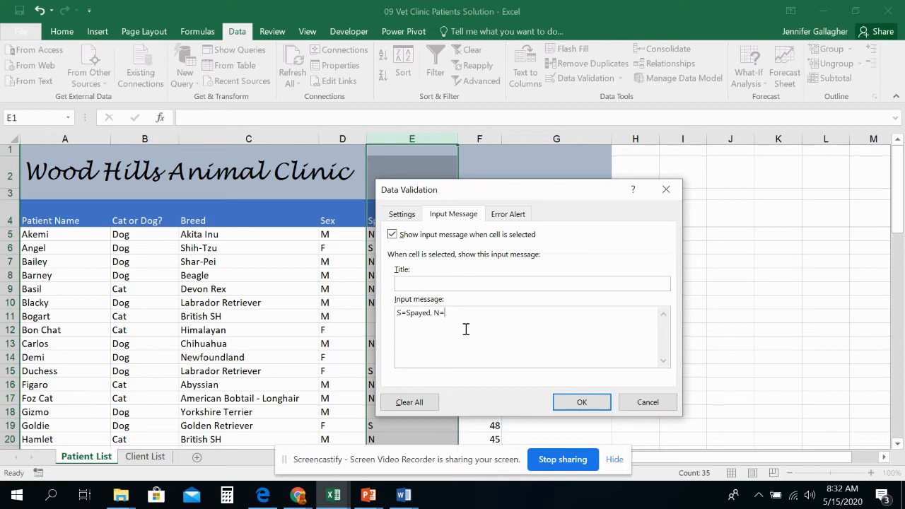
pyautogui.write('Ne')
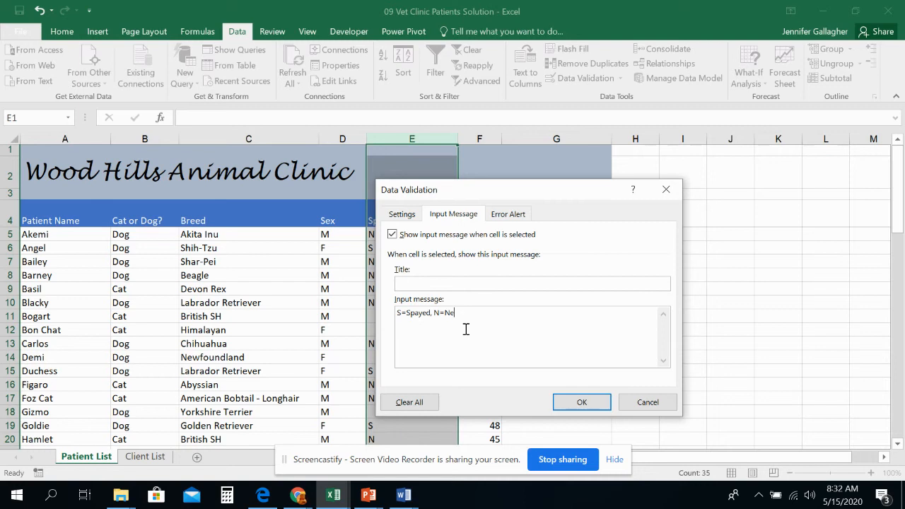
pyautogui.write('uter')
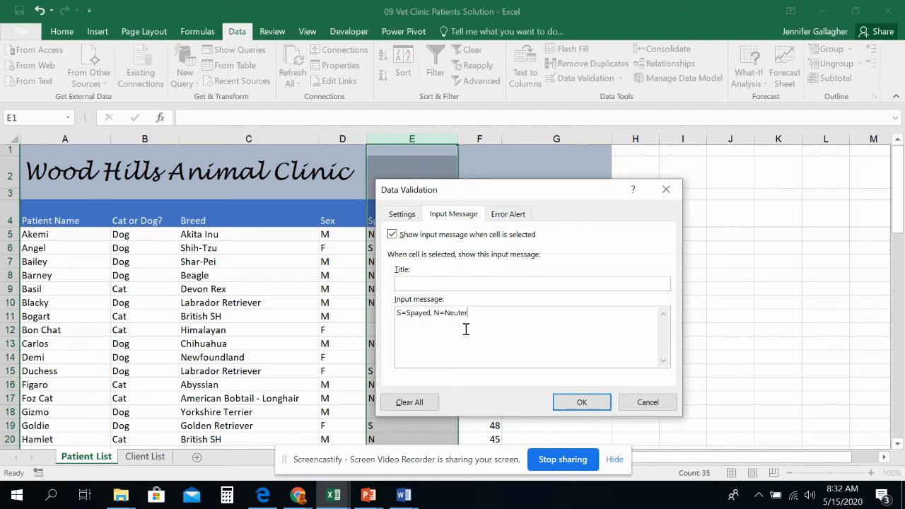
pyautogui.write('ed')
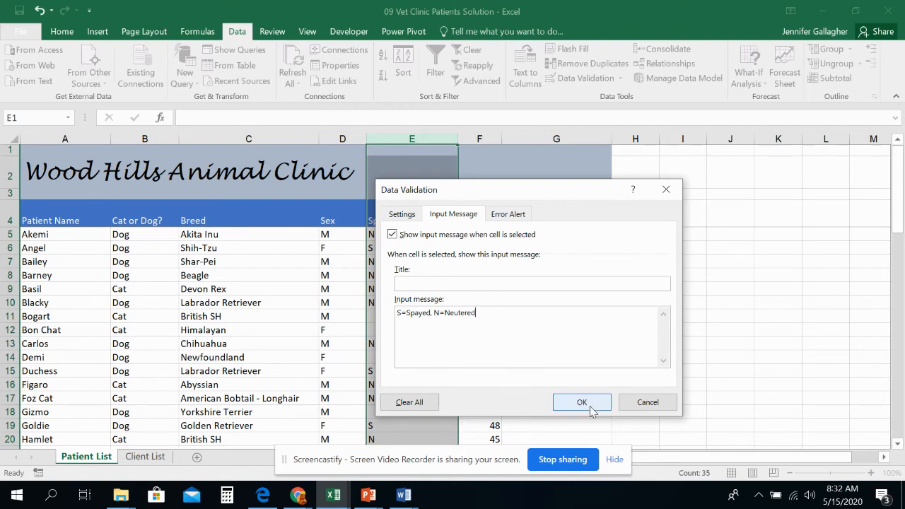
pyautogui.click(581, 401)
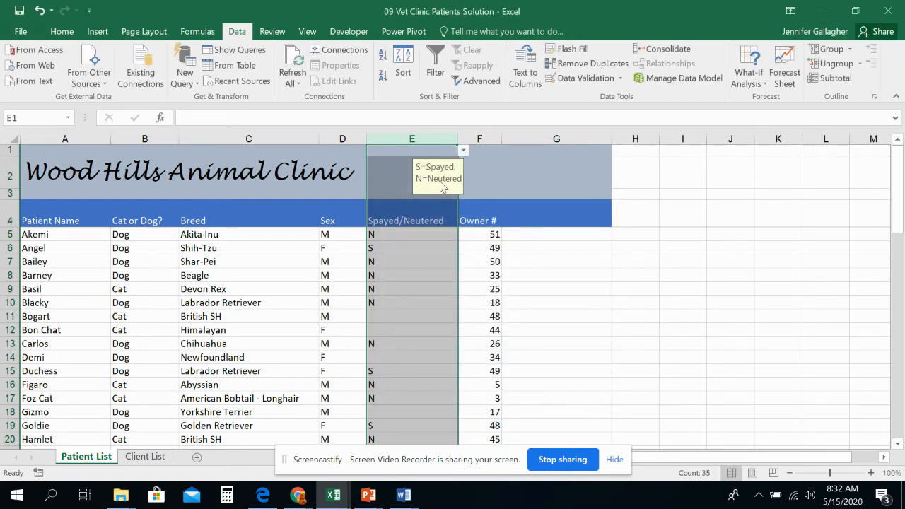
pyautogui.moveTo(437, 189)
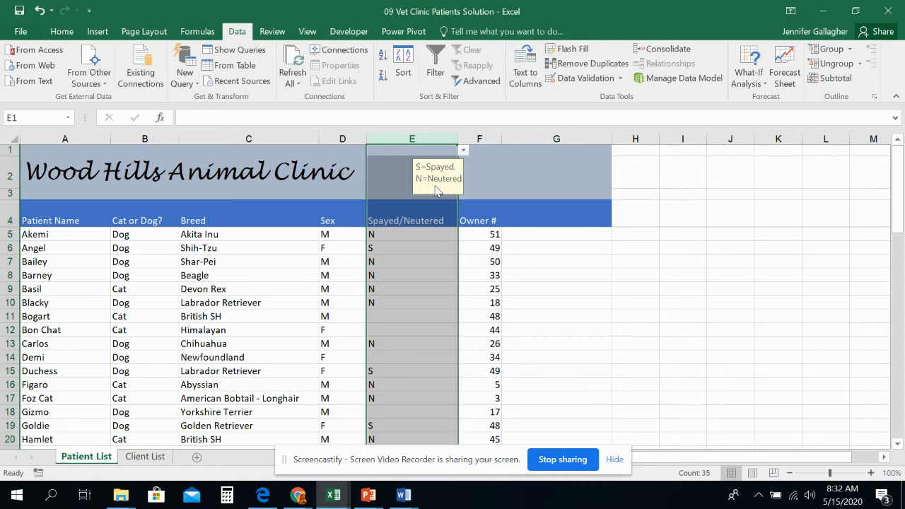
pyautogui.moveTo(413, 195)
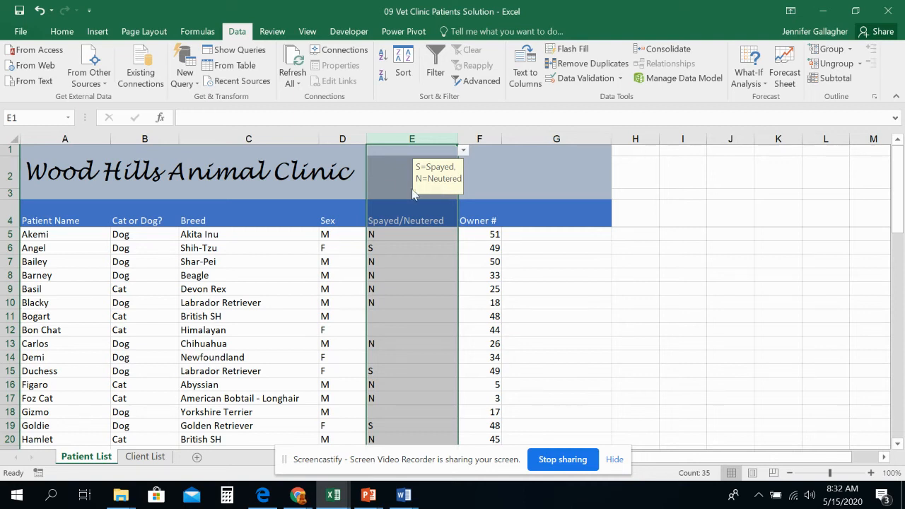
pyautogui.click(50, 220)
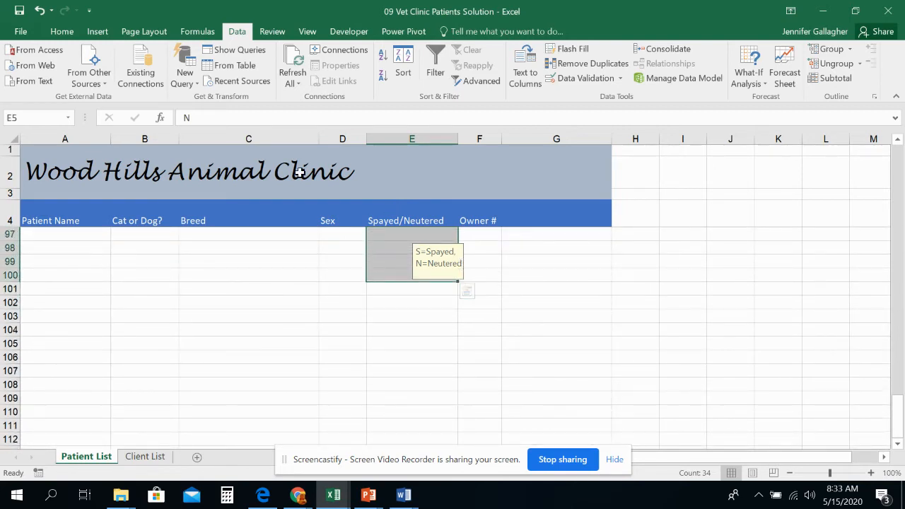
# - Start a conditional formatting rule for cells that contain No Blanks and go to its format
pyautogui.click(62, 31)
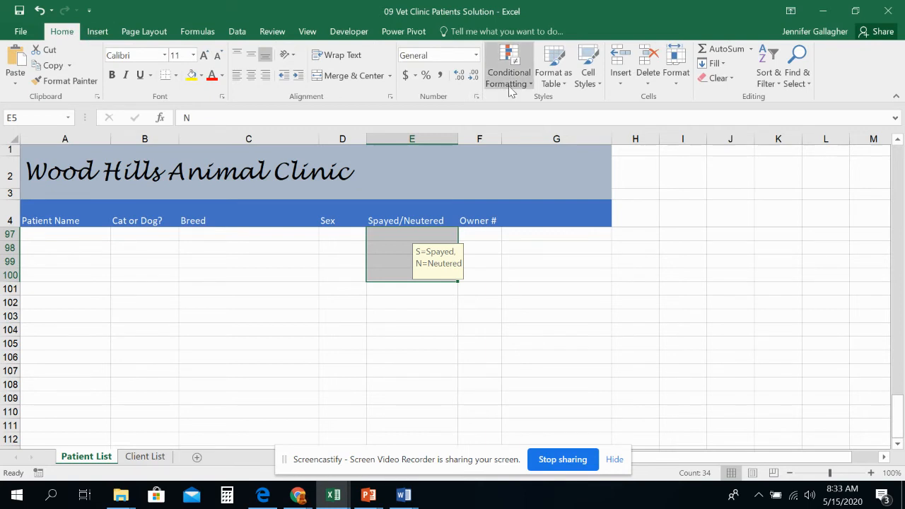
pyautogui.click(507, 64)
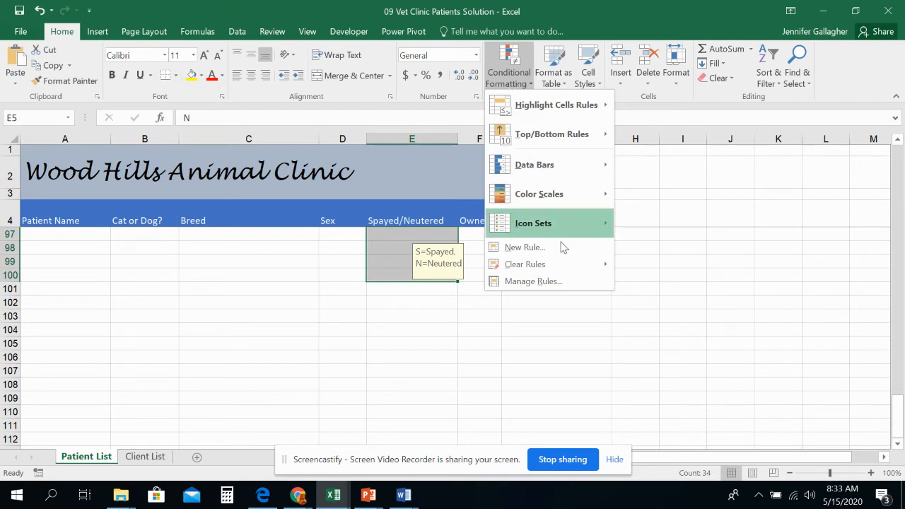
pyautogui.click(525, 246)
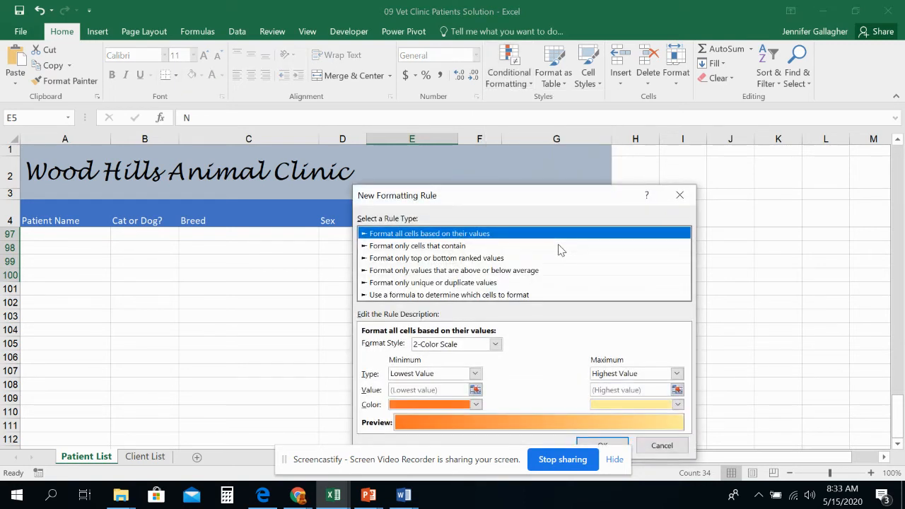
pyautogui.moveTo(534, 250)
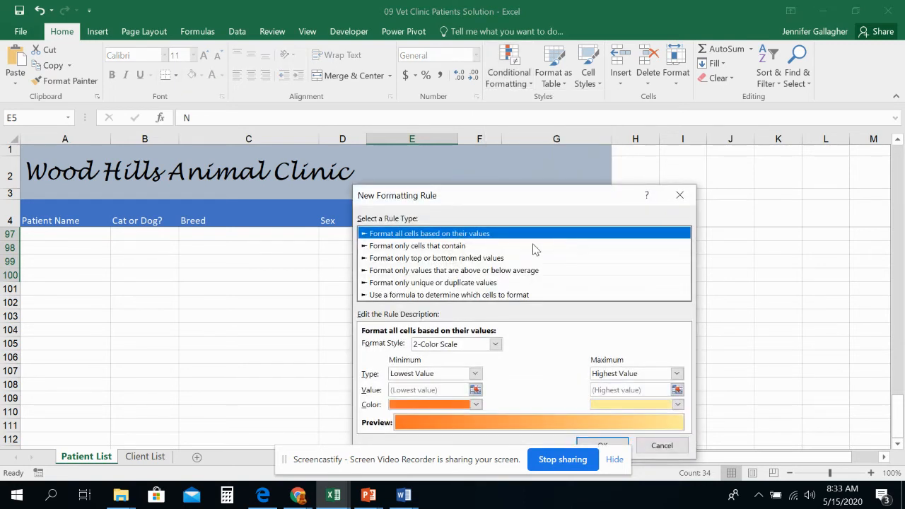
pyautogui.click(417, 246)
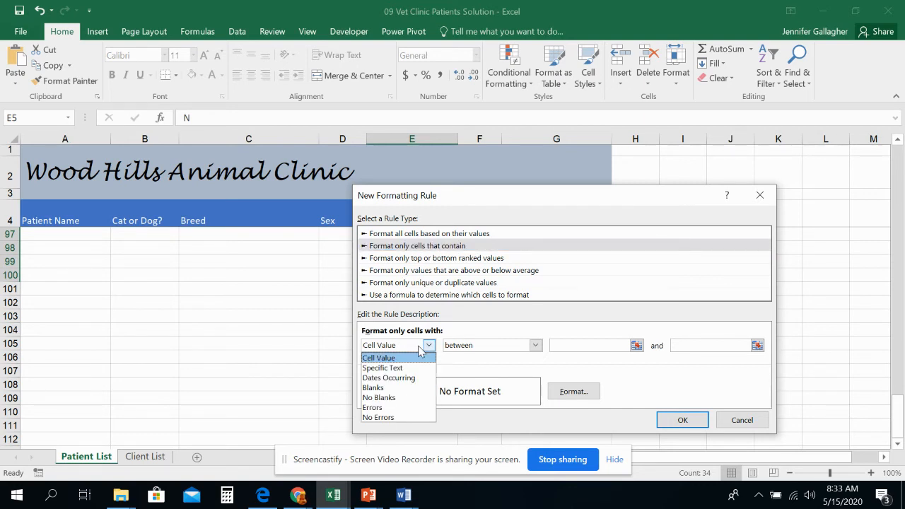
pyautogui.moveTo(379, 397)
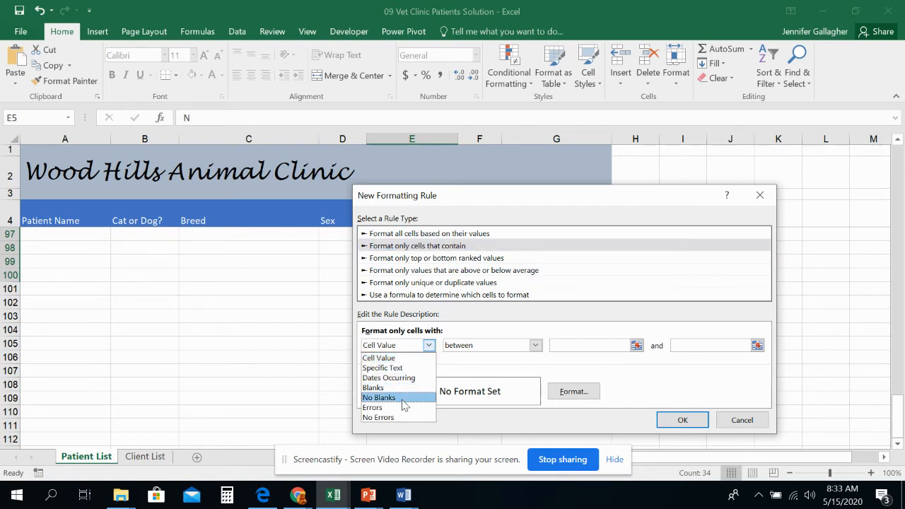
pyautogui.click(379, 397)
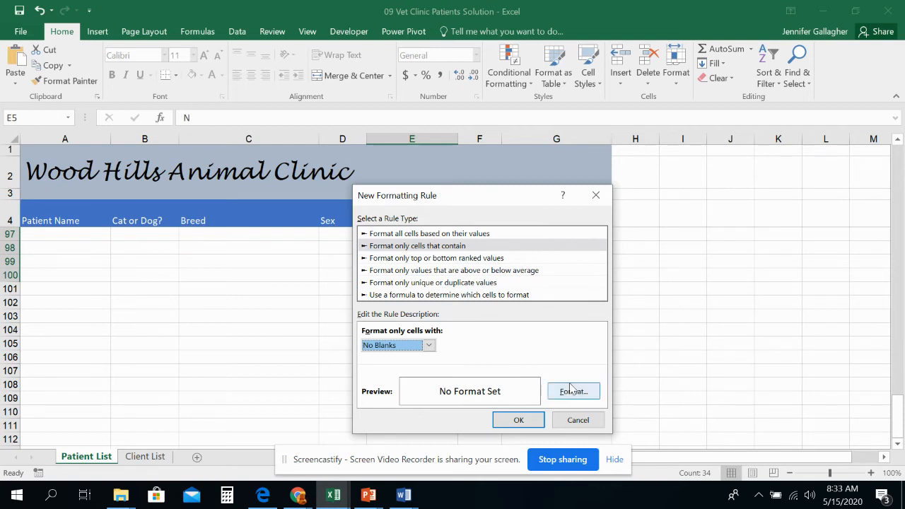
pyautogui.click(572, 390)
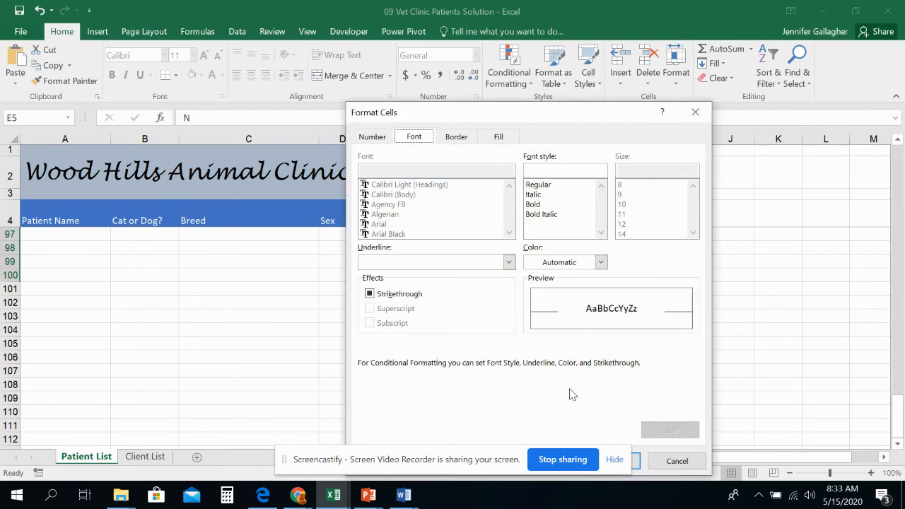
pyautogui.moveTo(487, 277)
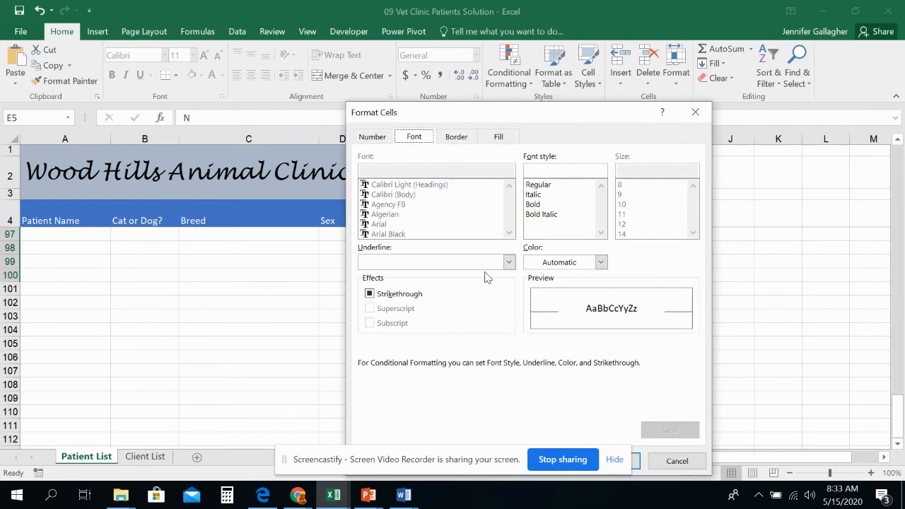
# - Choose a salmon fill for the rule and confirm so non-blank entries are shaded
pyautogui.click(497, 135)
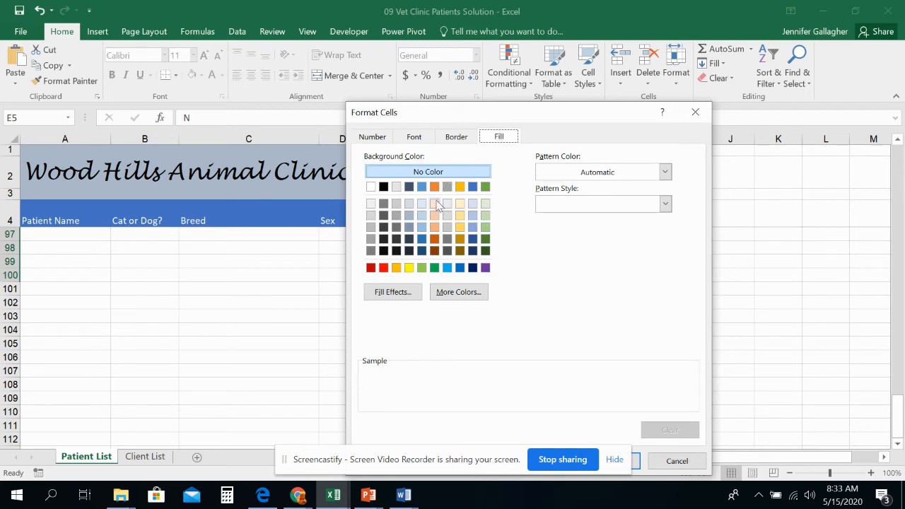
pyautogui.moveTo(434, 215)
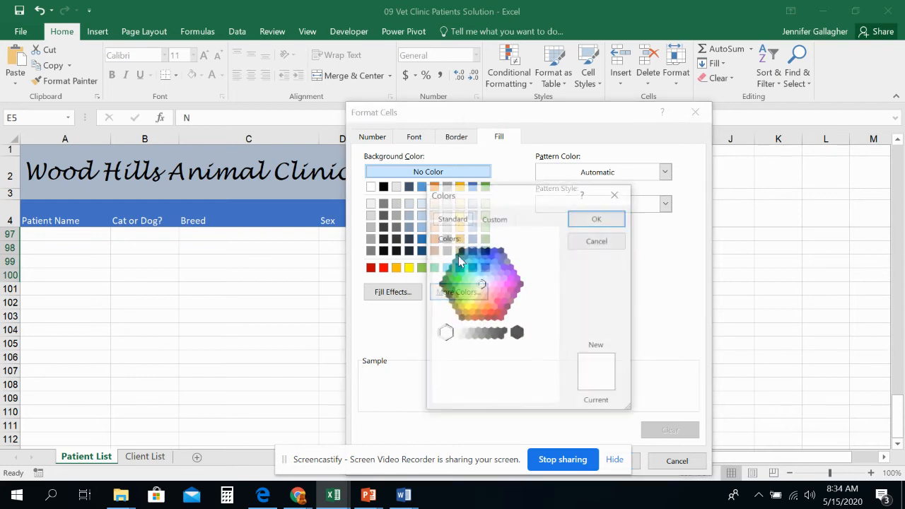
pyautogui.click(495, 218)
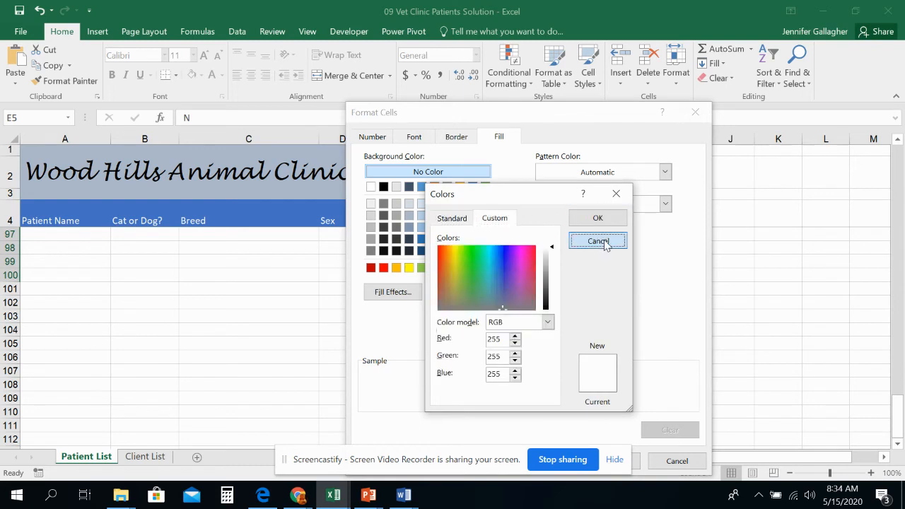
pyautogui.click(596, 240)
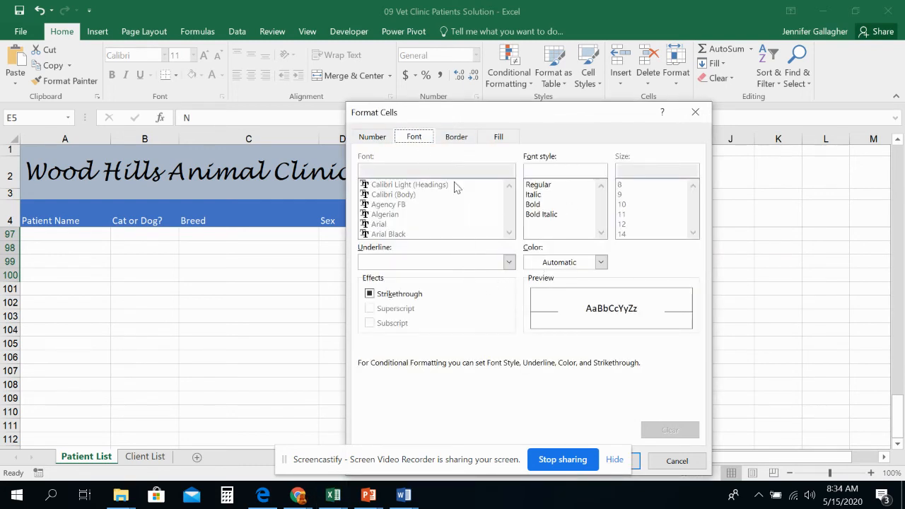
pyautogui.click(601, 262)
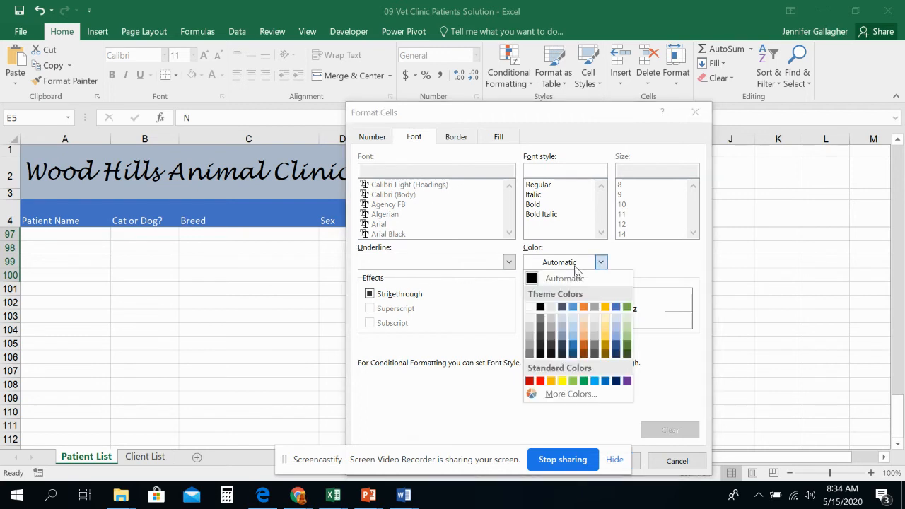
pyautogui.click(497, 135)
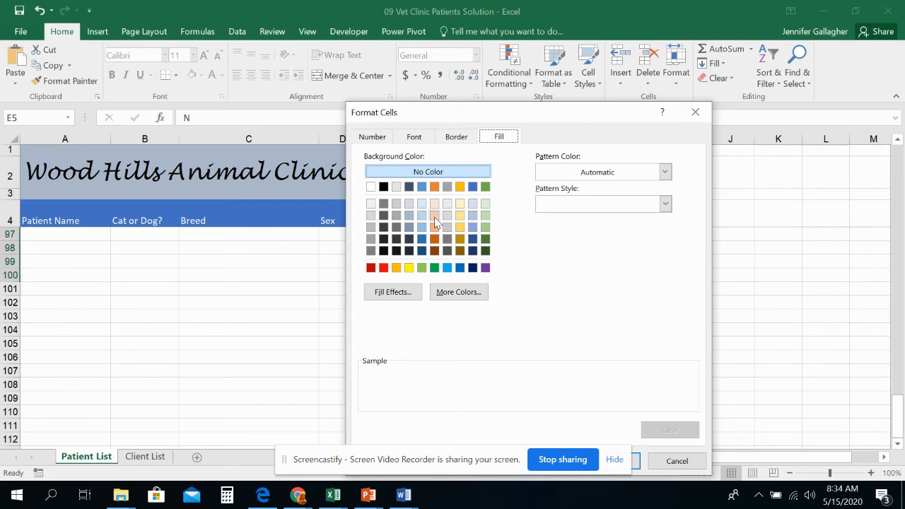
pyautogui.click(436, 219)
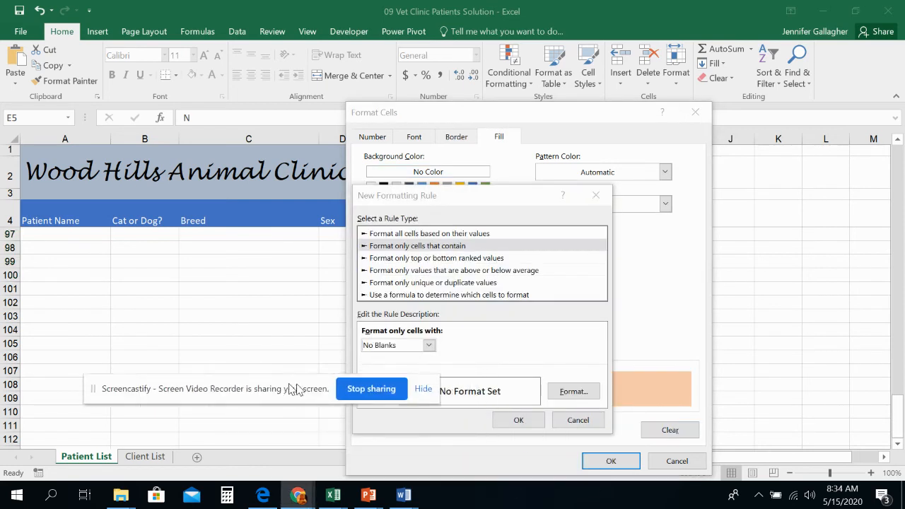
pyautogui.click(517, 419)
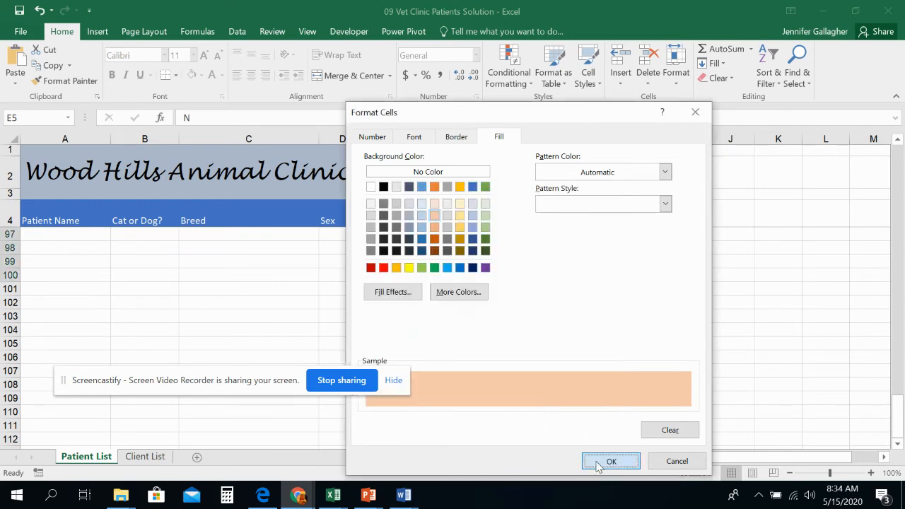
pyautogui.click(611, 461)
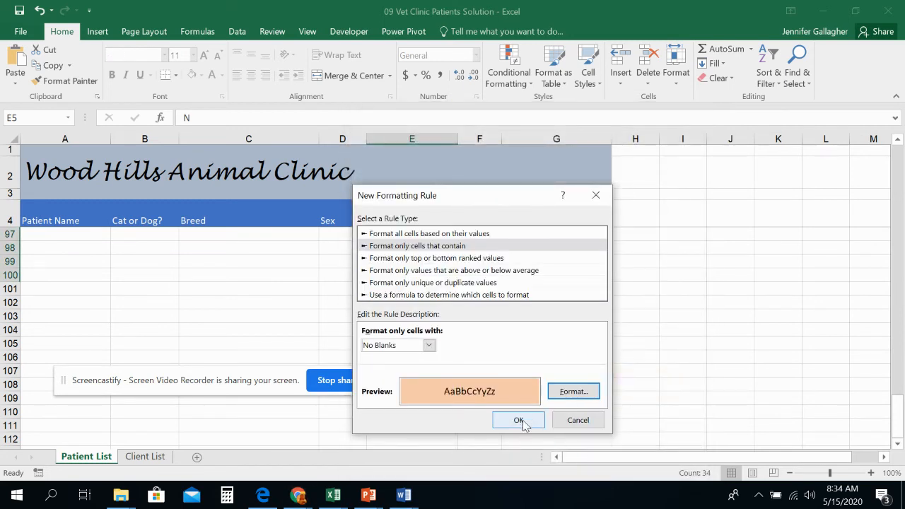
pyautogui.click(519, 420)
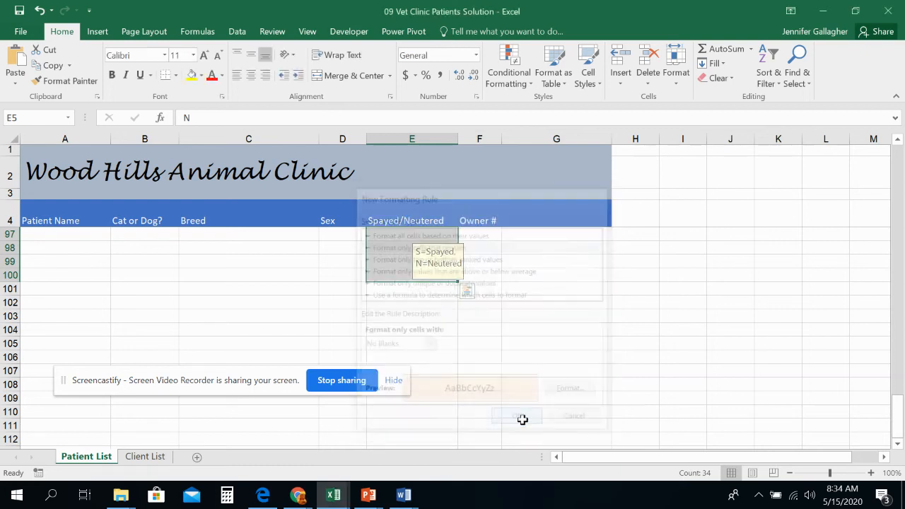
pyautogui.click(522, 416)
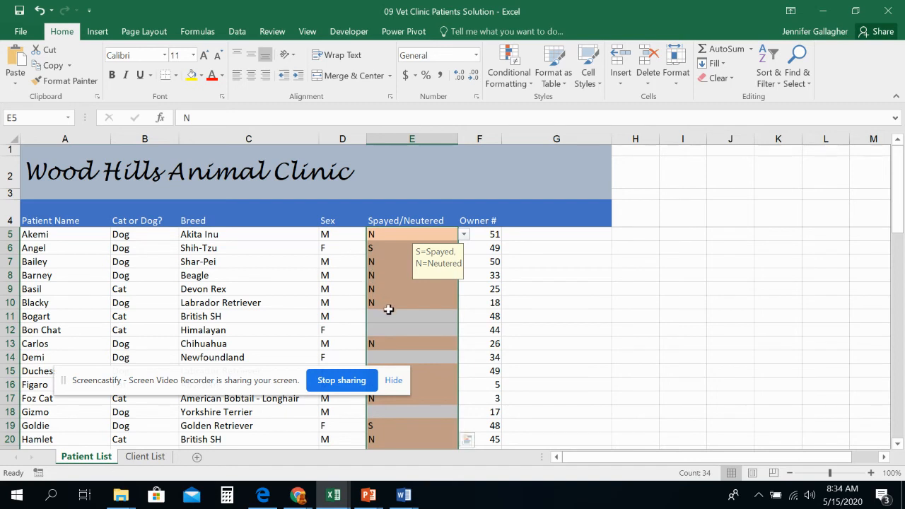
pyautogui.moveTo(438, 205)
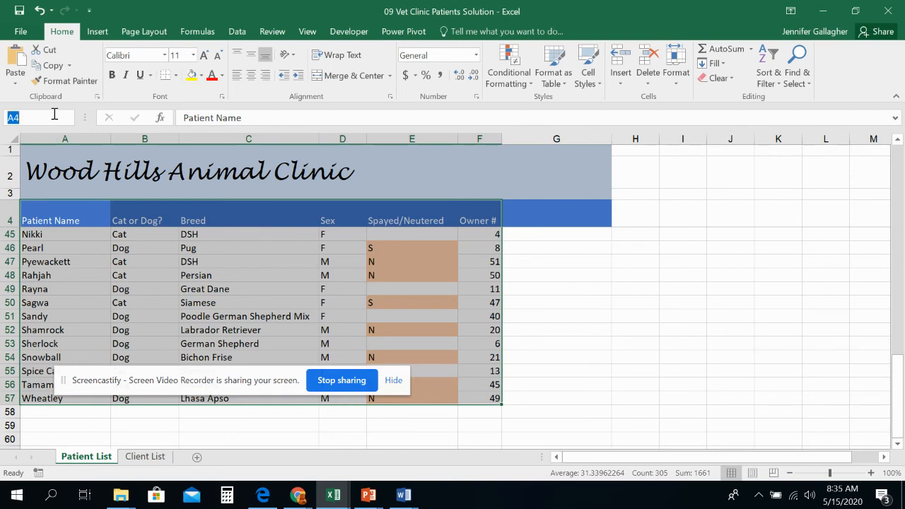
# - Name the patient range Patients and verify it in Name Manager beside Clients
pyautogui.write('Pat')
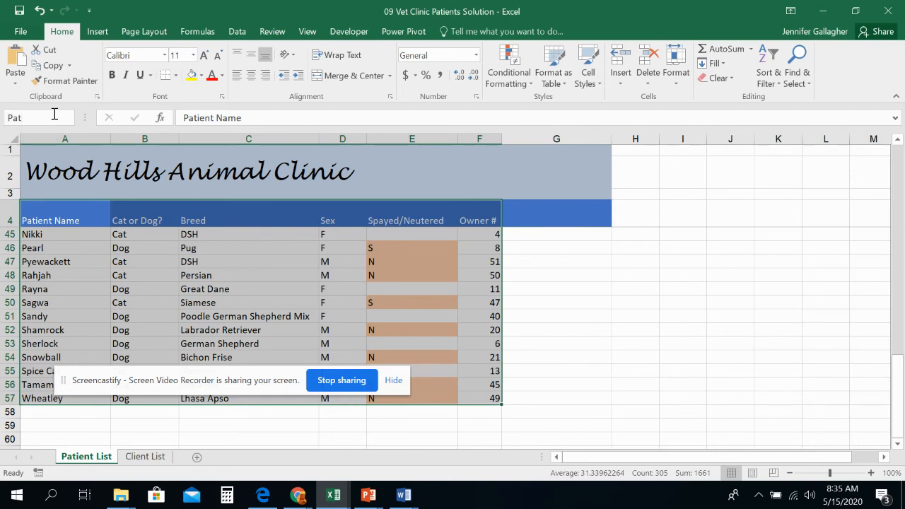
pyautogui.write('Patients')
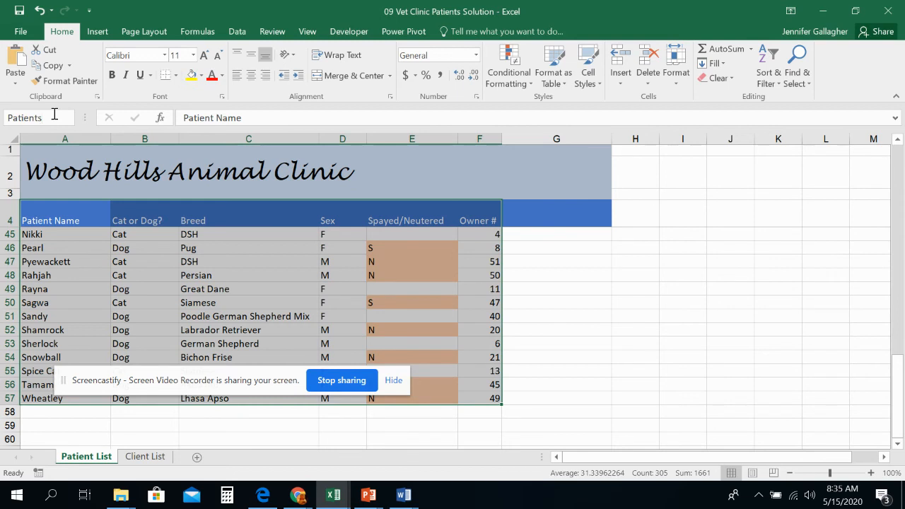
pyautogui.moveTo(144, 31)
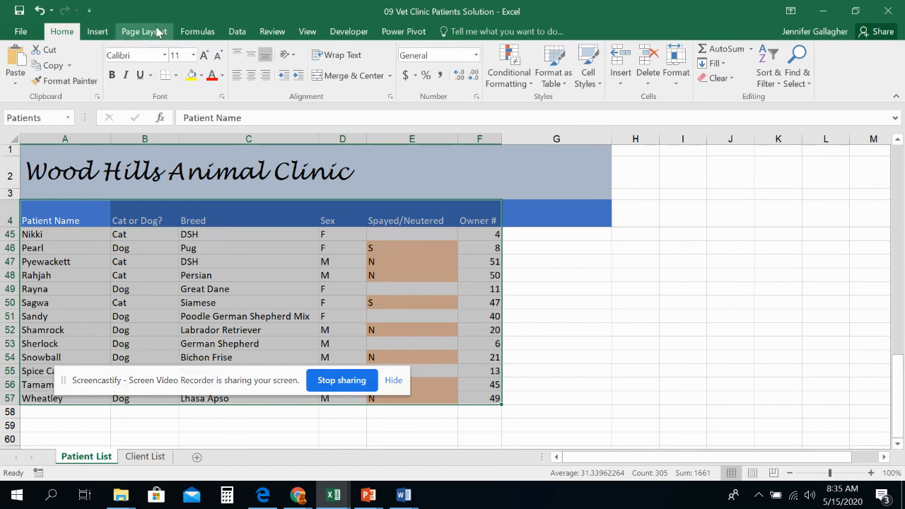
pyautogui.click(198, 31)
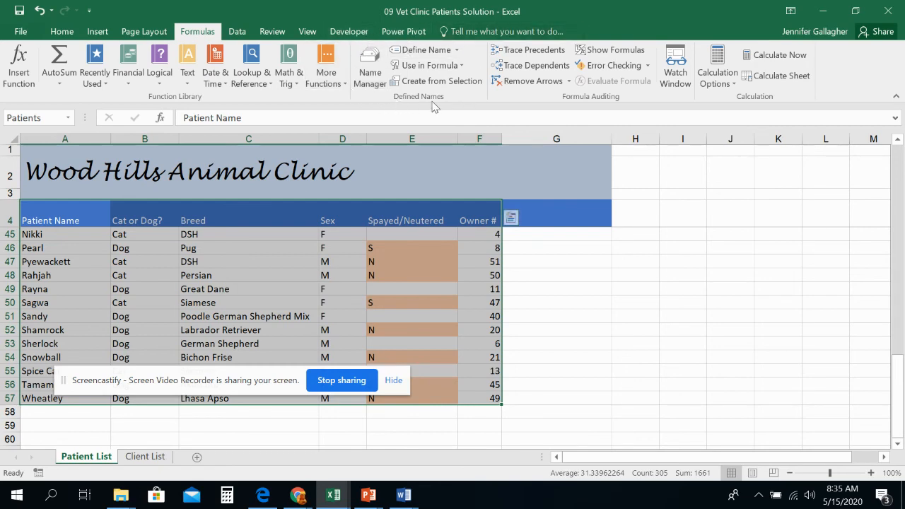
pyautogui.click(367, 64)
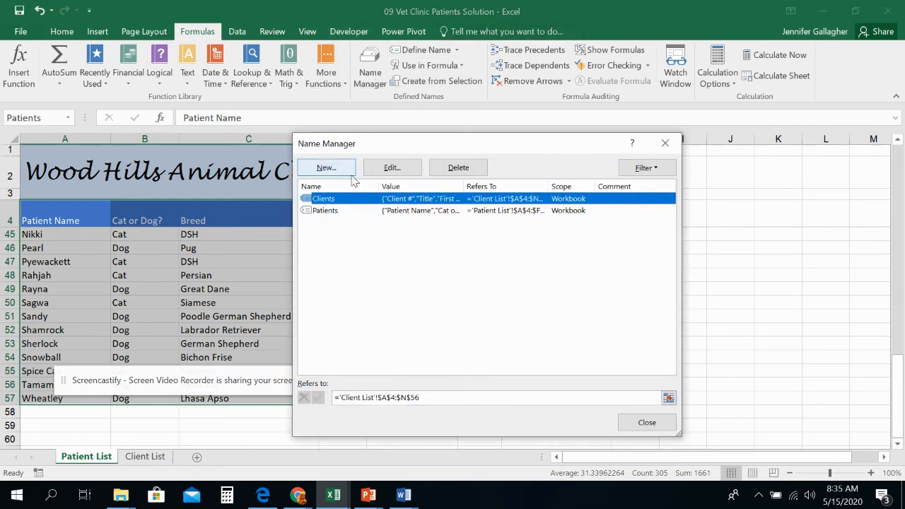
pyautogui.moveTo(699, 311)
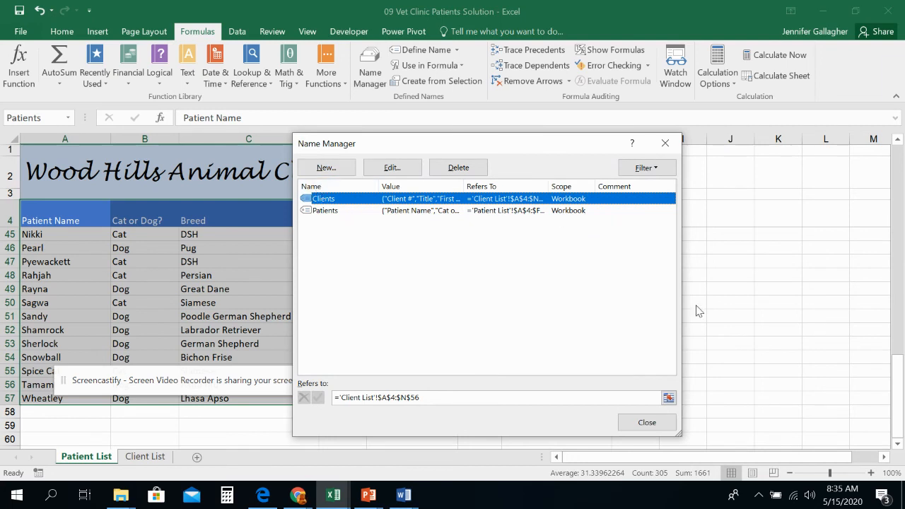
pyautogui.click(645, 421)
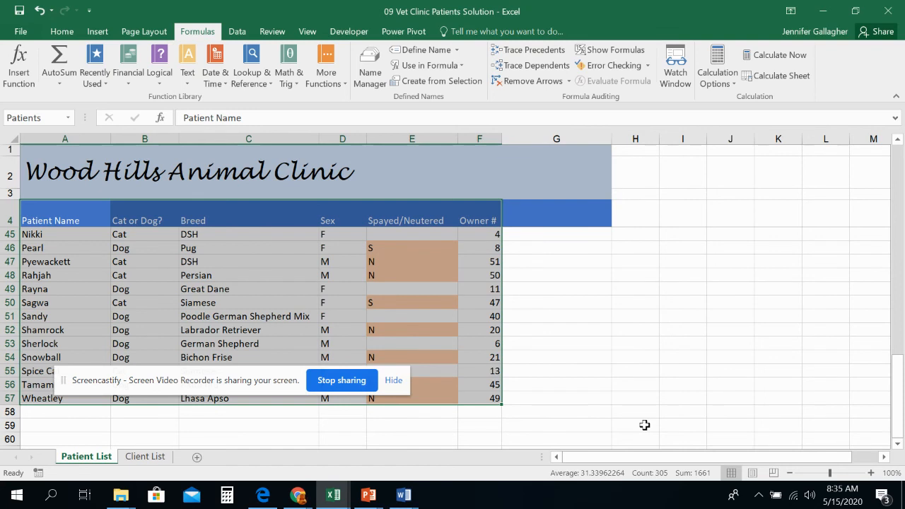
pyautogui.moveTo(610, 430)
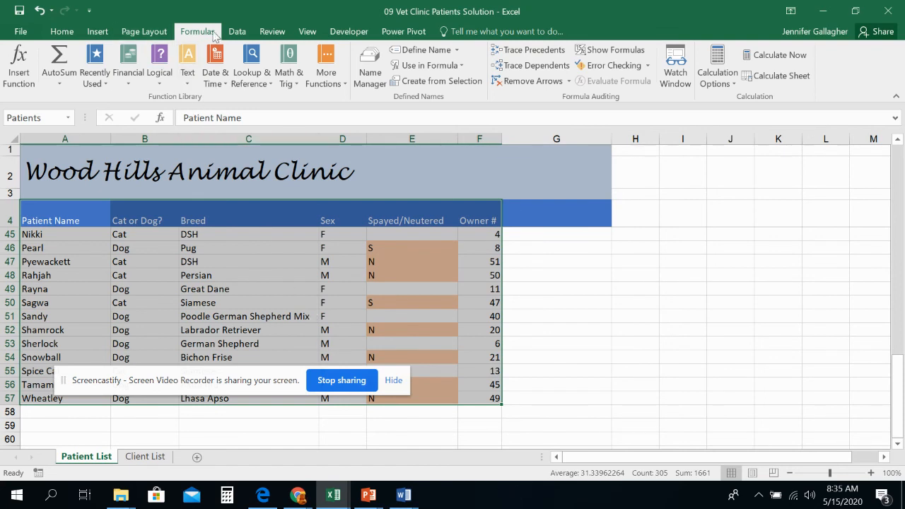
# - Set up a custom sort by Spayed/Neutered on Cell Color
pyautogui.click(237, 31)
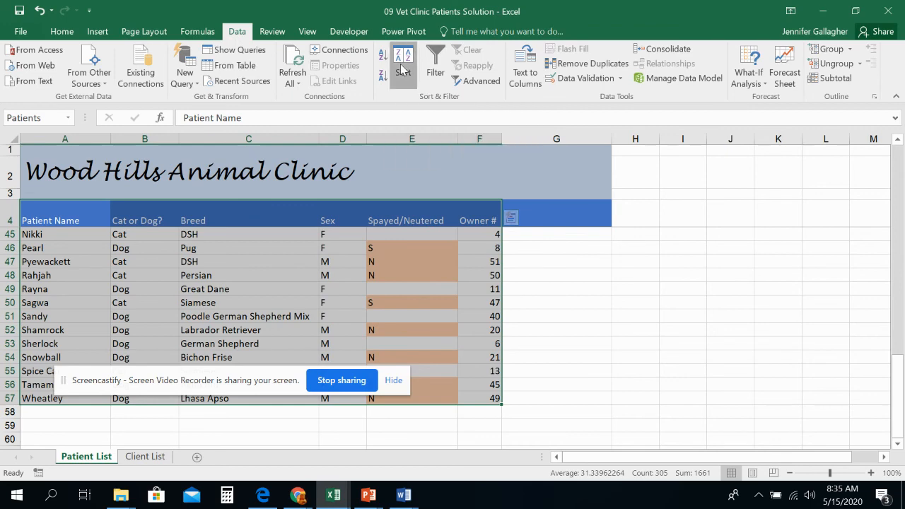
pyautogui.click(403, 60)
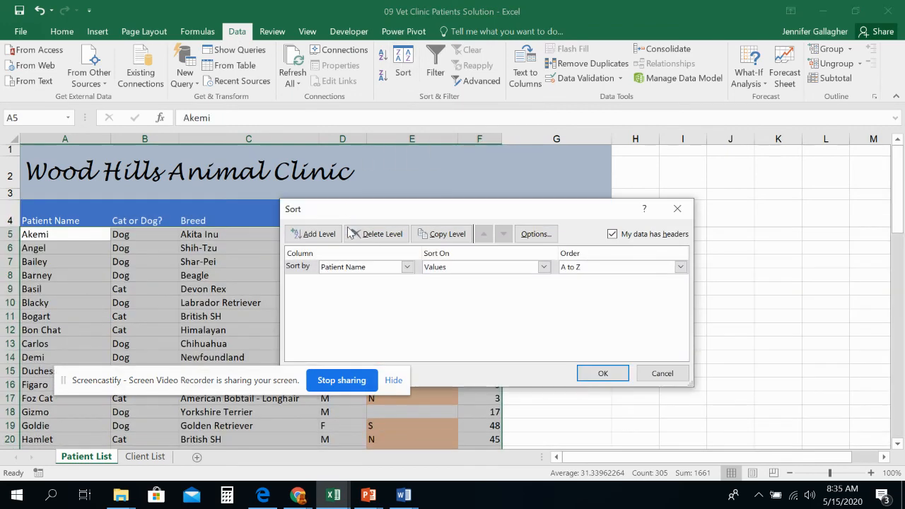
pyautogui.moveTo(446, 210)
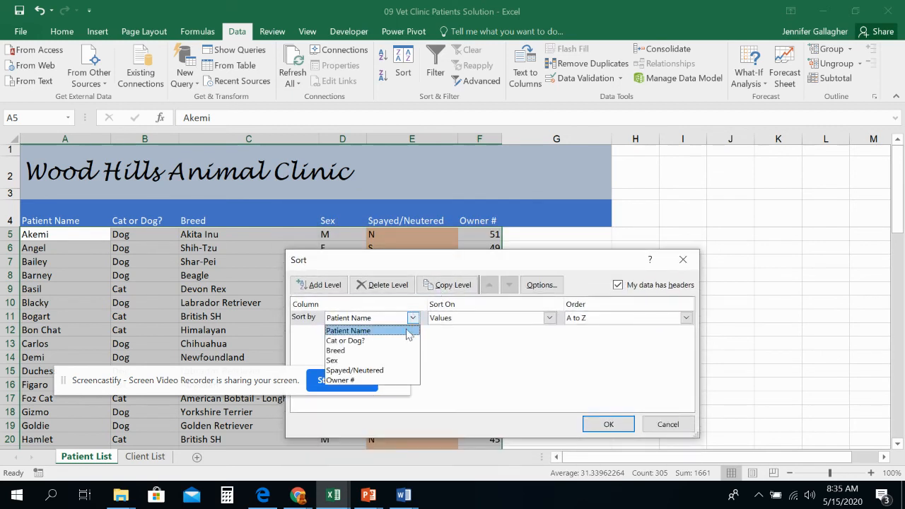
pyautogui.click(354, 370)
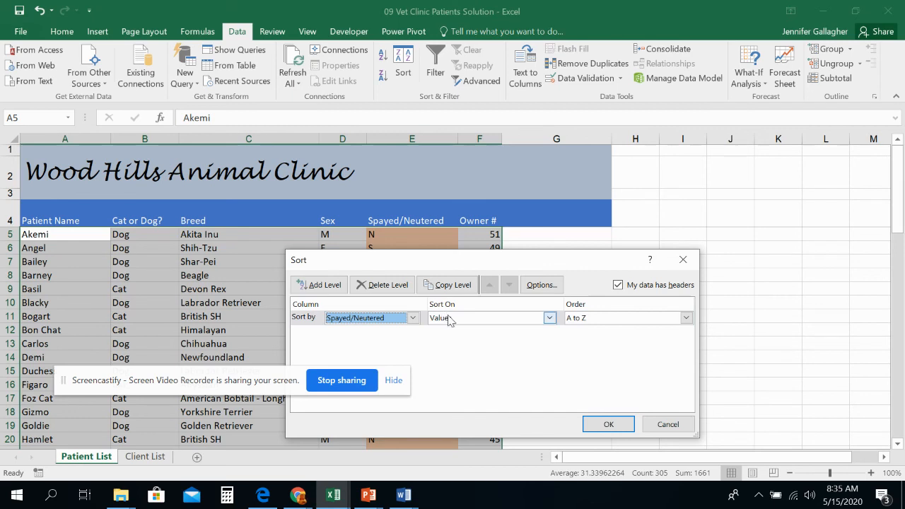
pyautogui.click(548, 316)
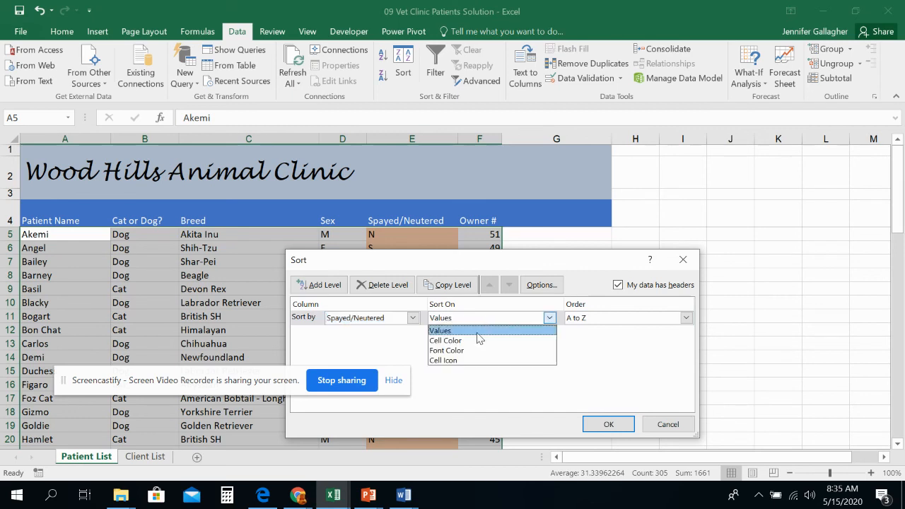
pyautogui.click(446, 339)
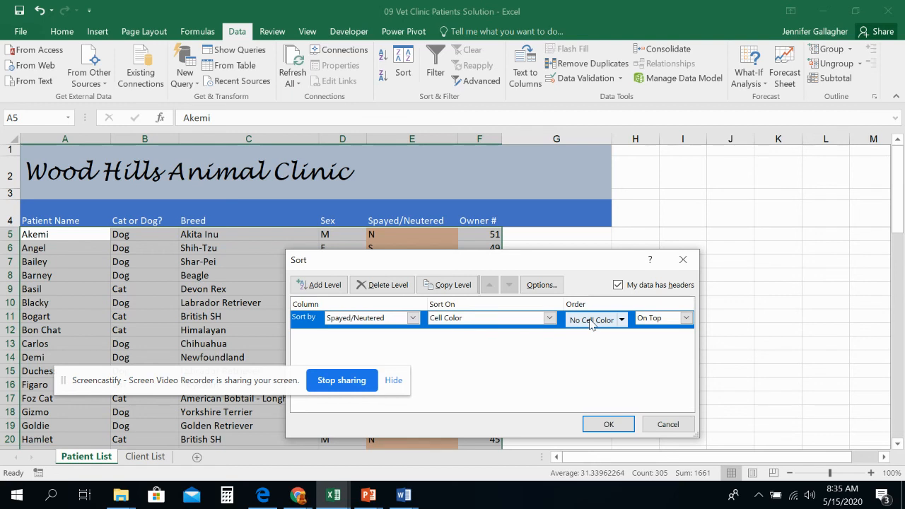
# - Order the salmon fill On Top and apply the sort
pyautogui.click(619, 320)
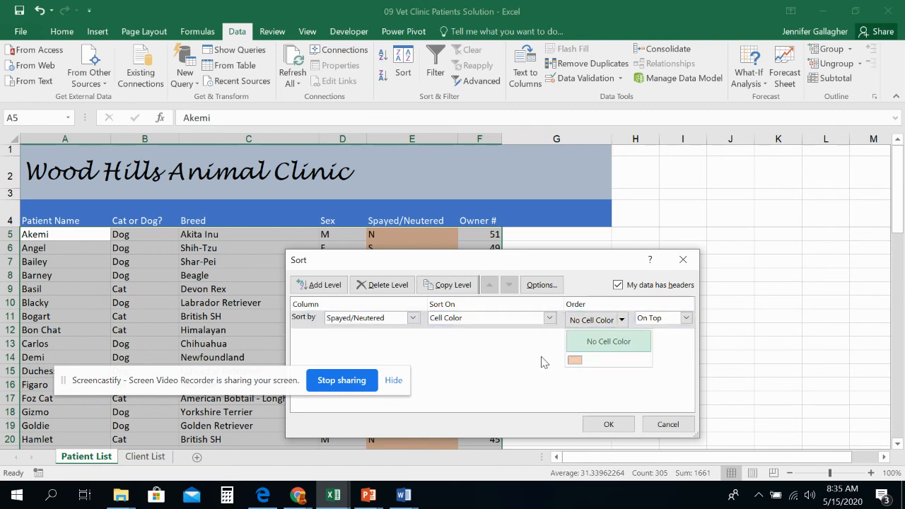
pyautogui.moveTo(574, 360)
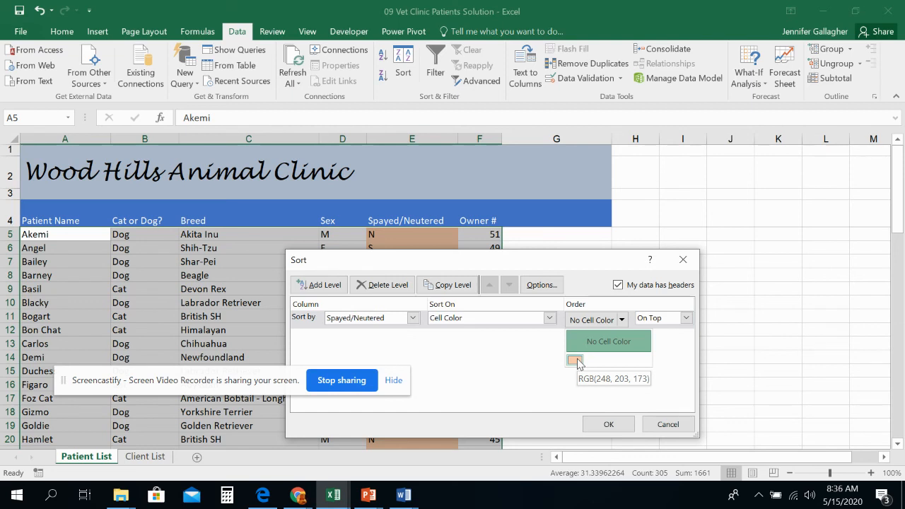
pyautogui.click(574, 360)
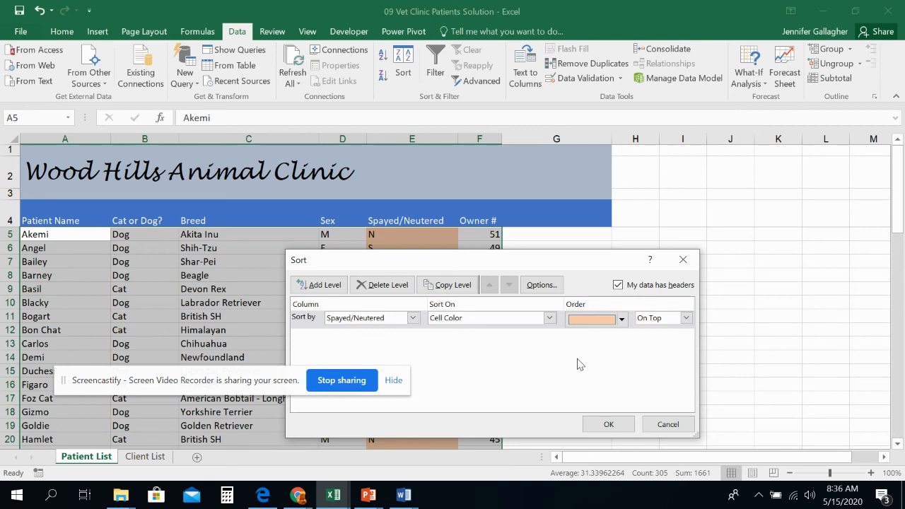
pyautogui.click(684, 316)
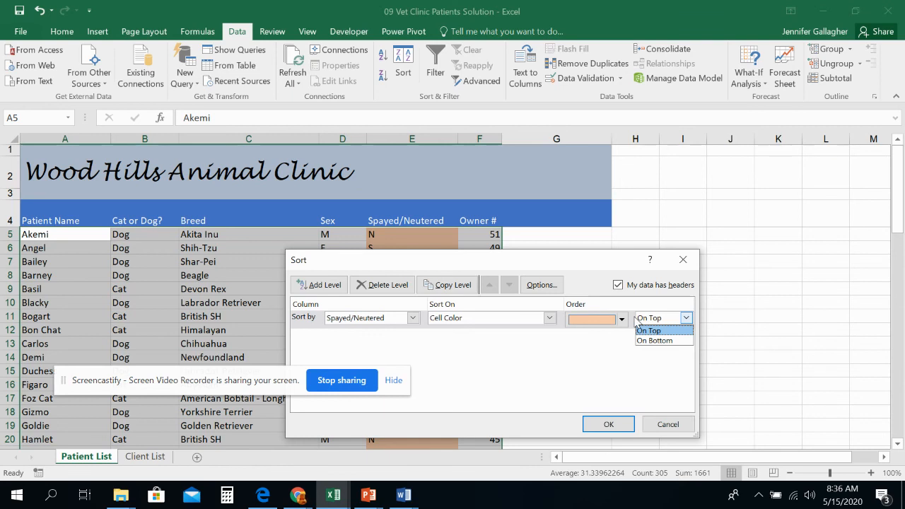
pyautogui.click(647, 331)
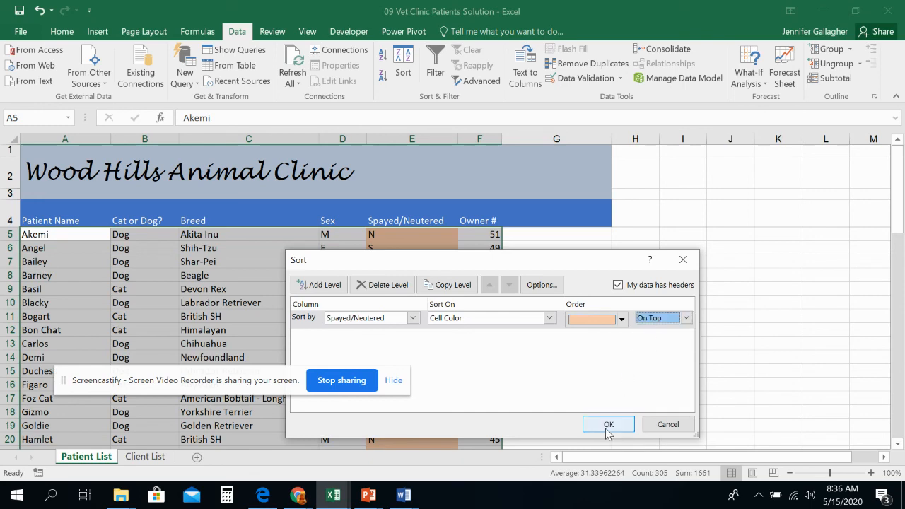
pyautogui.click(608, 424)
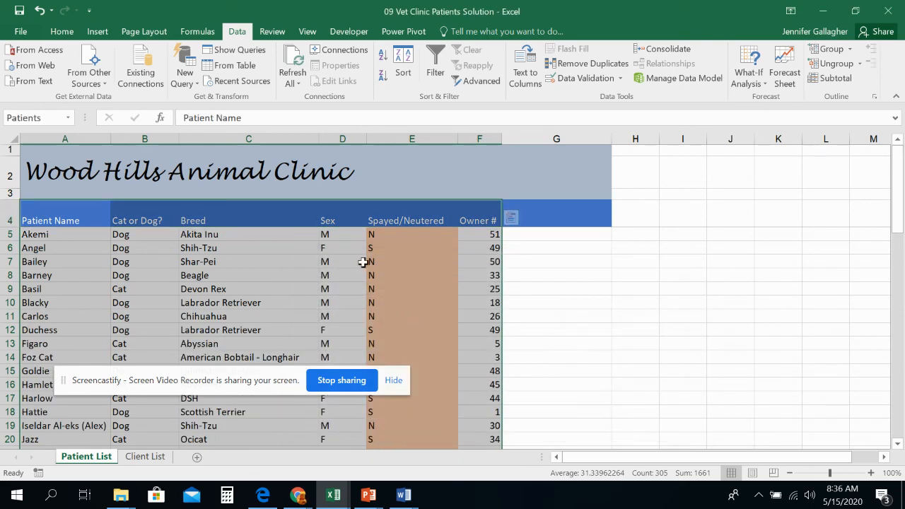
pyautogui.moveTo(381, 308)
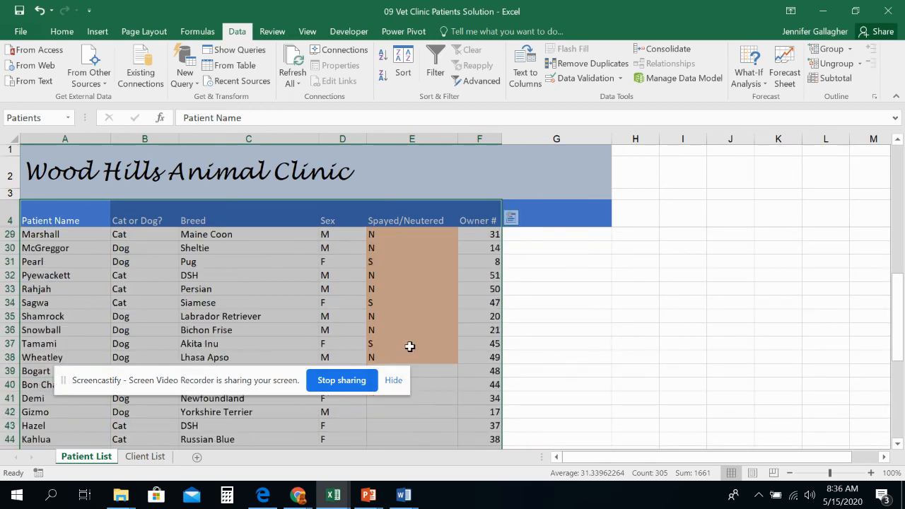
pyautogui.scroll(-3)
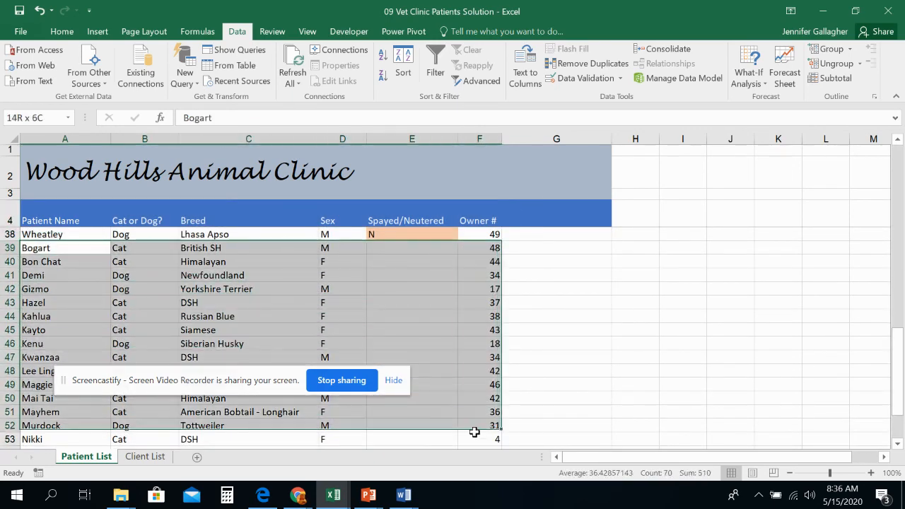
pyautogui.click(65, 247)
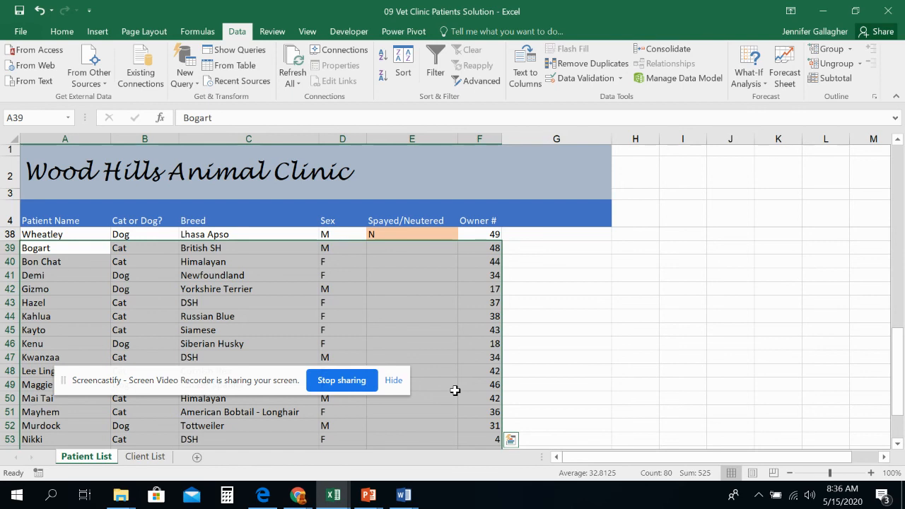
pyautogui.moveTo(200, 106)
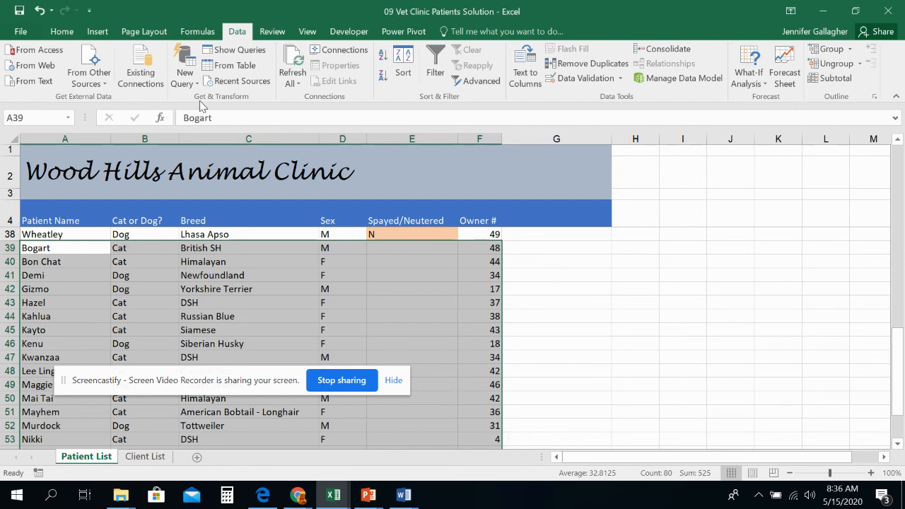